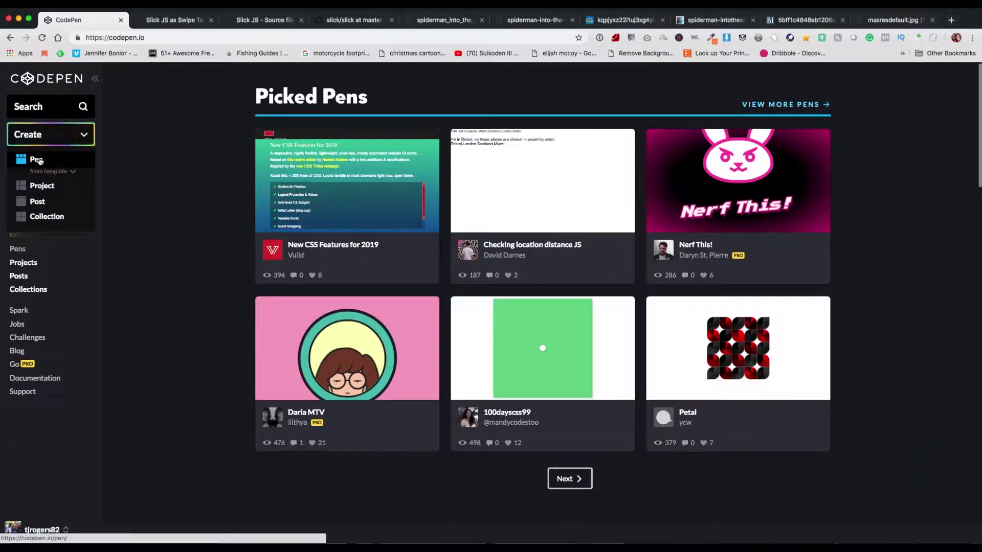
Step: Create a new blank pen titled 'Slick JS Gallery' and save it
left_click(31, 159)
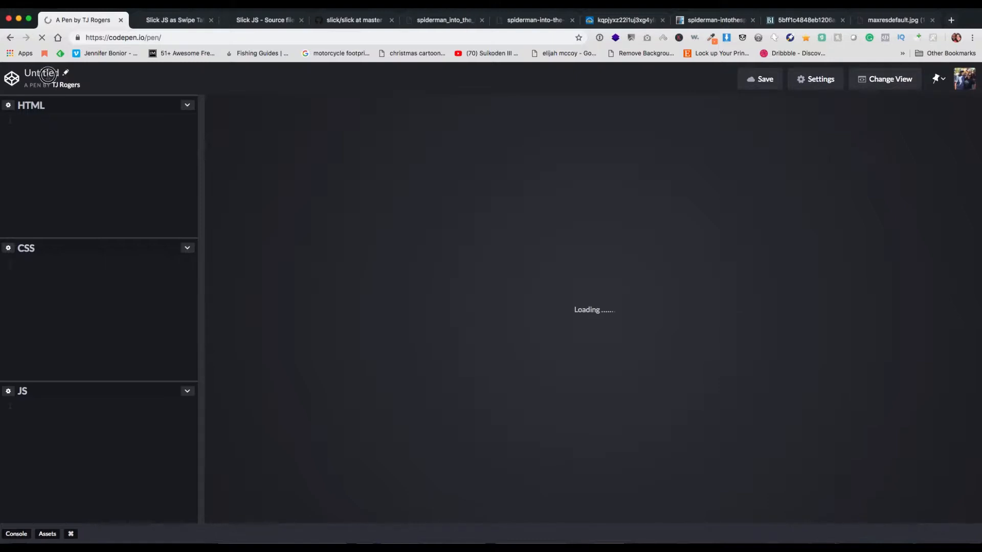
type("Slick JS")
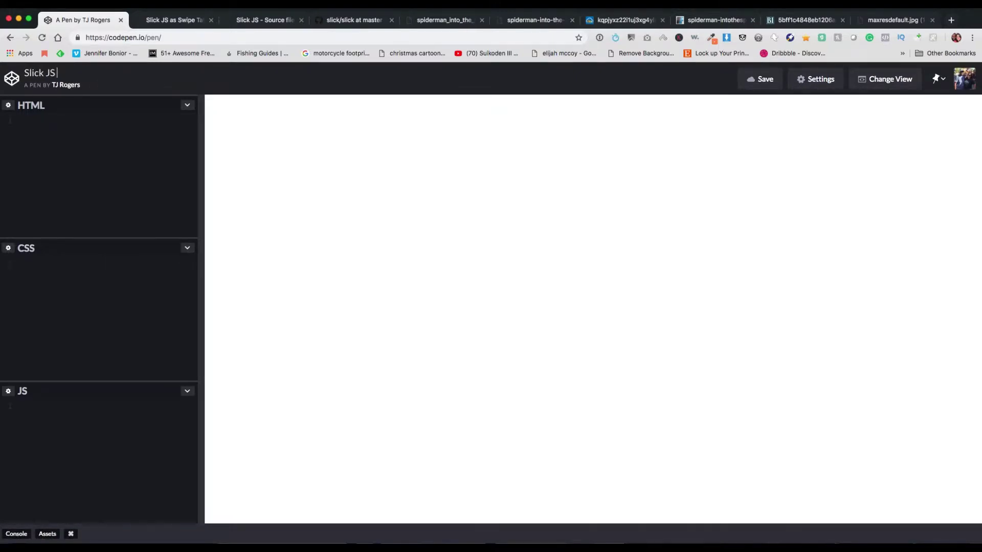
type("Gallery")
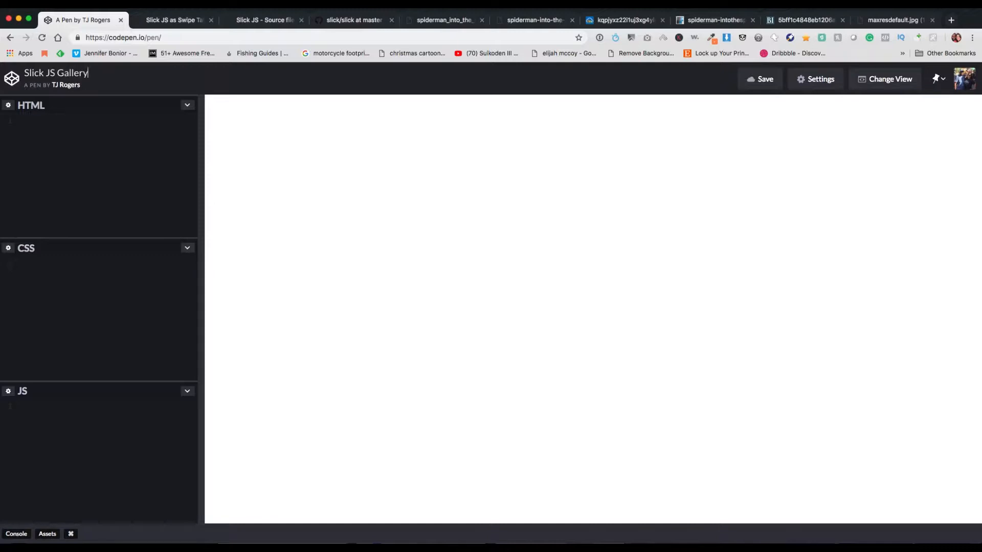
left_click(758, 79)
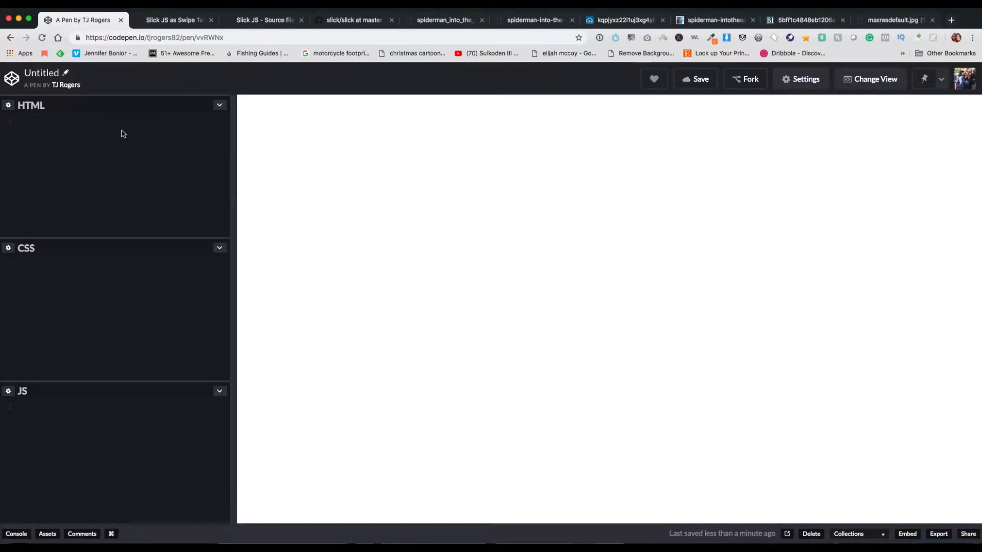
Step: Add an 'Into The Spiderverse' h1 and a .slider div with six img.slider-image tags via Emmet
type("h1>Into The </h1>")
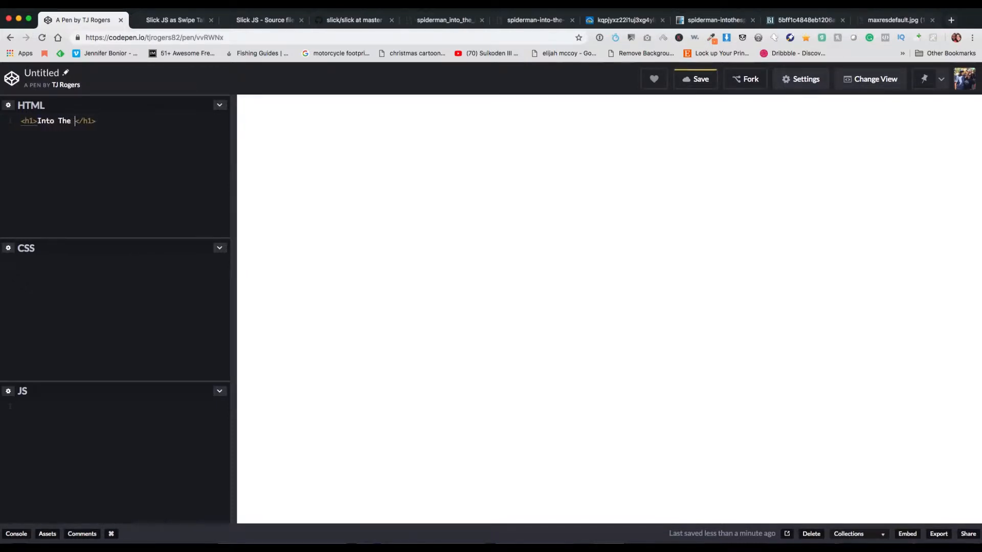
type("Spiderverse")
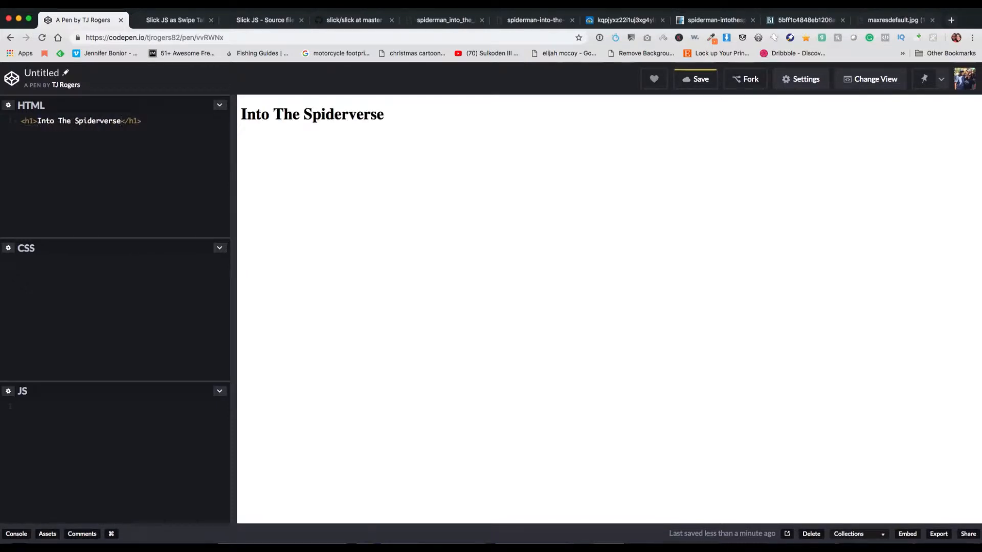
type("div.slider")
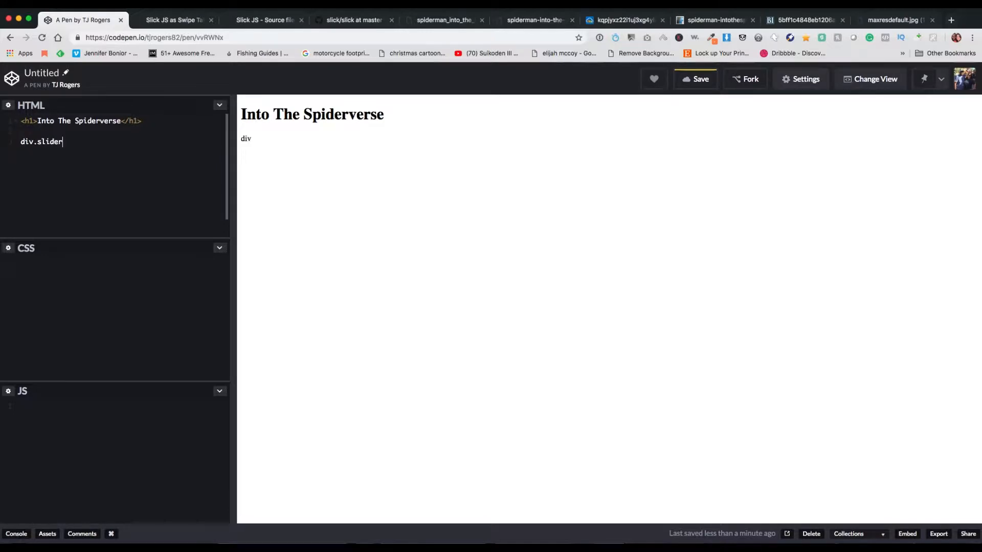
type(">img.")
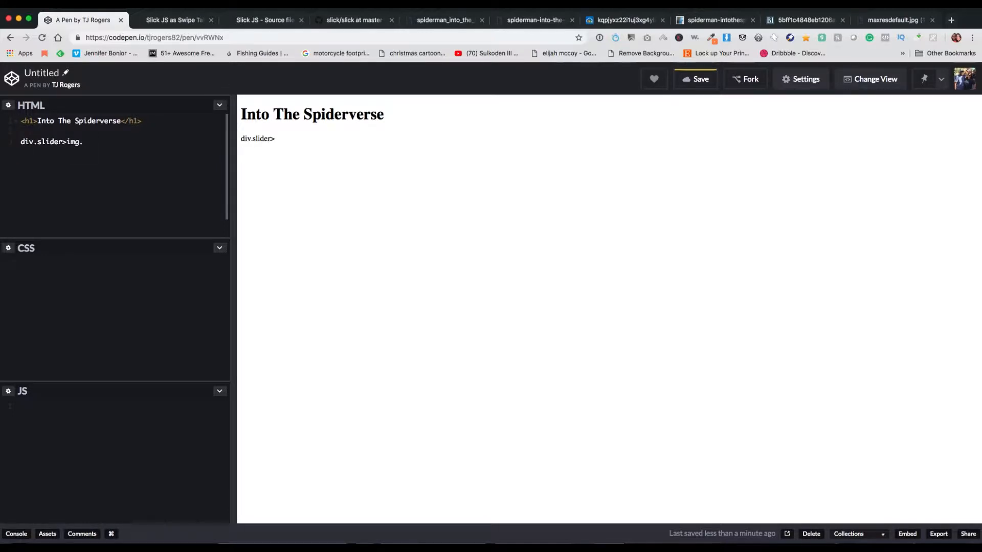
type(".slider-image")
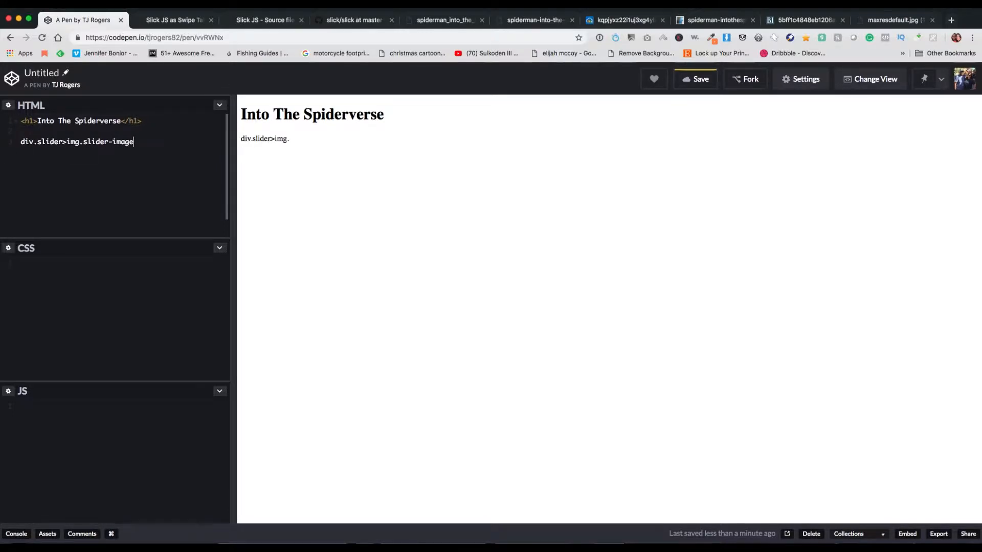
key("Tab")
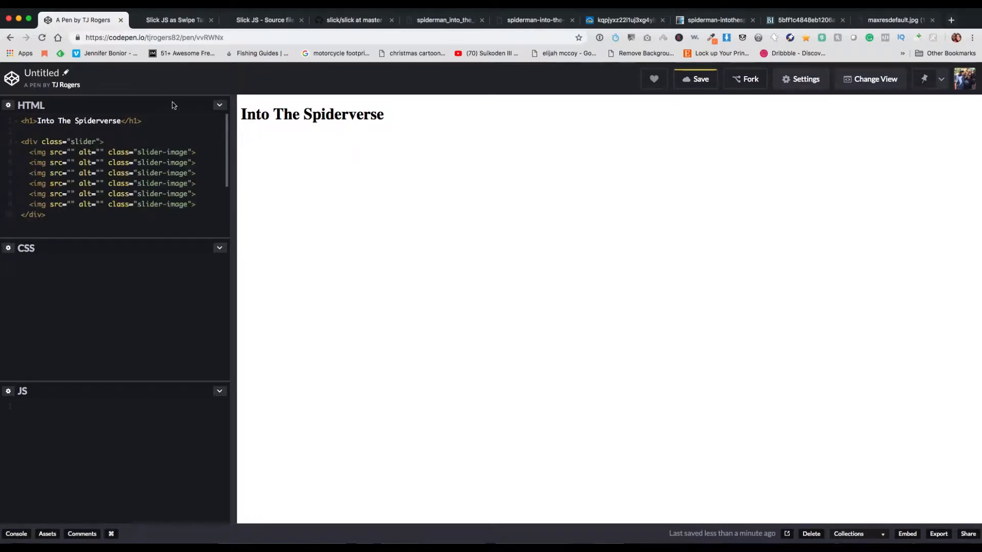
Step: Copy each Spider-Verse image URL from its tab into the six img src attributes
left_click(444, 20)
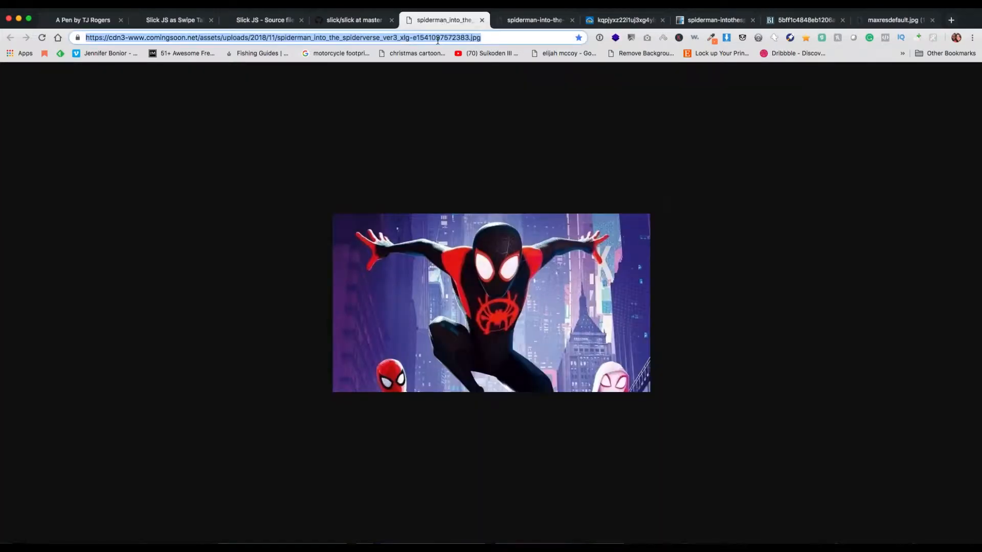
left_click(90, 19)
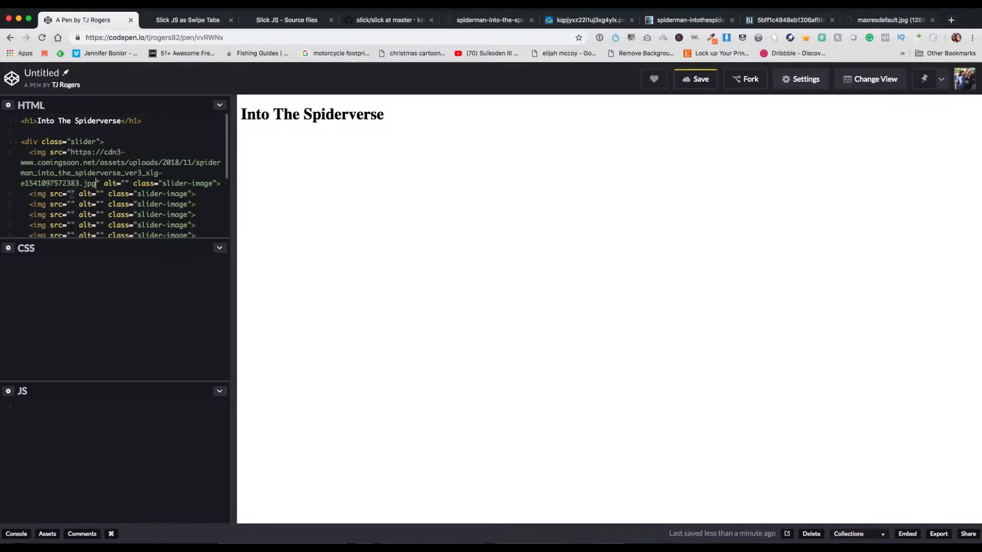
left_click(487, 20)
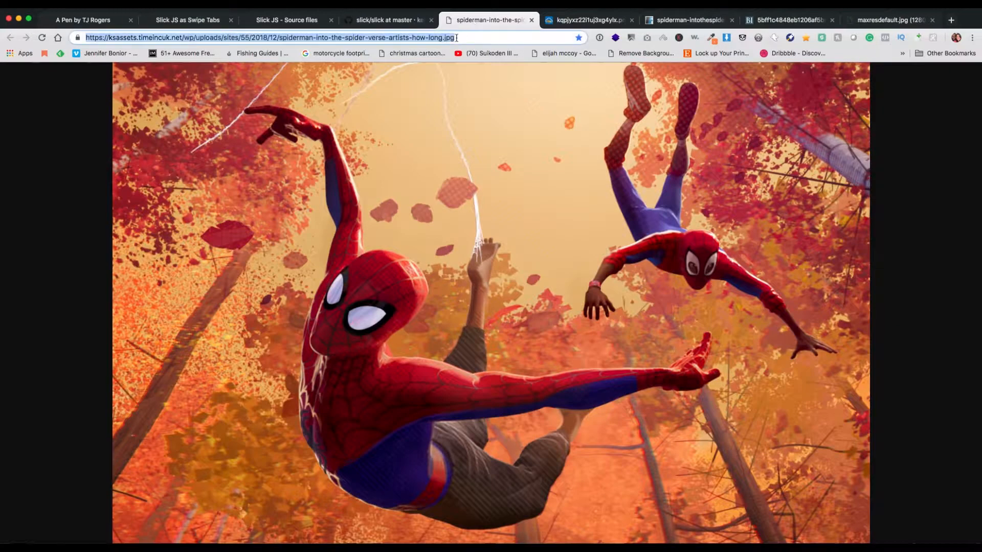
left_click(92, 20)
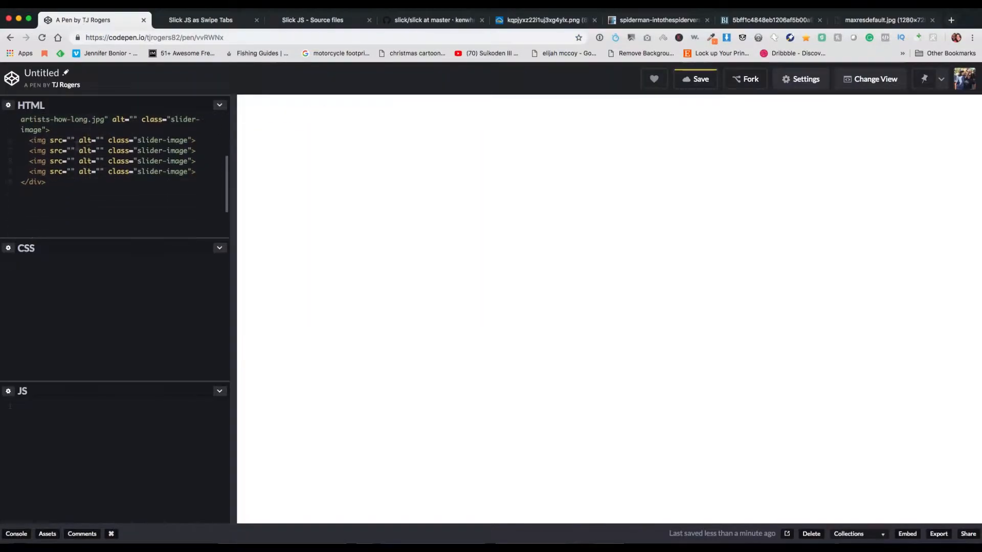
left_click(544, 20)
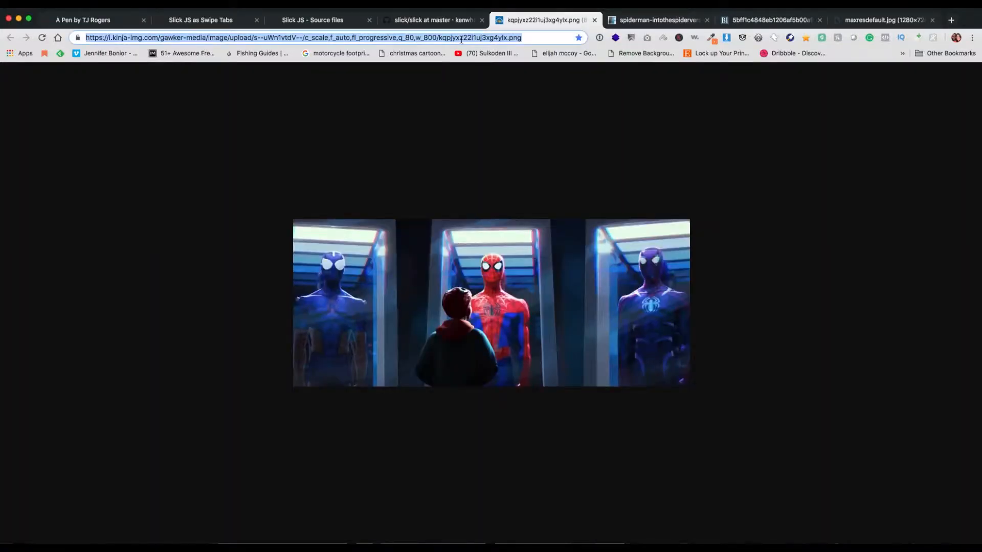
left_click(87, 19)
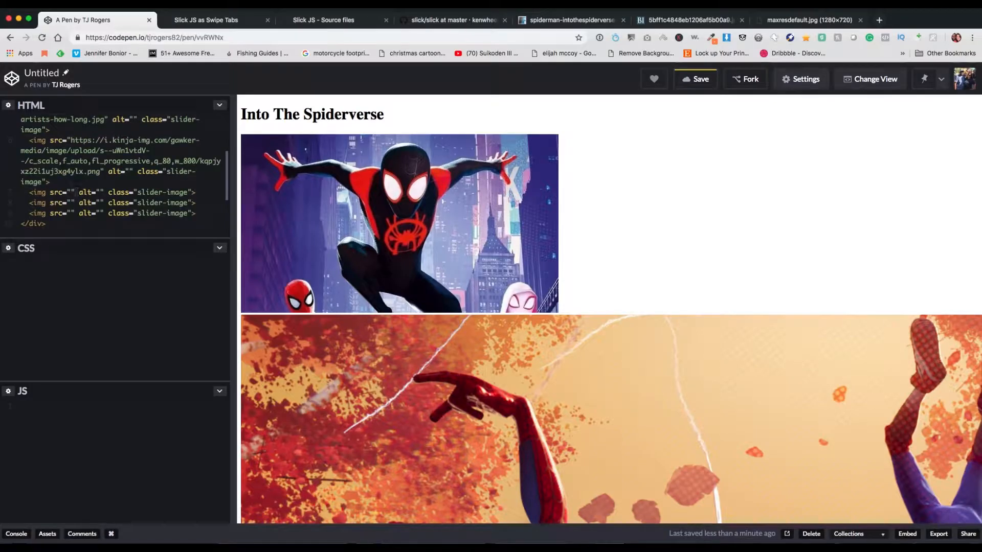
left_click(575, 19)
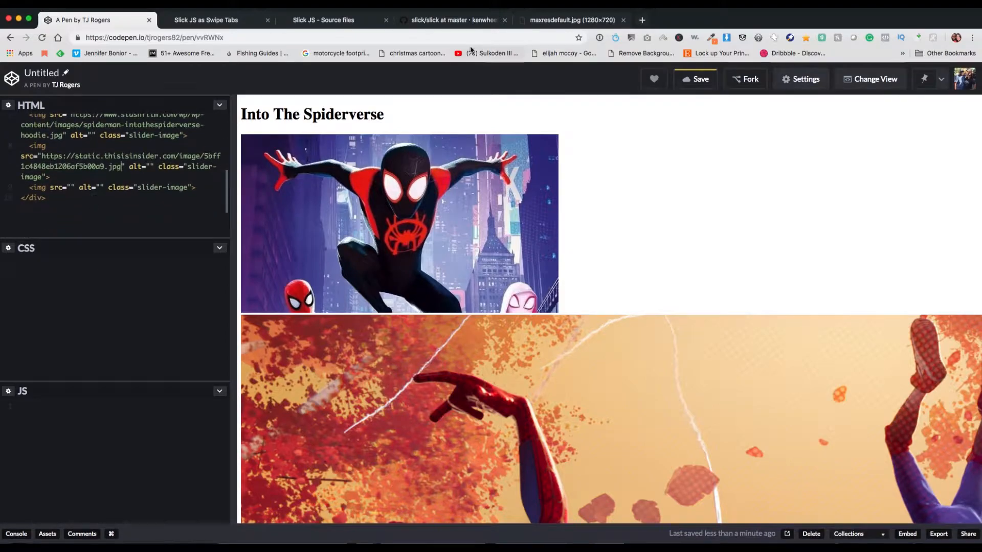
left_click(569, 19)
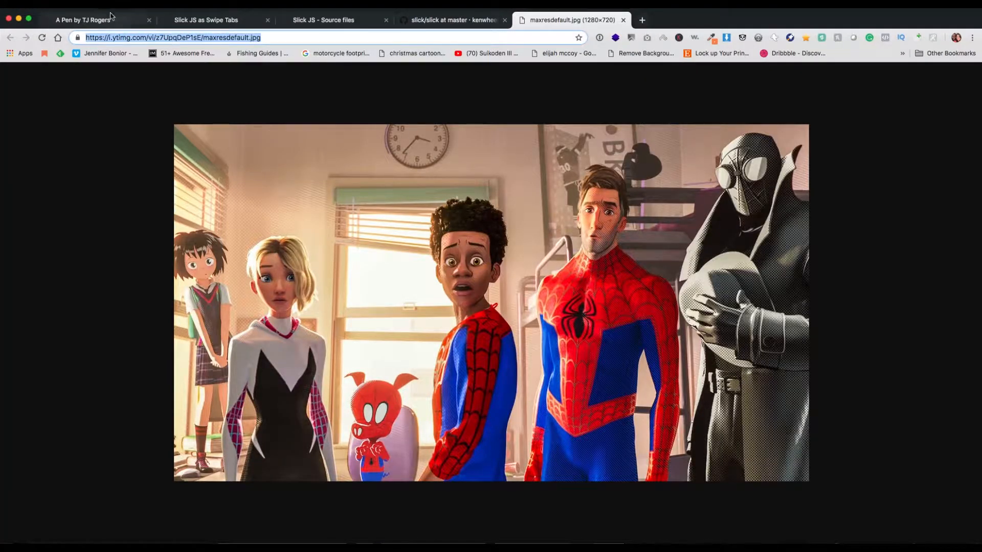
left_click(83, 19)
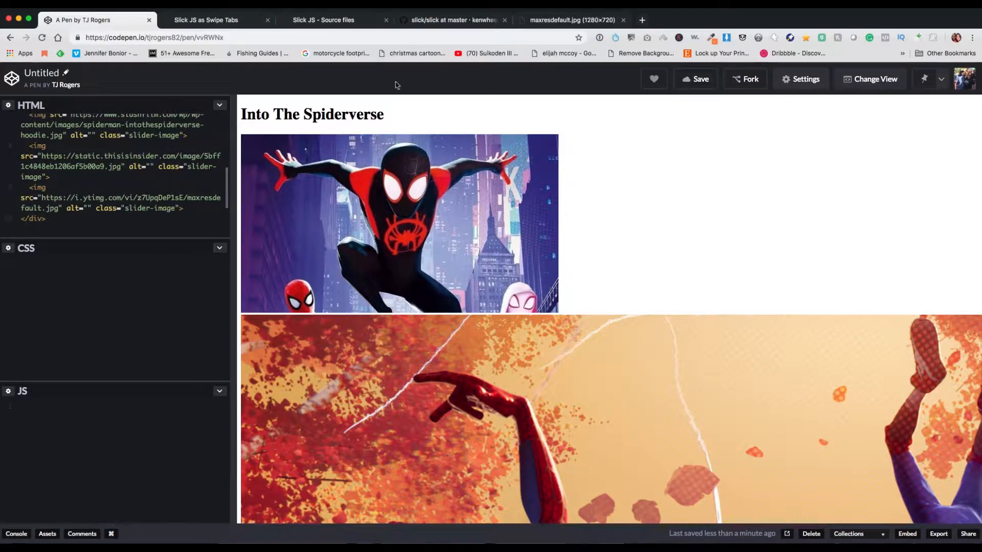
Step: Set the pen's CSS preprocessor to SCSS with a reset, comparing against the example pen's settings
left_click(806, 79)
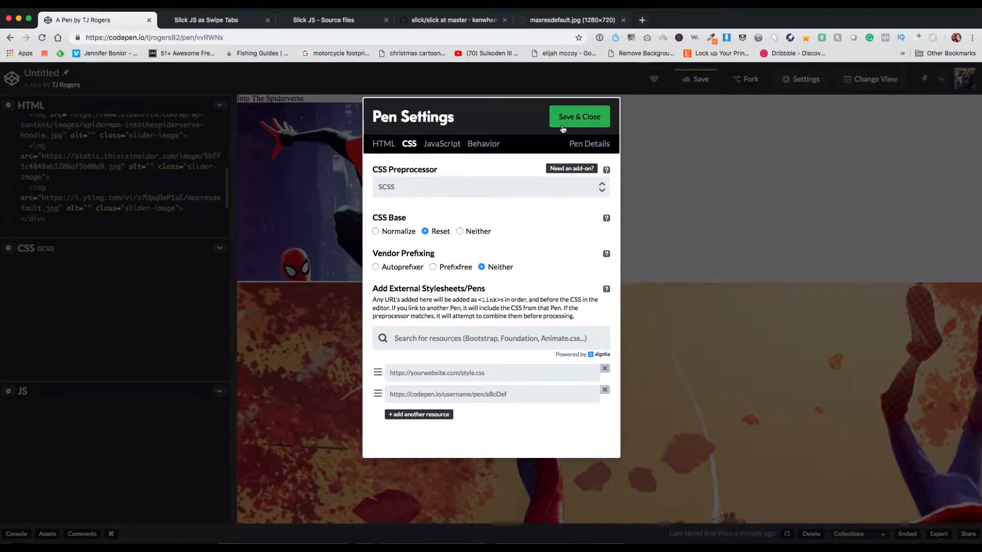
left_click(205, 19)
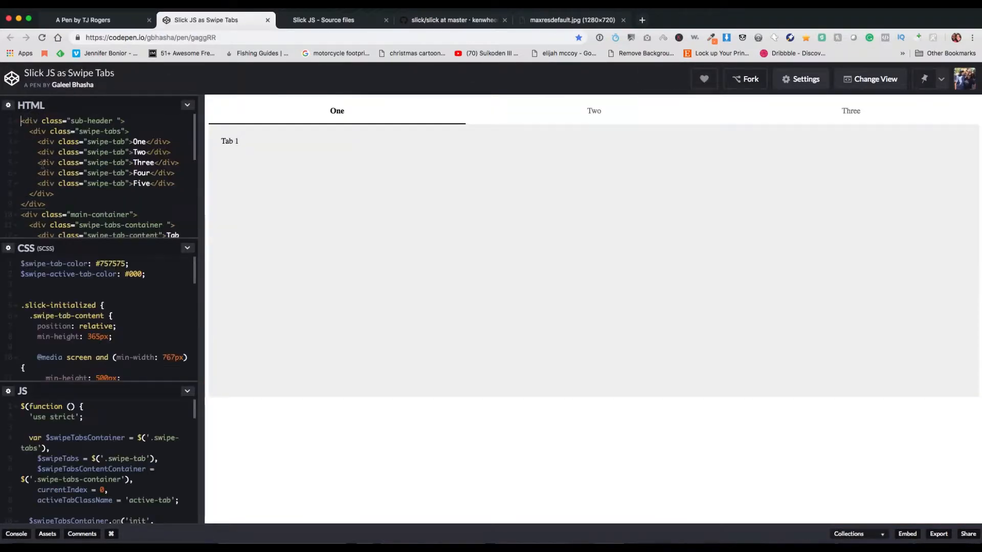
left_click(800, 79)
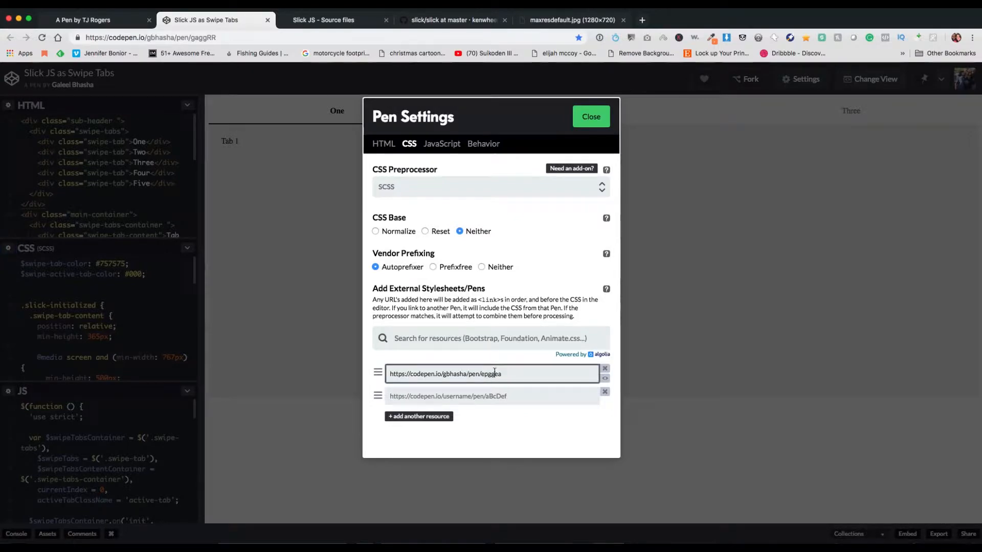
left_click(97, 19)
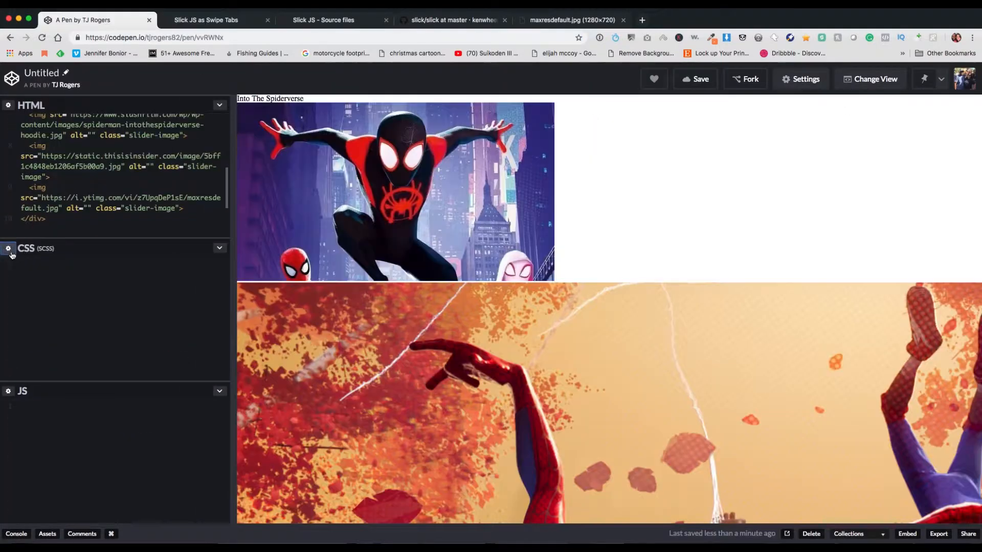
Step: Add jQuery as an external script from the example pen's list, then save and close settings
left_click(799, 79)
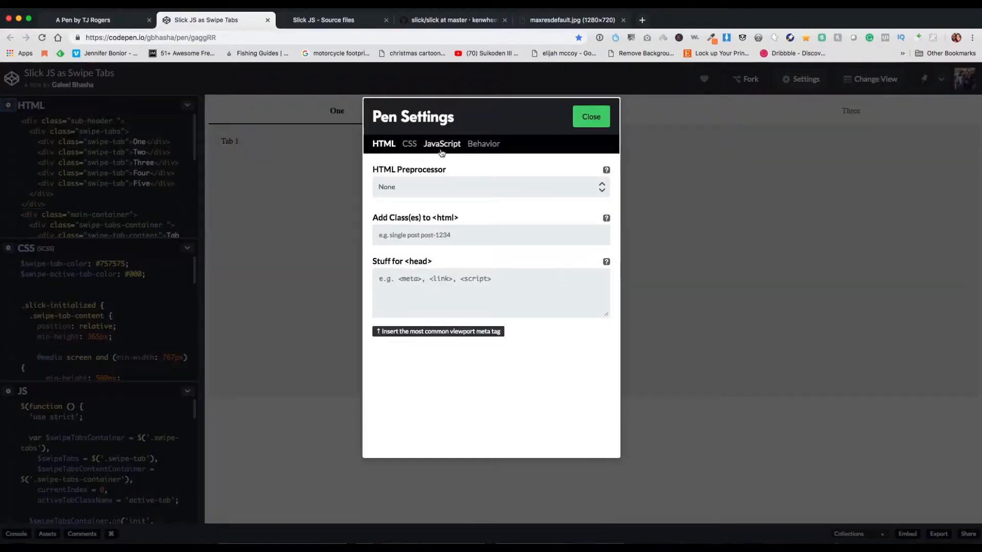
left_click(442, 143)
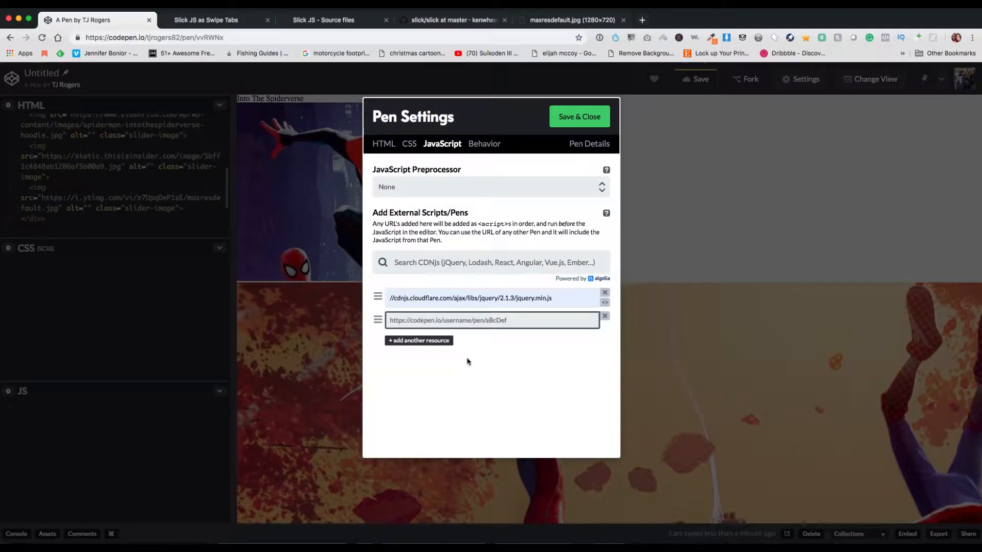
left_click(579, 116)
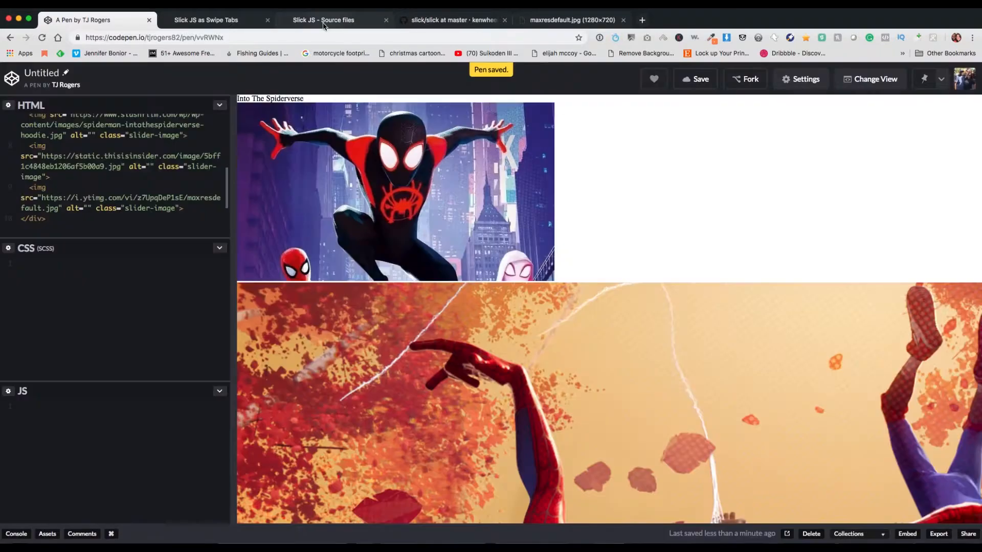
Step: Review the Slick JS - Source files pen, then show the kenwheeler/slick GitHub repository
left_click(322, 20)
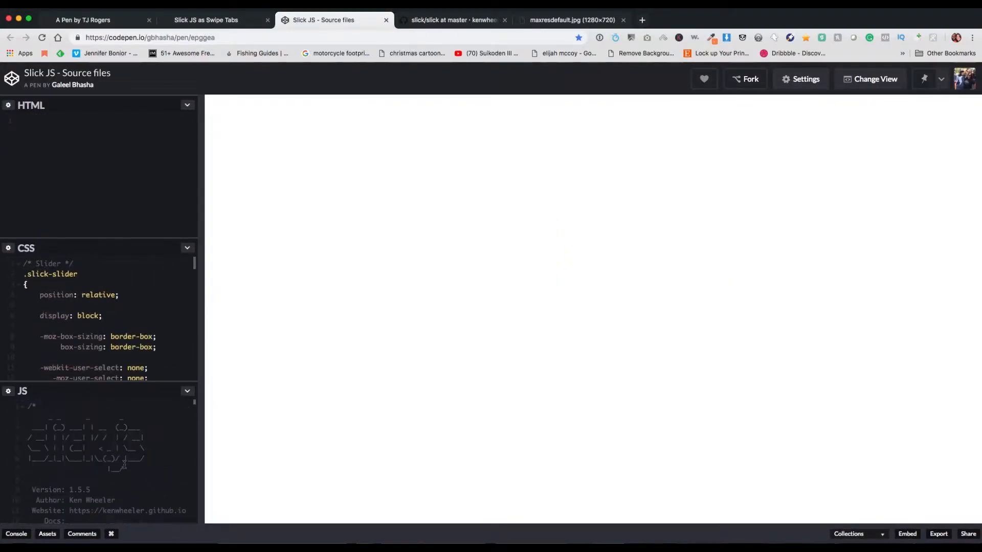
left_click(456, 20)
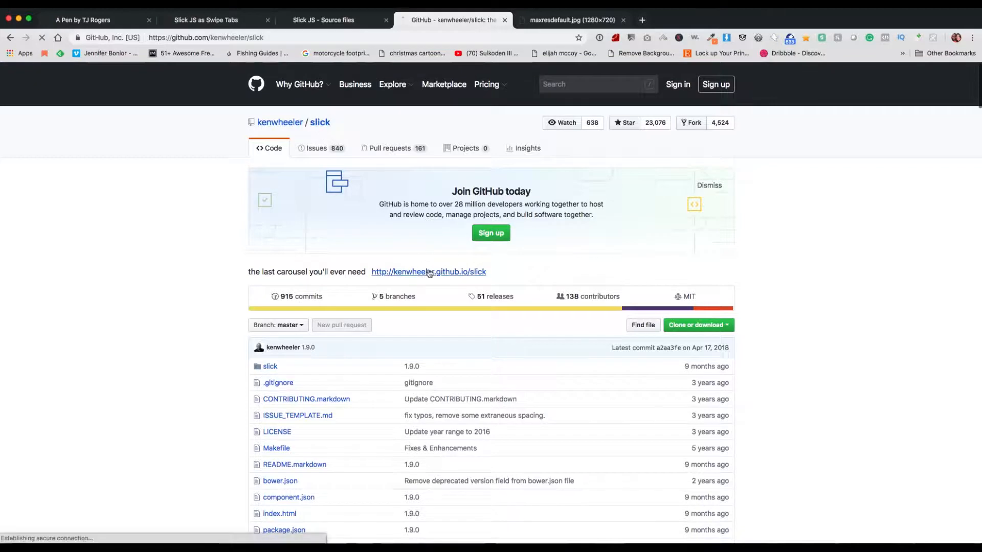
Step: Open the Slick project website from GitHub and scroll to the Single and Multiple Items demos
left_click(430, 272)
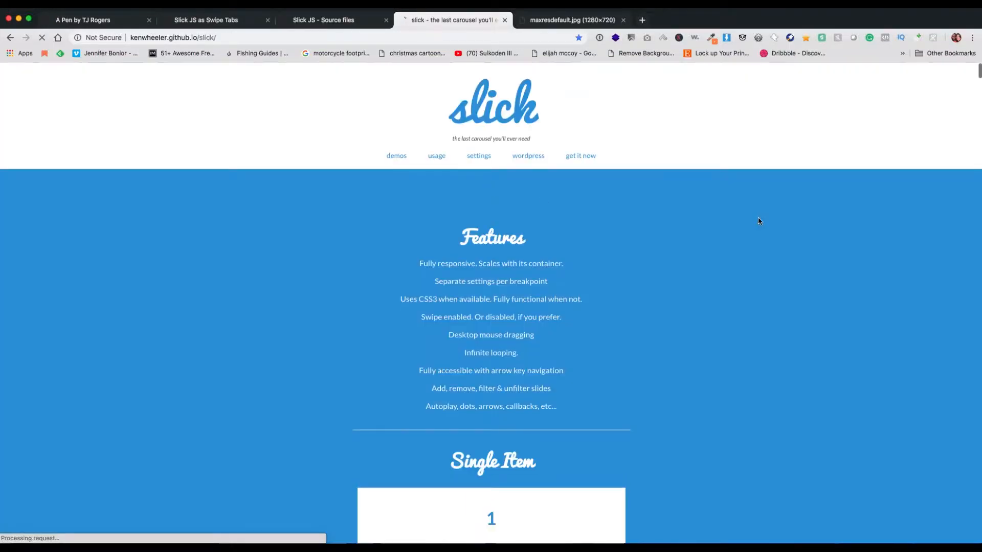
scroll("down", 3)
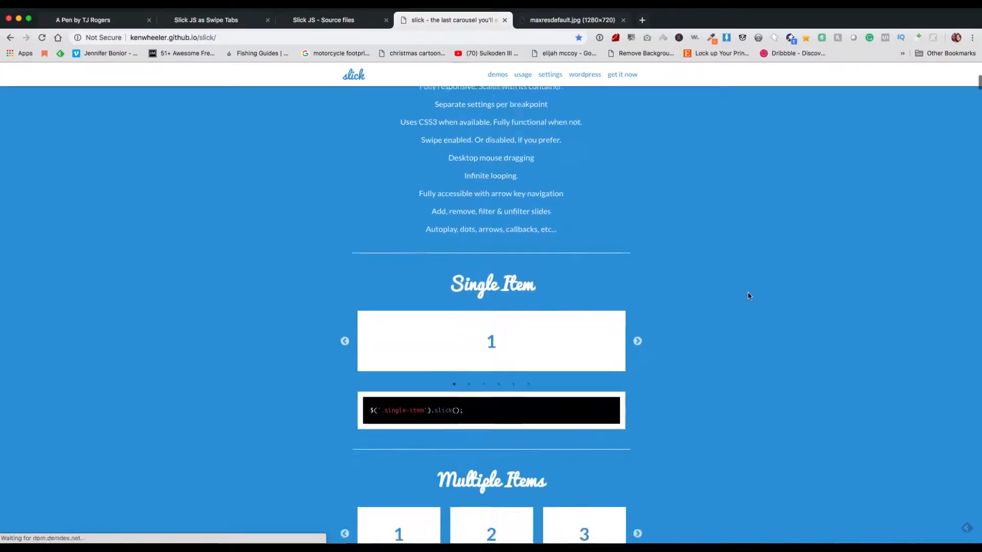
scroll("down", 3)
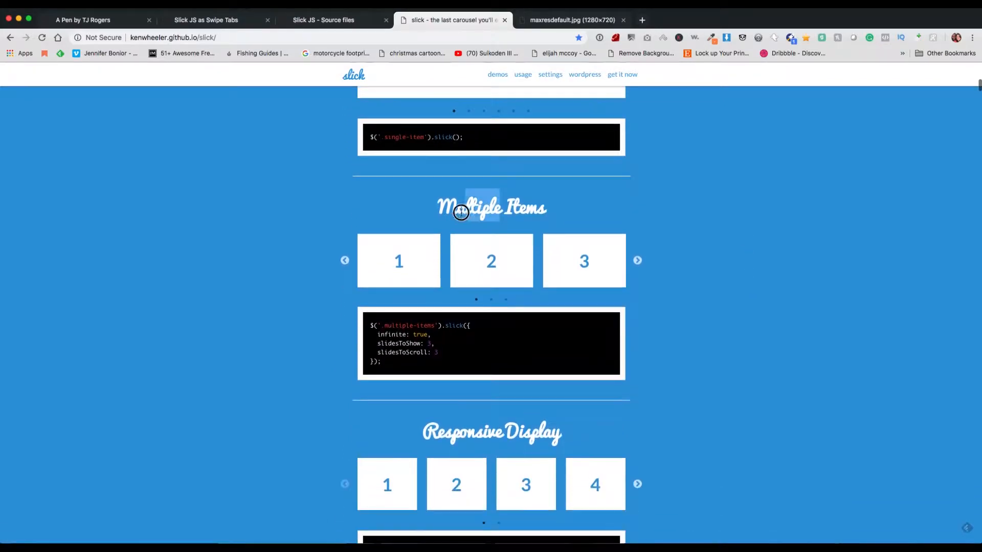
mouse_move(384, 315)
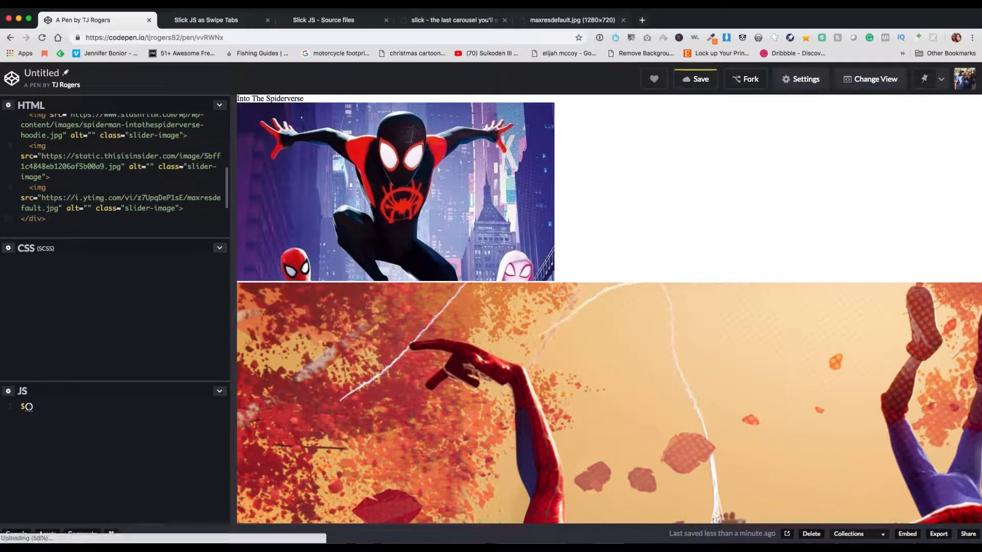
Step: Write an empty $(document).ready(function(){ }); wrapper in the JS panel
type("(document).ready")
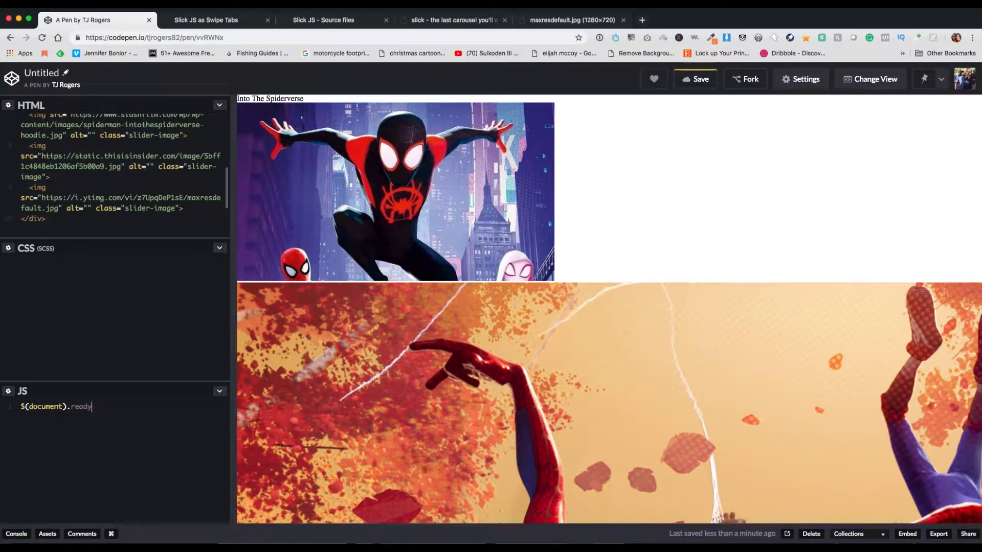
type("()")
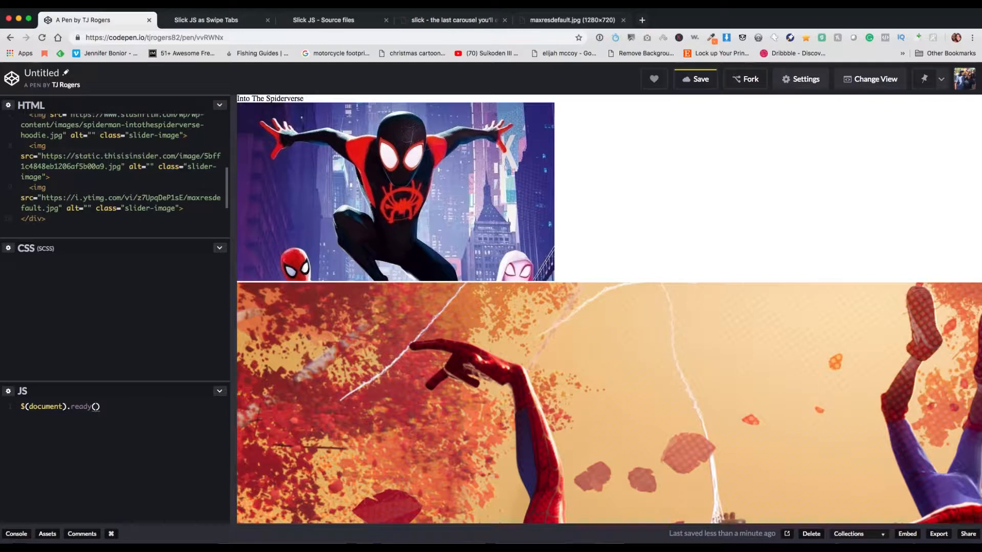
type(";")
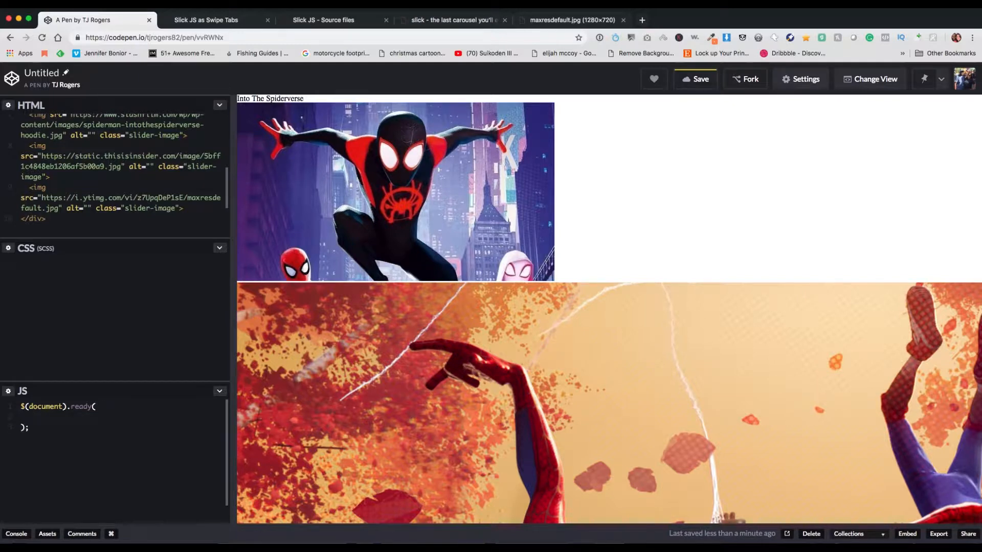
type("function")
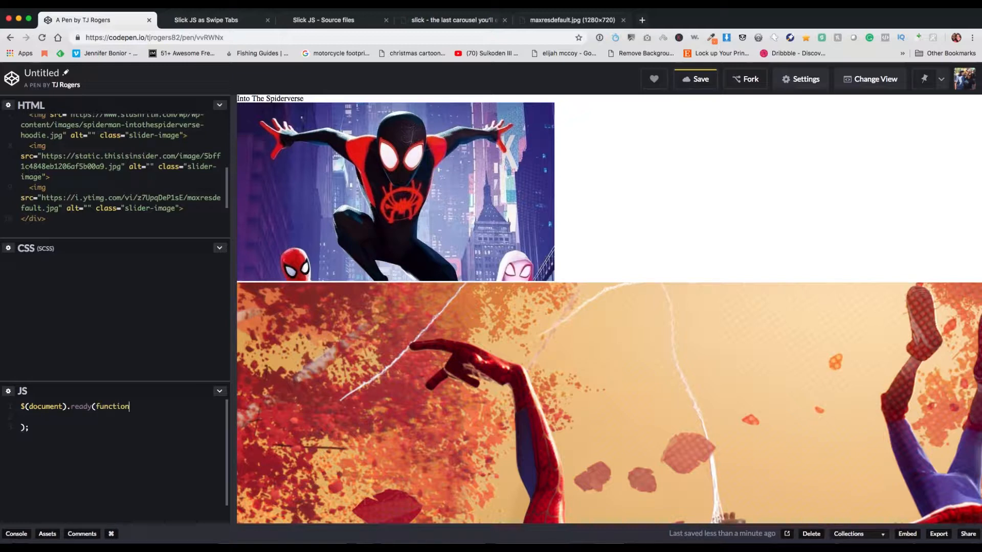
type("(){}")
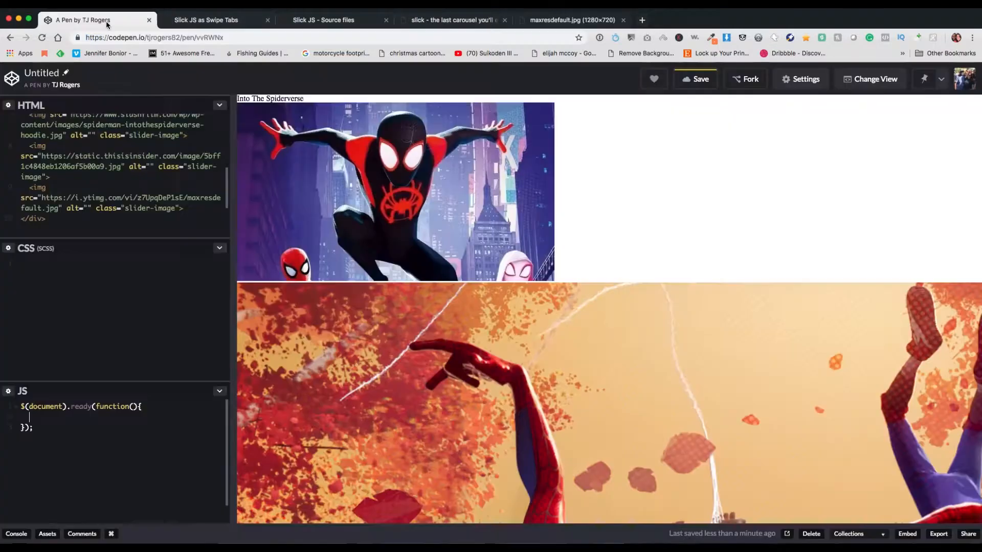
Step: Close the maxresdefault.jpg tab, glance at the Multiple Items demo, and return to the pen
left_click(576, 20)
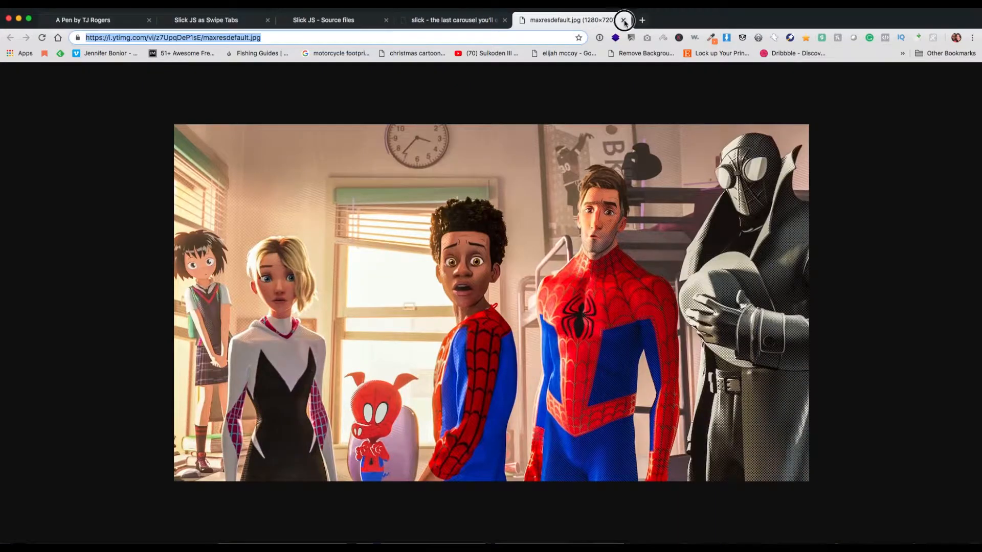
left_click(624, 20)
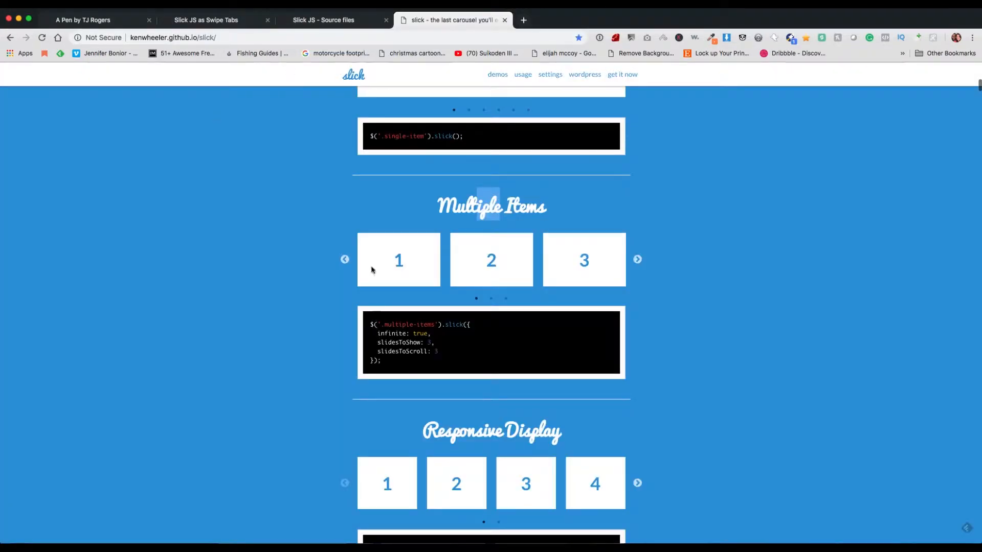
mouse_move(103, 21)
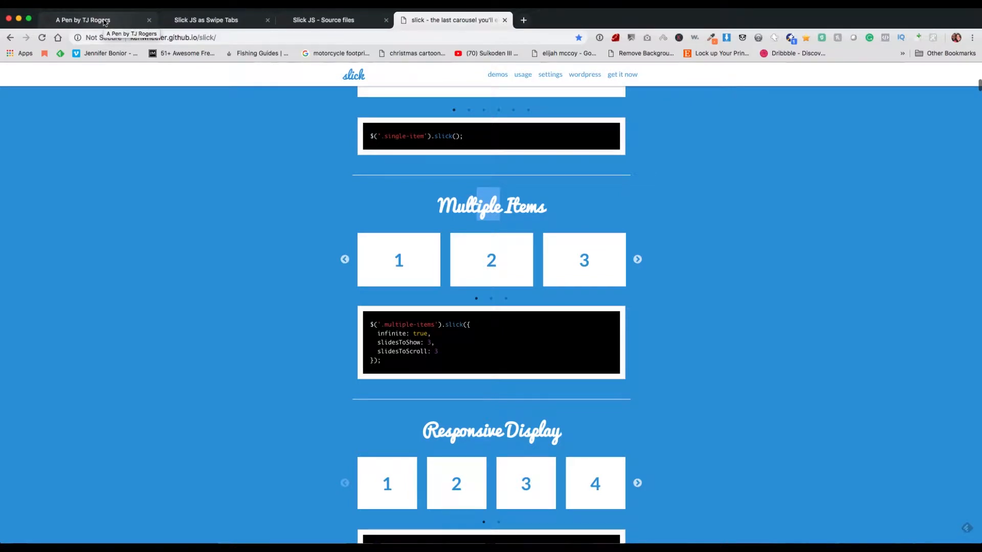
left_click(90, 20)
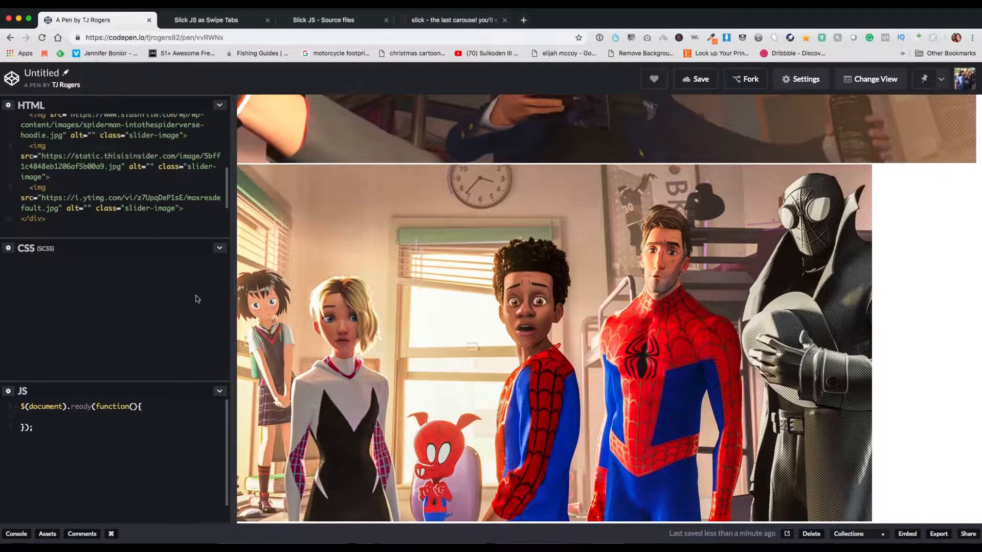
Step: Initialise $('.slider').slick with infinite: true, slidesToShow: 3 and slidesToScroll: 1
type("$().")
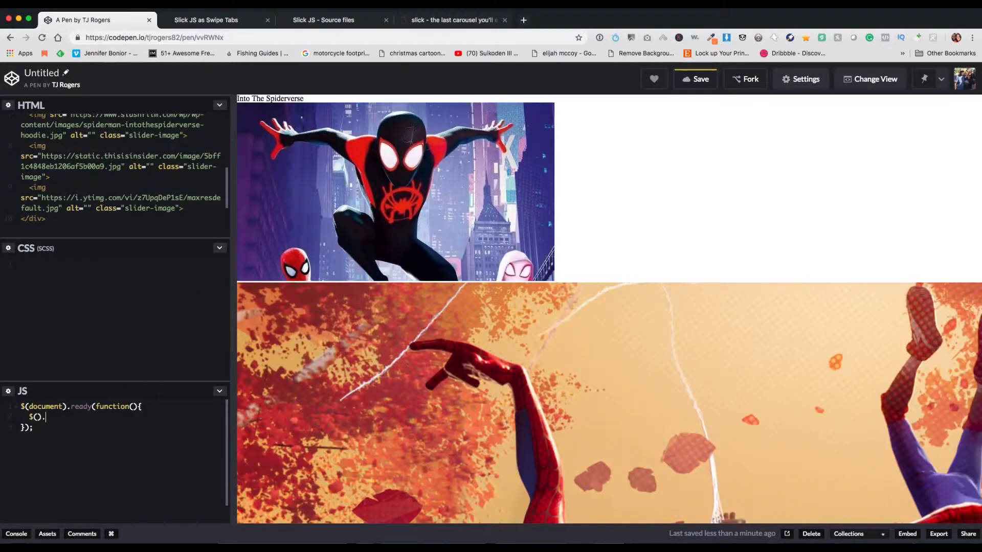
type("slick();")
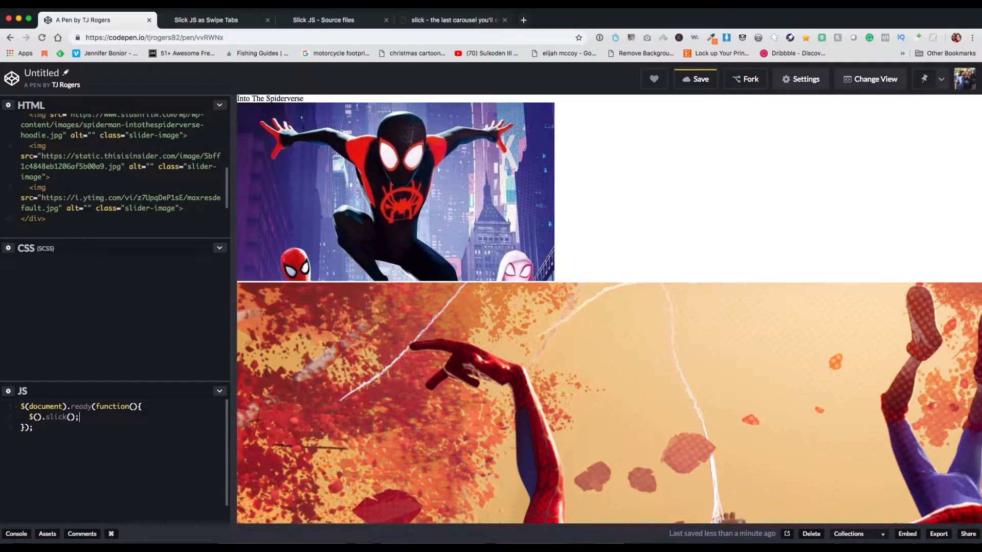
type("{")
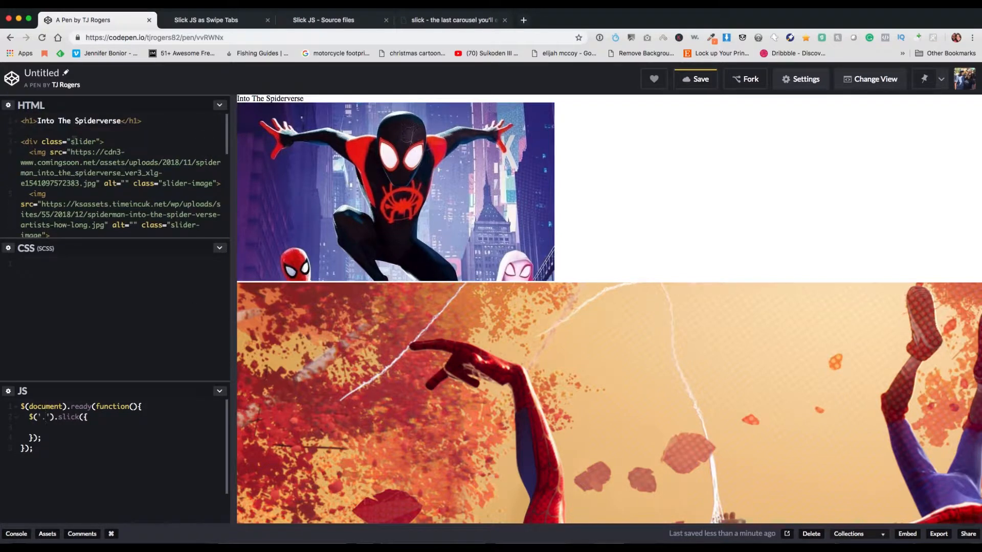
type("slider")
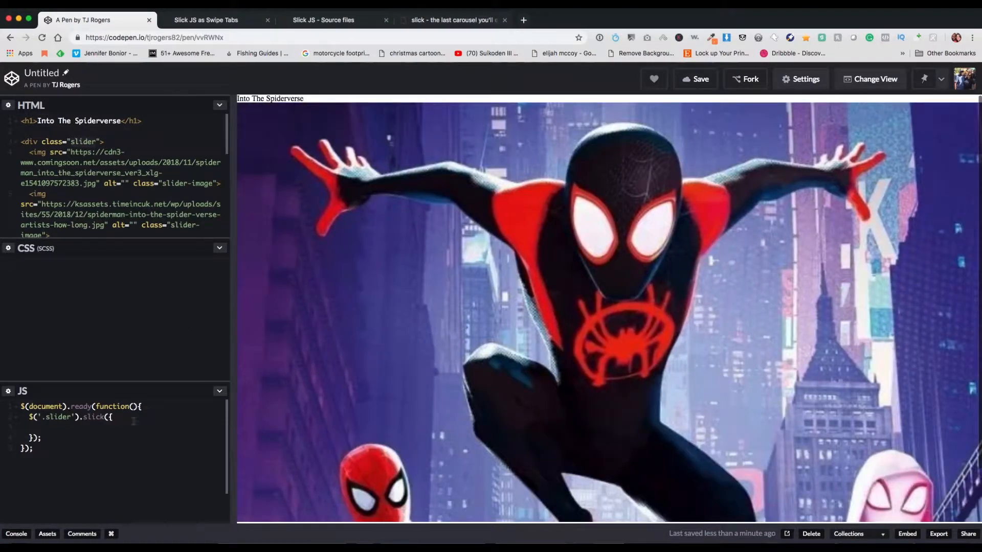
type("infinite: true,")
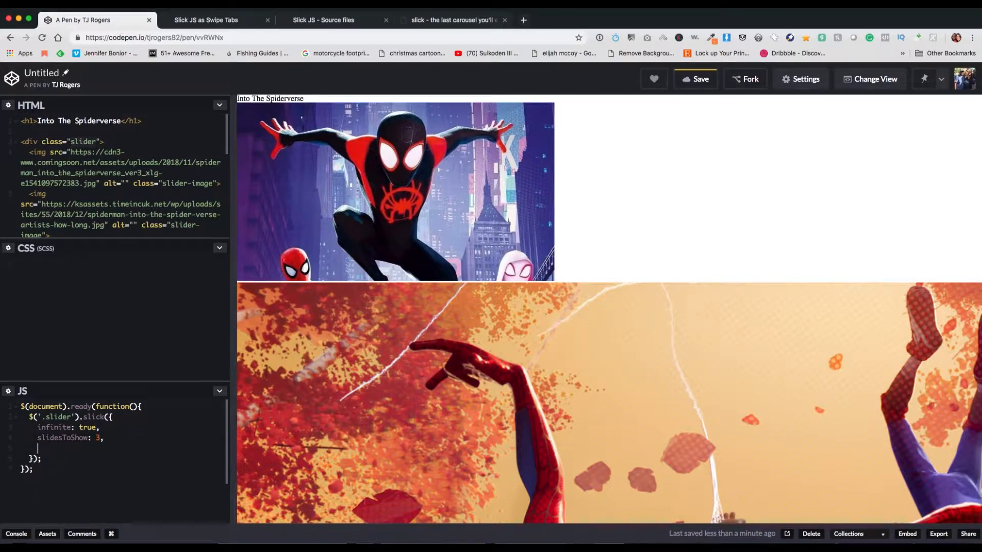
type("slidesToS")
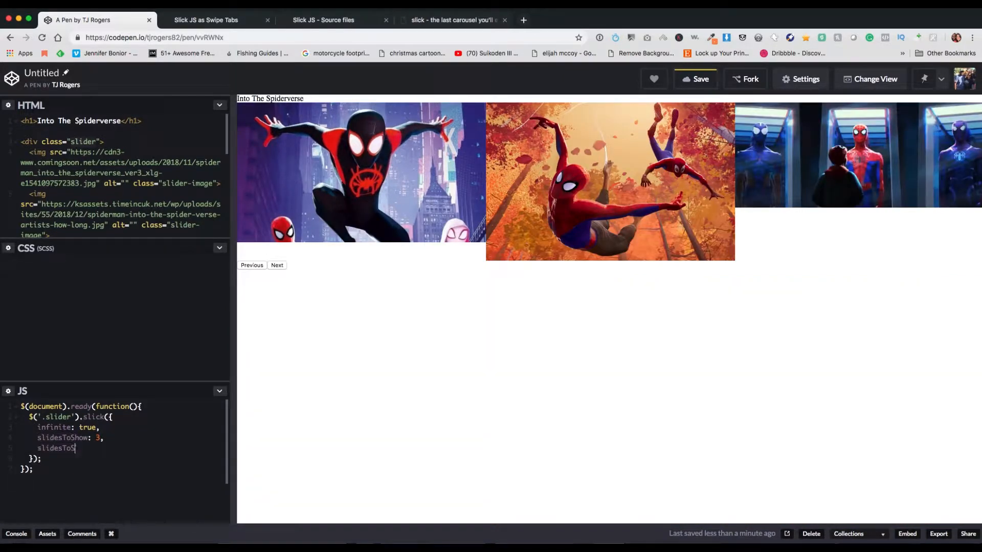
type("Scroll: 1,")
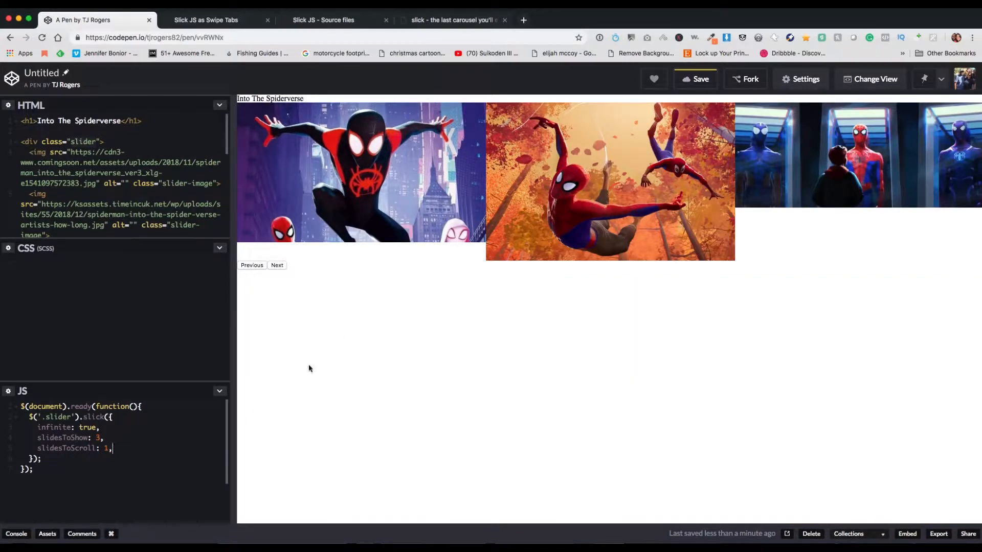
Step: Test the three-image carousel in the preview by advancing it several slides
left_click(277, 265)
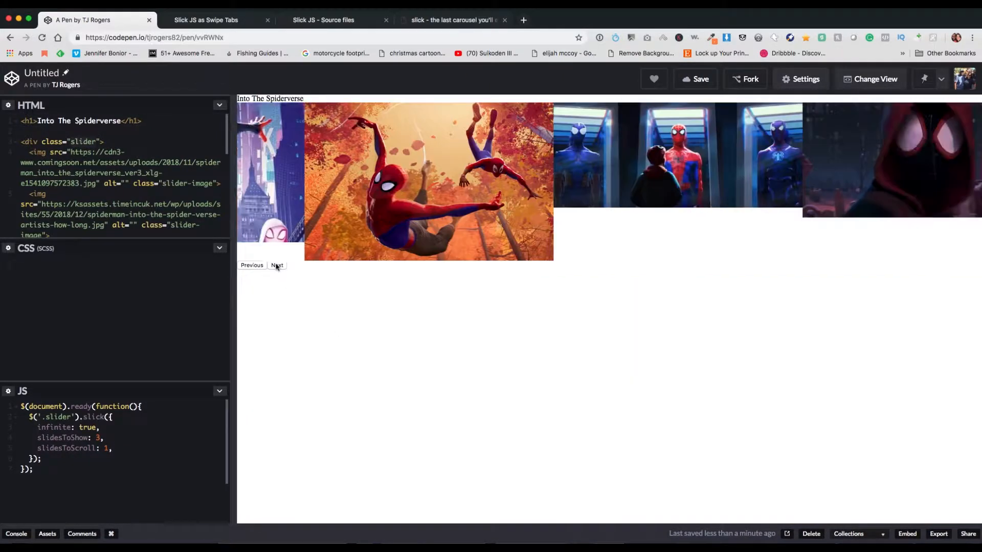
left_click(277, 265)
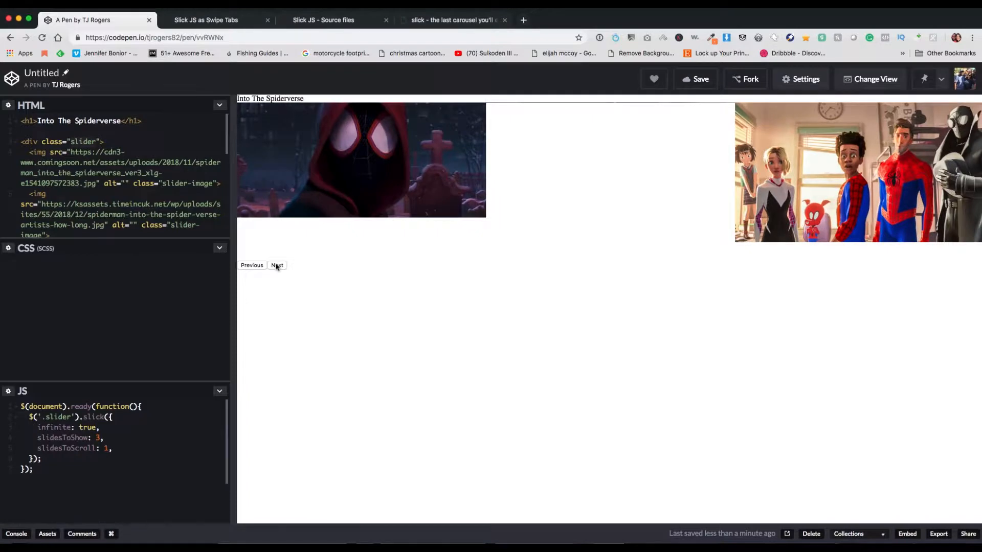
scroll("down", 3)
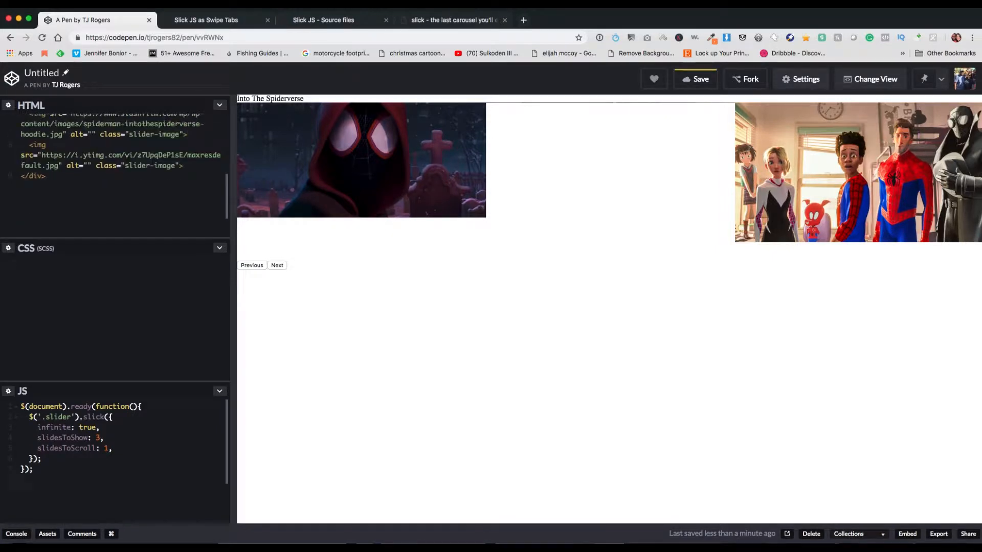
left_click(276, 265)
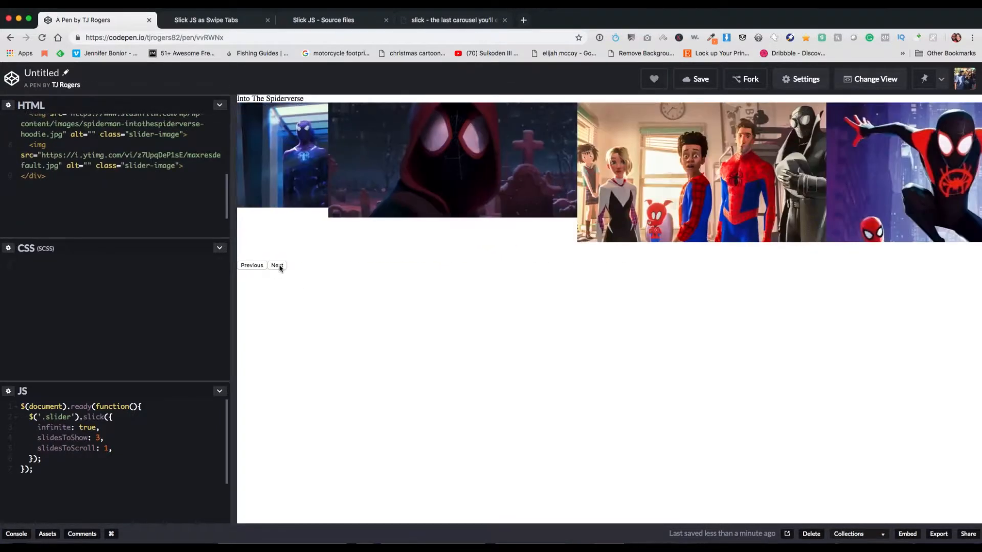
left_click(277, 266)
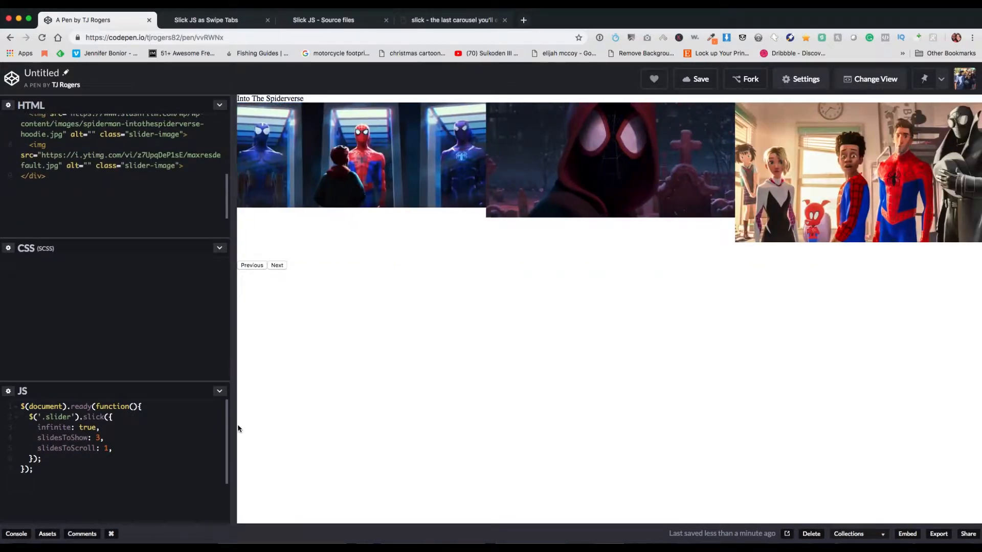
Step: Search the Slick documentation for 'arrow' and step through matches to the arrows setting
left_click(454, 20)
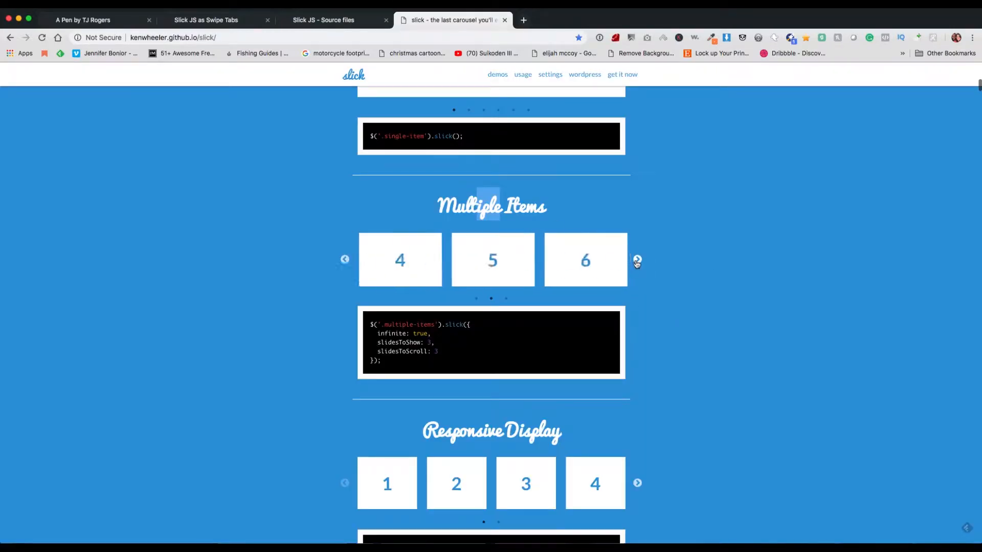
scroll("down", 3)
type("arrow")
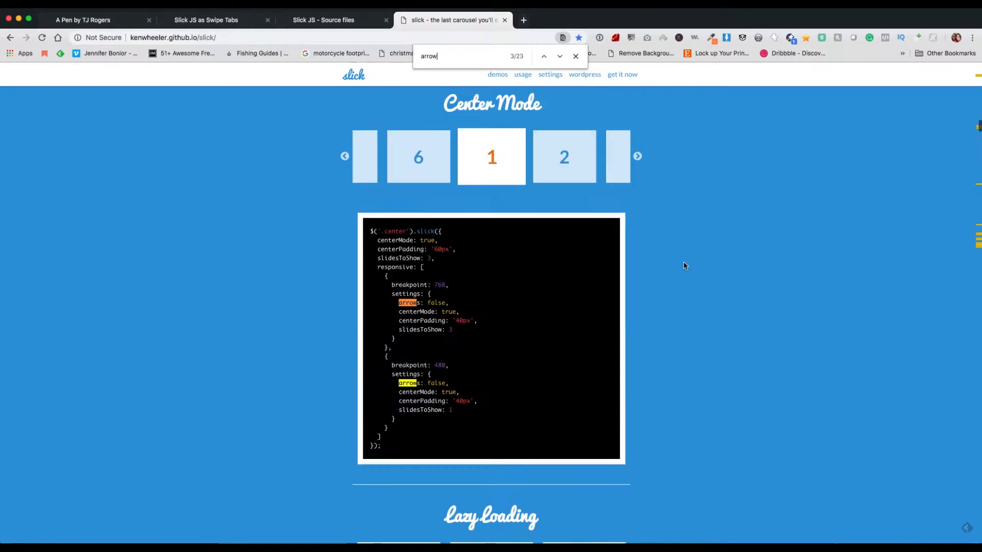
left_click(558, 56)
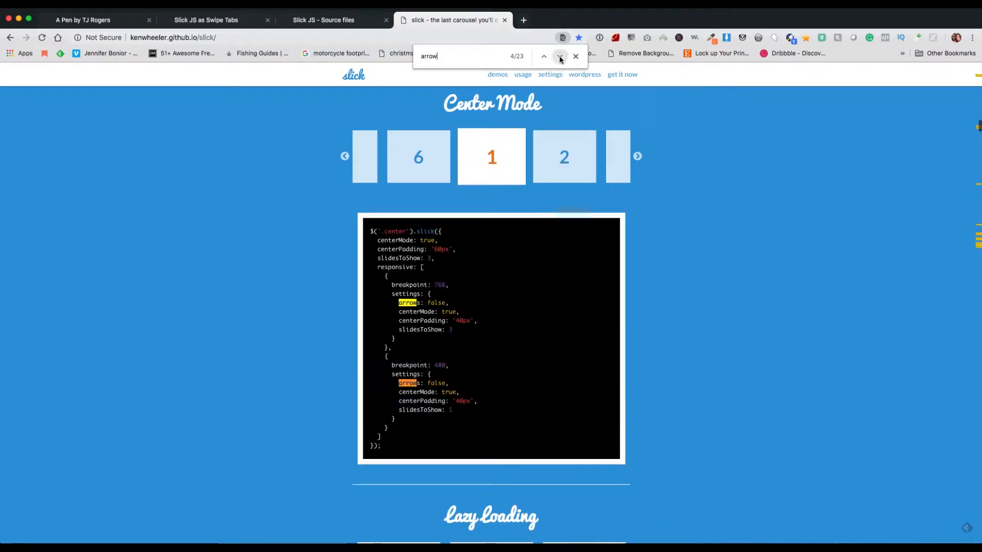
left_click(560, 56)
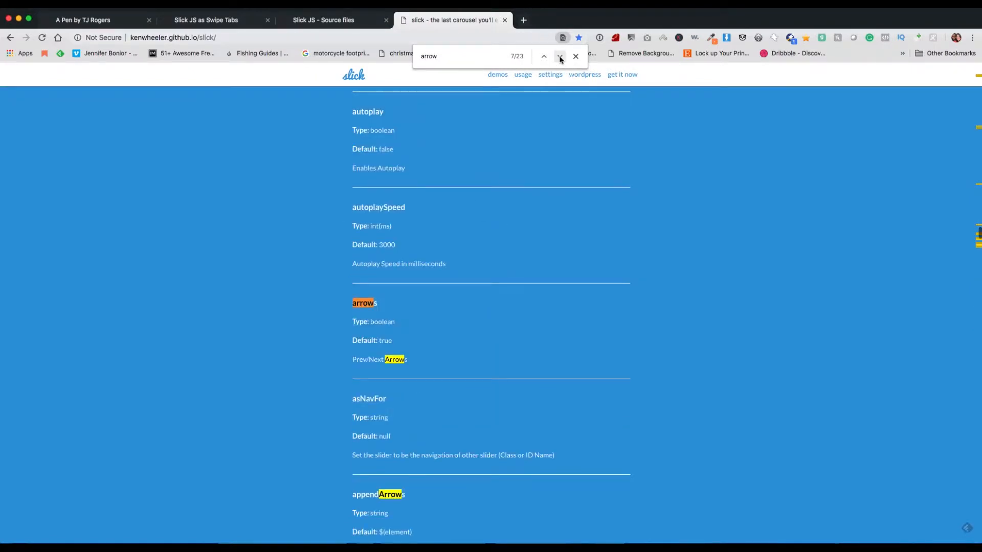
left_click(559, 56)
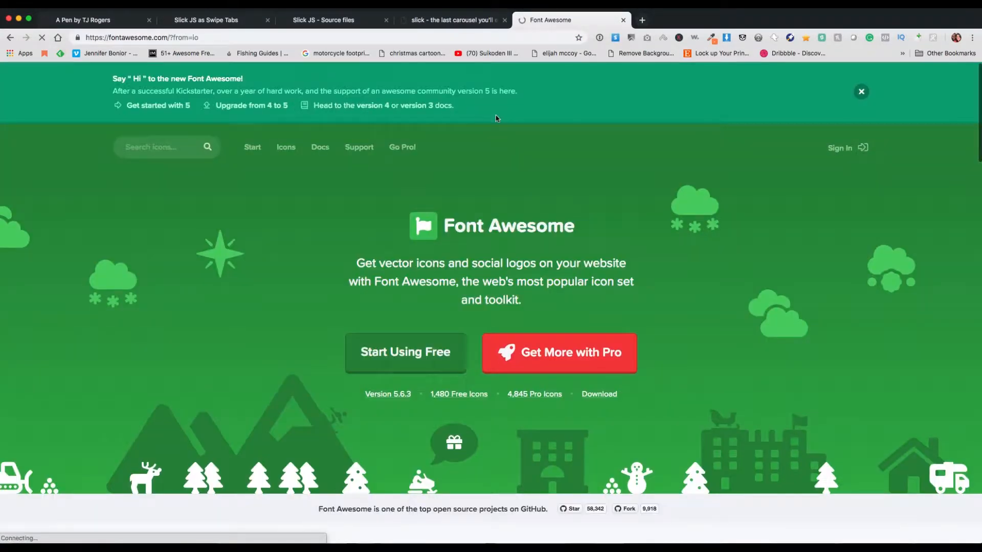
Step: Search Font Awesome for 'arrow' and grab the stylesheet link from its getting-started page
left_click(159, 147)
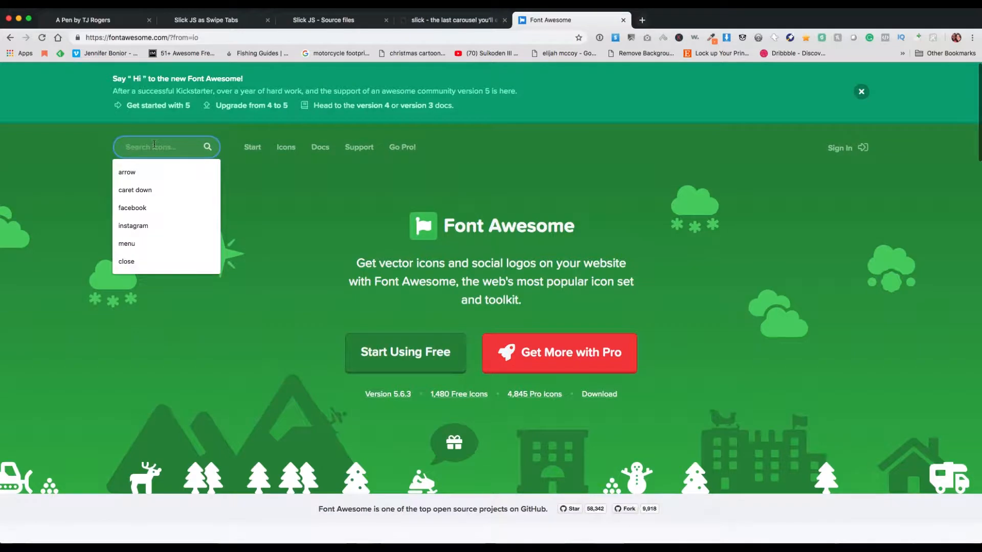
type("arrow")
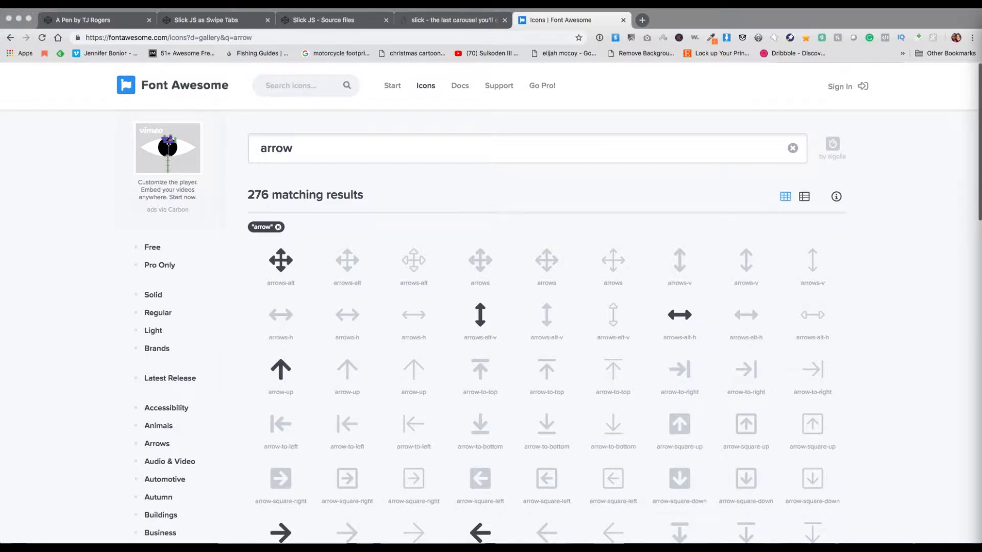
mouse_move(467, 154)
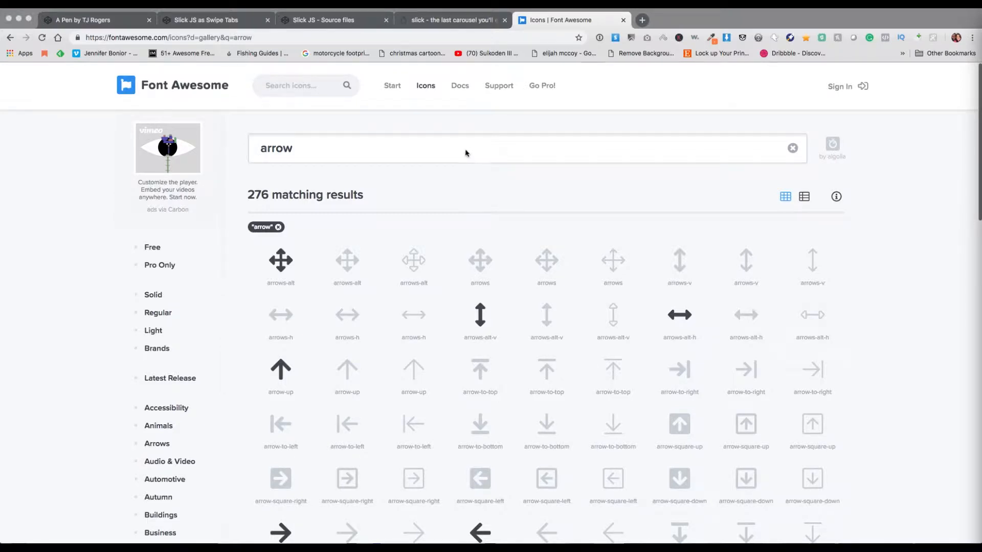
left_click(393, 86)
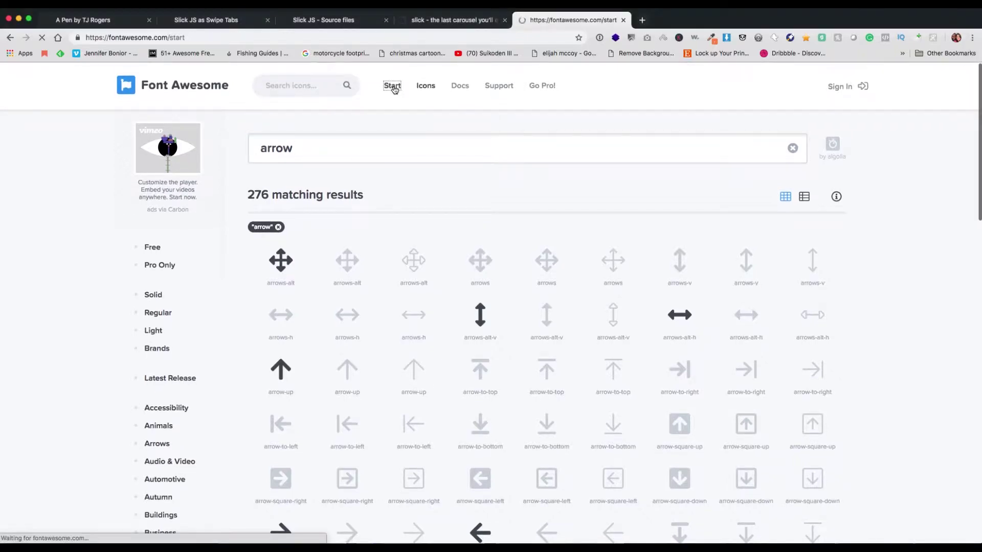
left_click(391, 86)
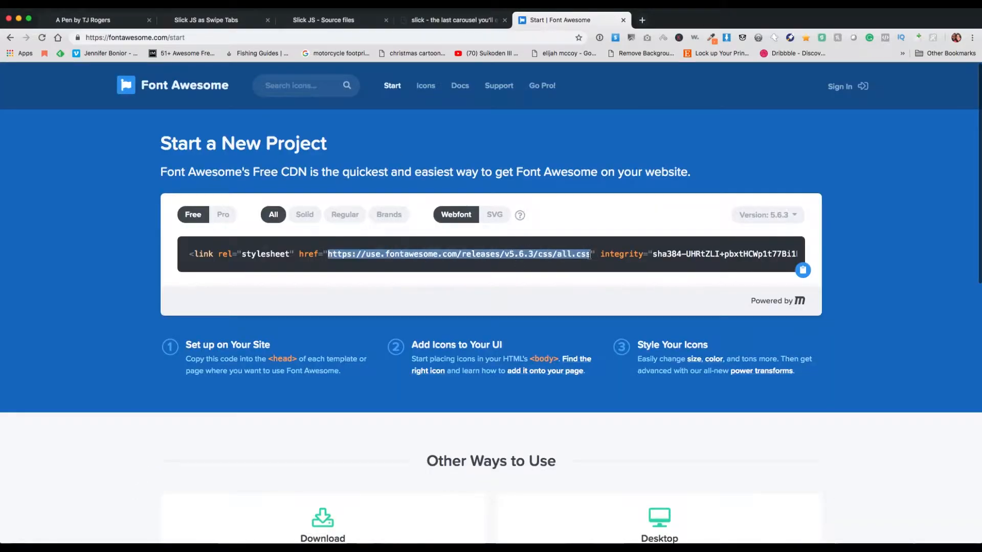
left_click(92, 19)
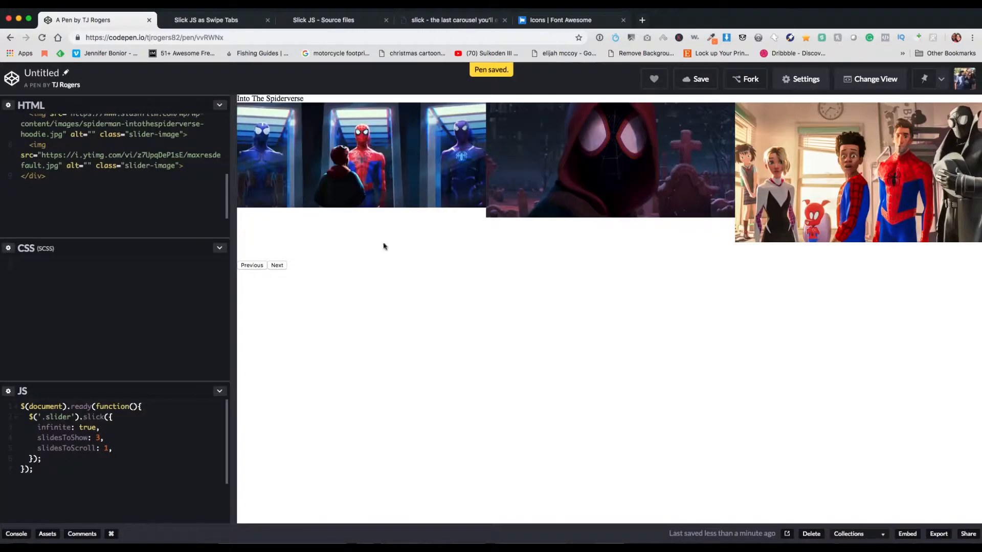
Step: View the arrow-alt-circle-left icon's class name, then return to the pen editor
left_click(562, 19)
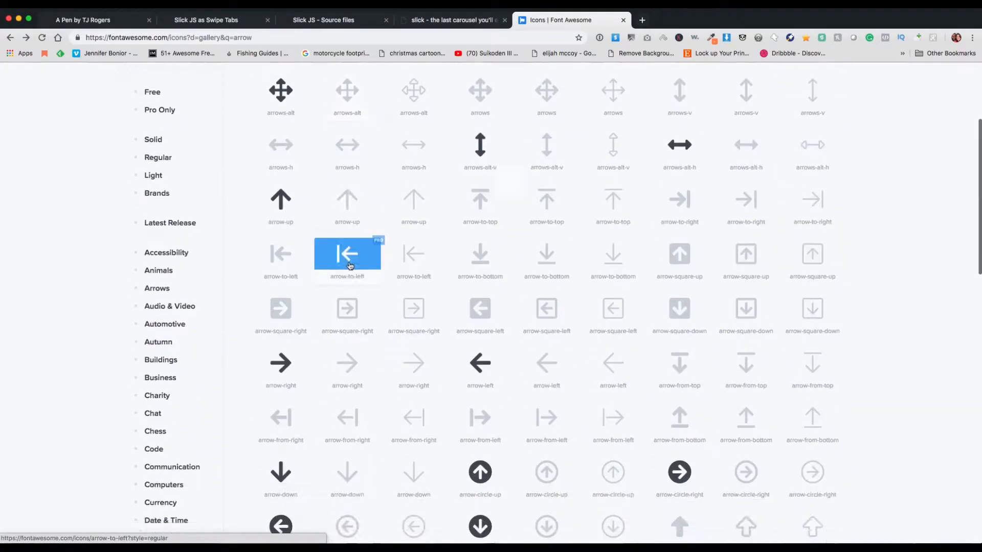
scroll("down", 3)
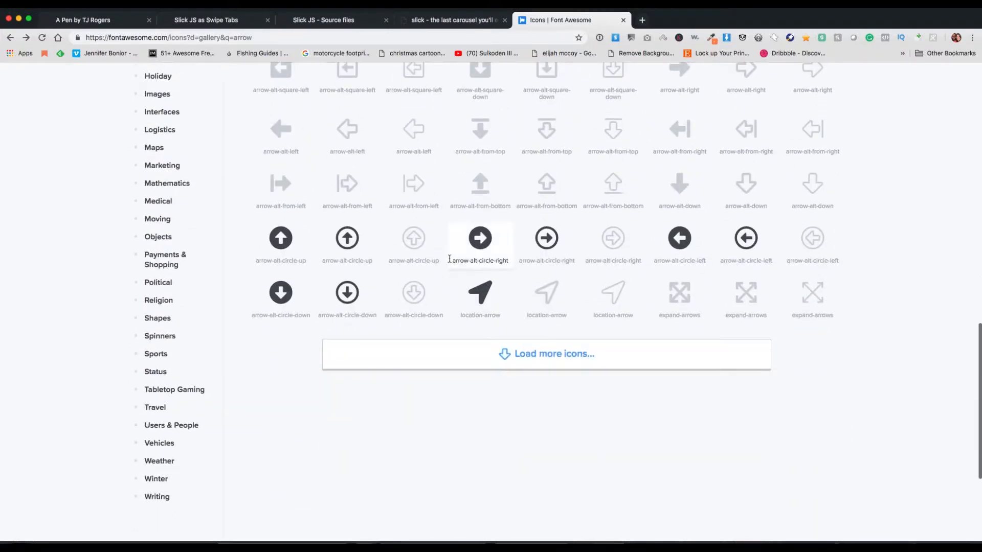
left_click(679, 237)
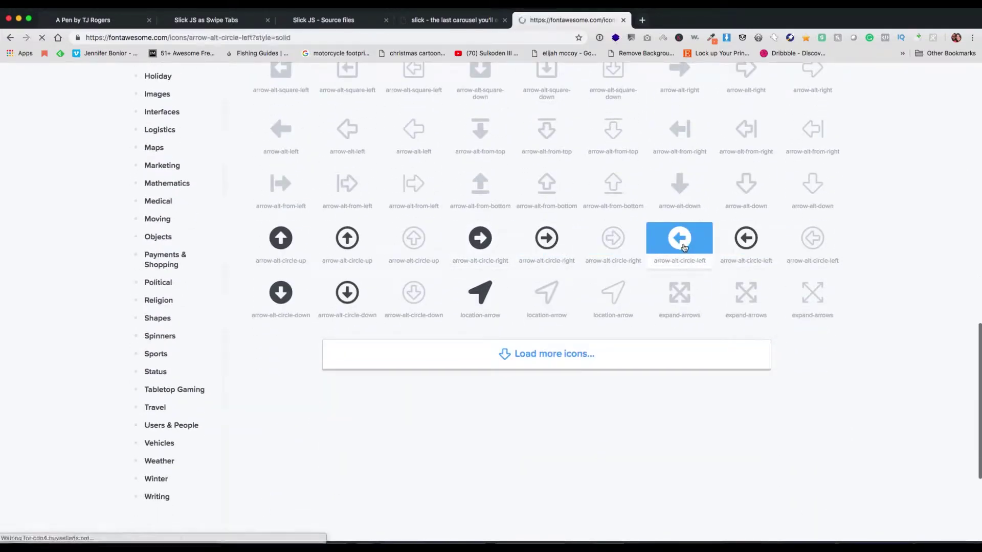
left_click(679, 237)
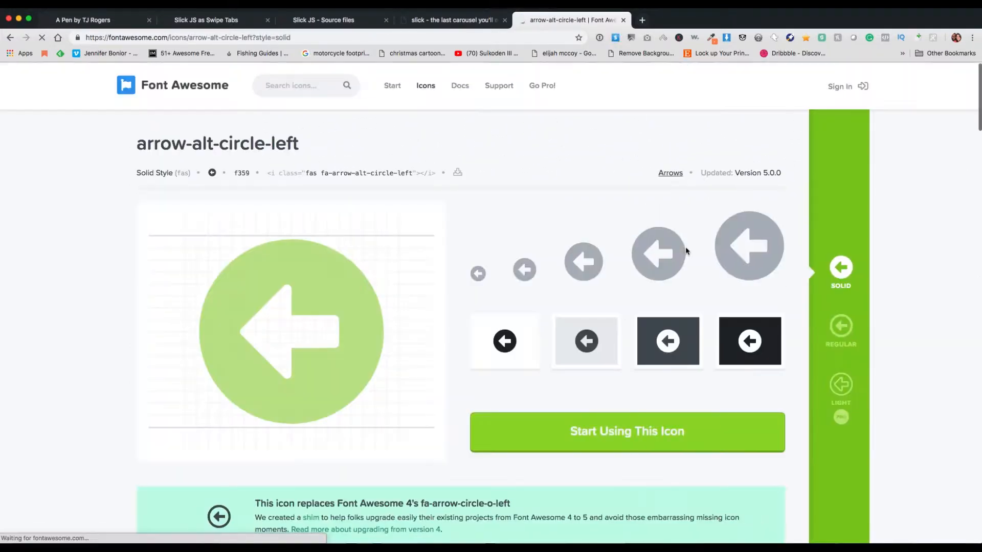
left_click(87, 20)
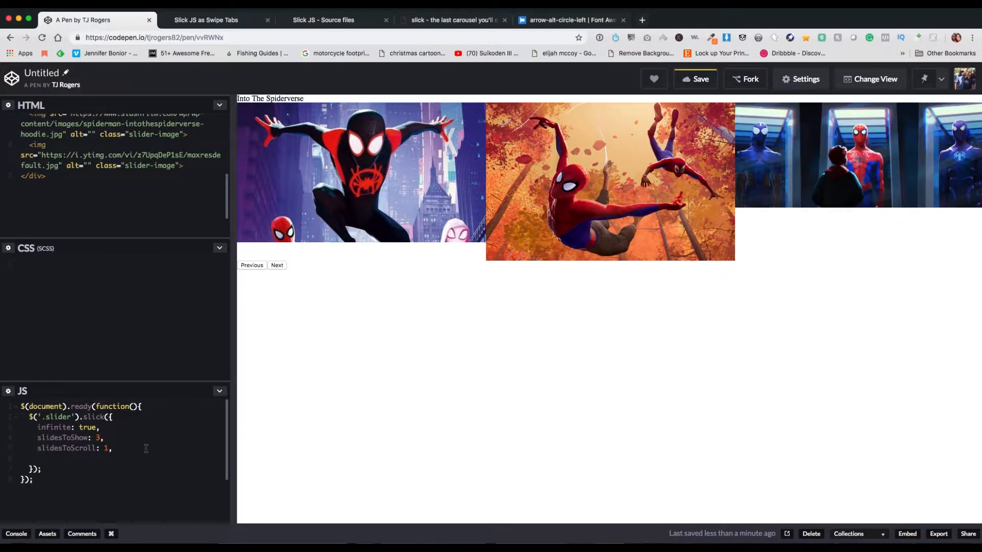
Step: Set Slick's prevArrow and nextArrow to fa-arrow-alt-circle <i> icons and test them in the preview
type("prevArrow")
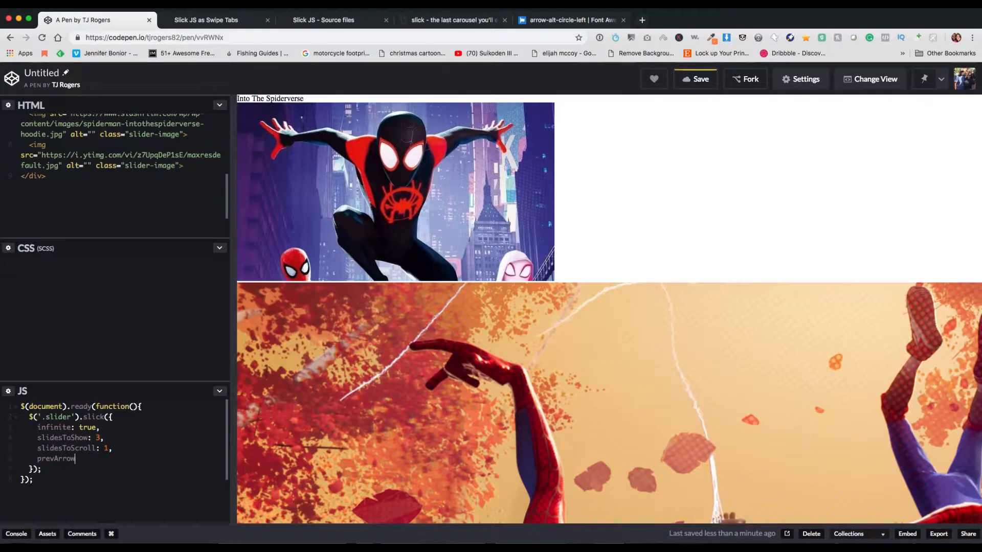
type(": <i class=\"fas fa-arrow-alt-circle-left\"></i>,")
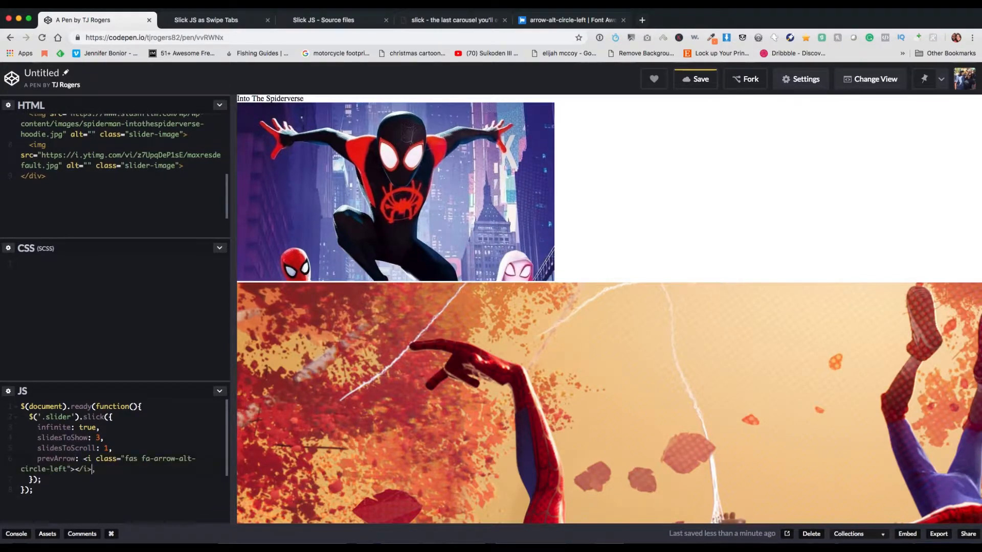
type("'")
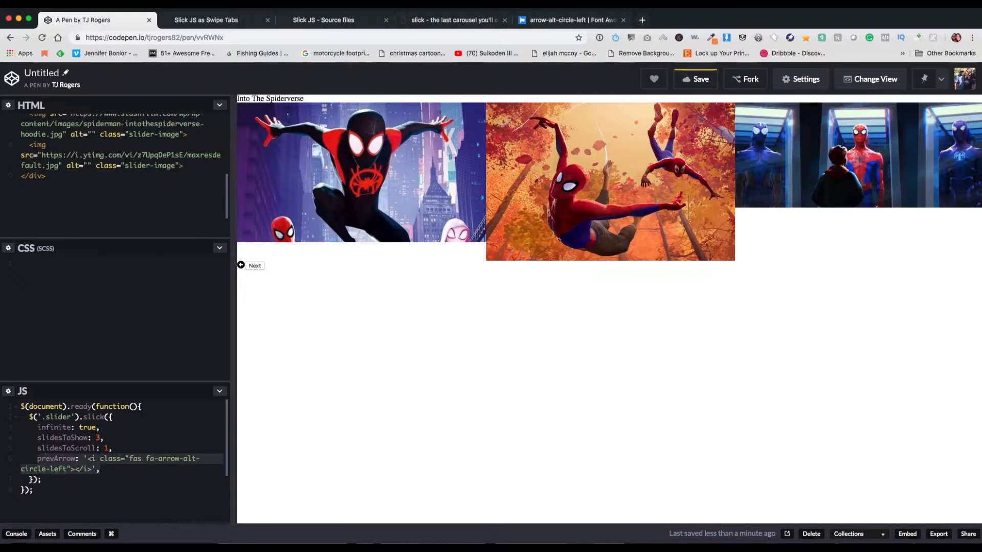
type("nextArrow: '<i class=\"fas fa-arrow-alt-circle-left\"></i>',")
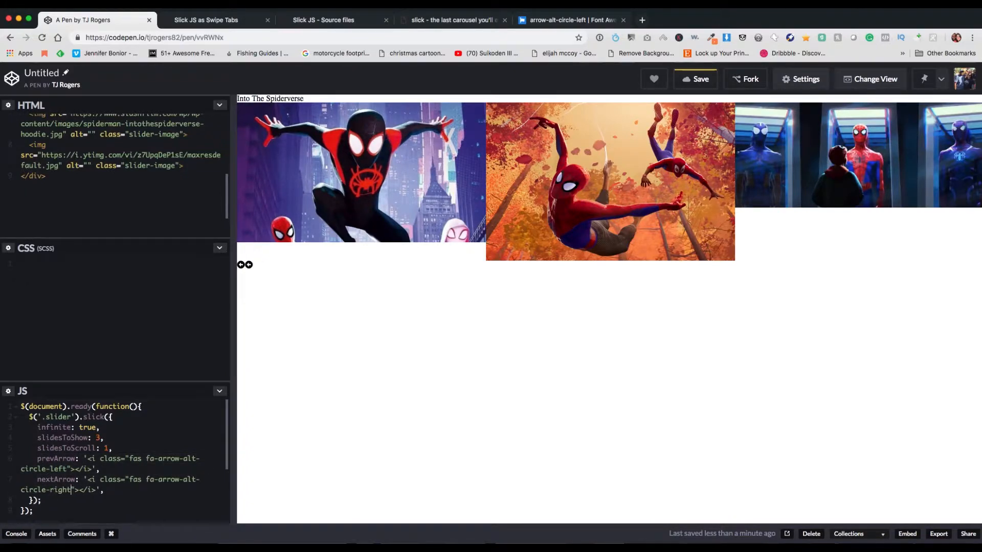
left_click(243, 265)
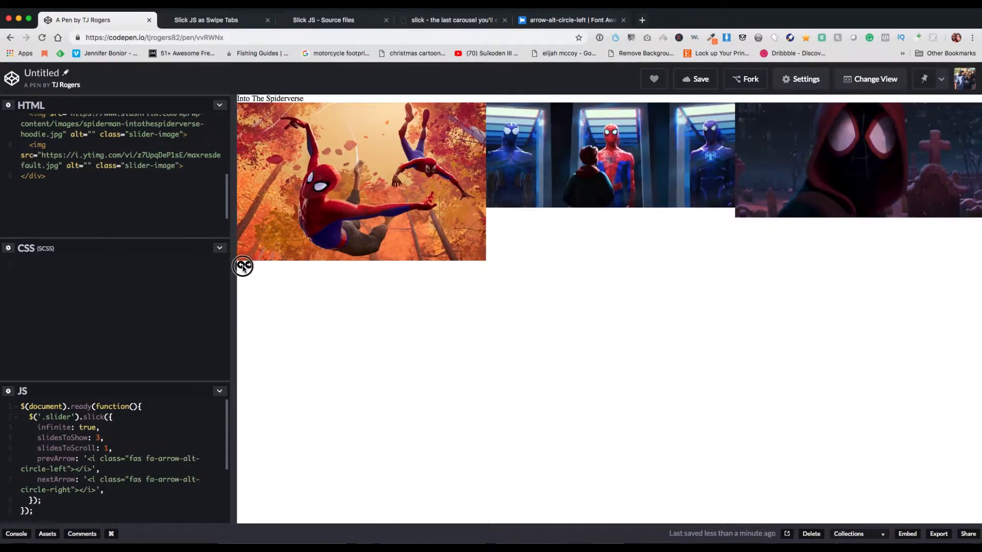
left_click(243, 265)
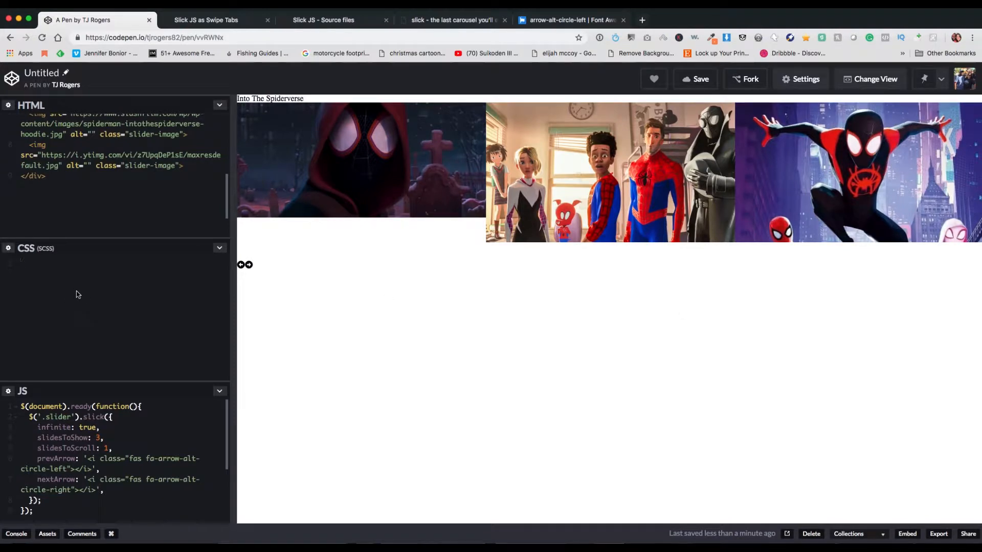
Step: Write an h1 rule: text-align center, 4em font-size, bold weight and uppercase text-transform
type("h1 {")
type("margin: 1em 0;")
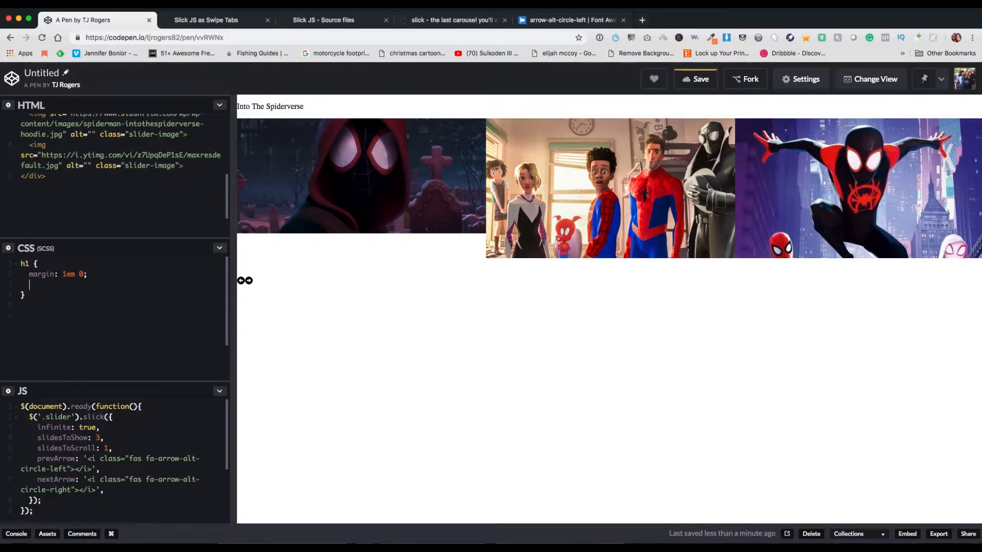
type("text-align: center;")
type("font-si")
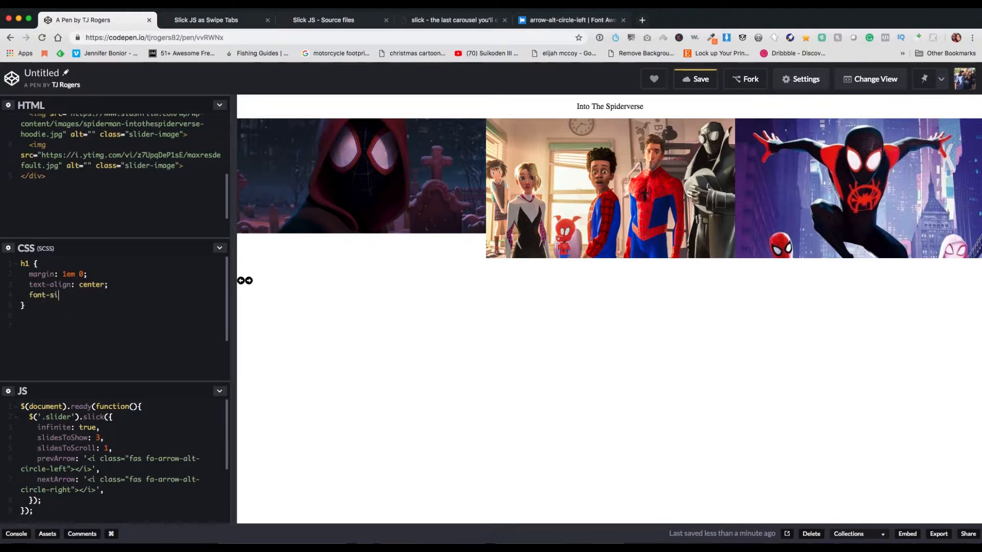
type("ze: 4em;")
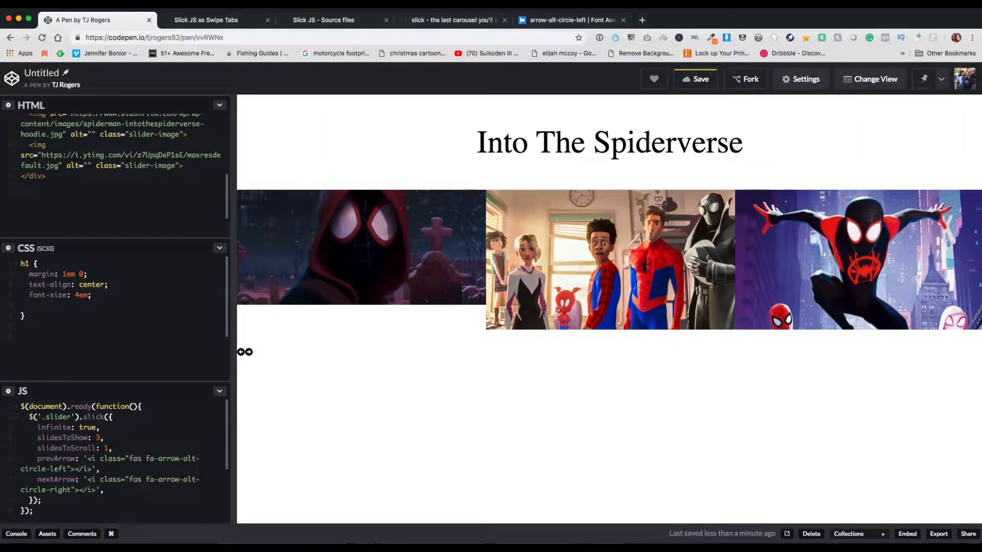
type("font-weight: bald;")
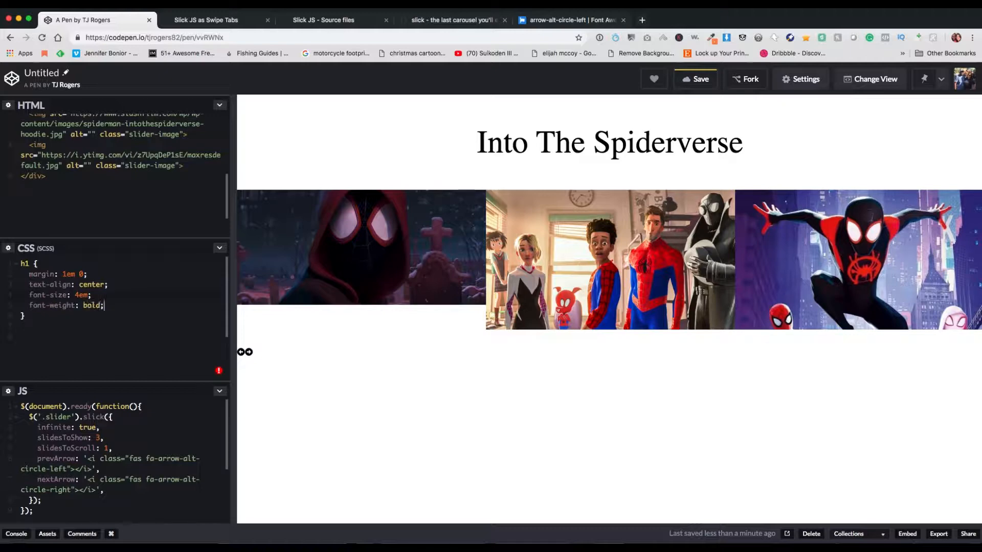
type("text-tr")
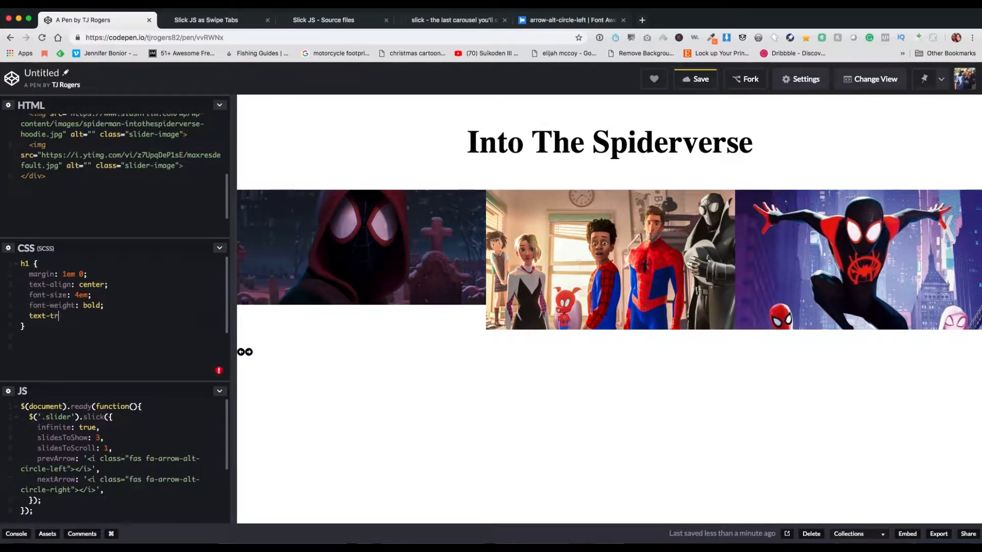
type("ansform: ;")
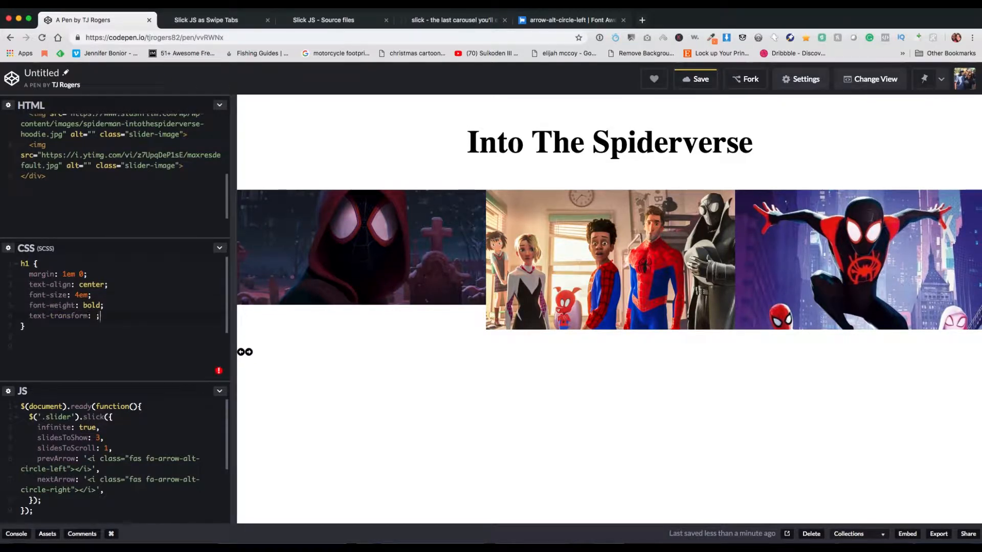
type("uppercase")
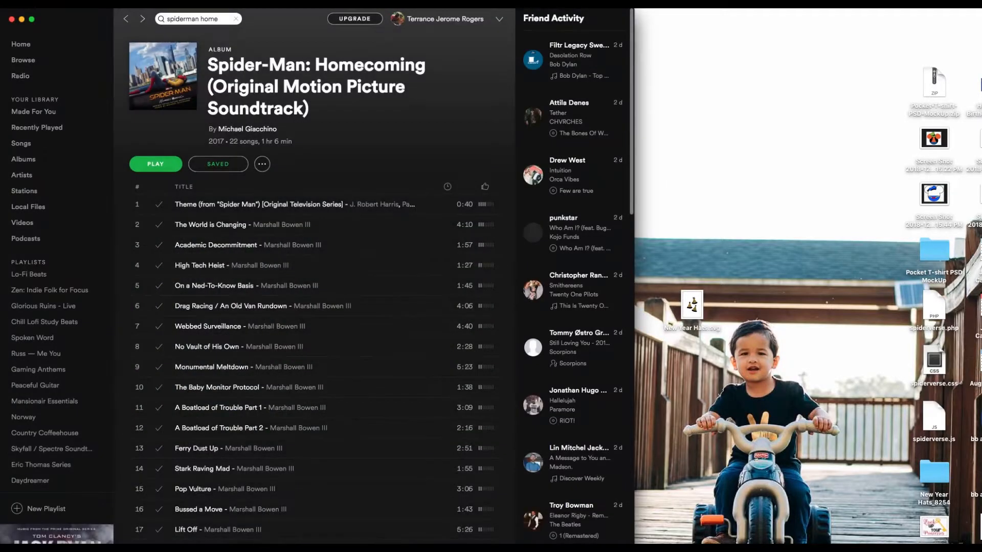
mouse_move(332, 328)
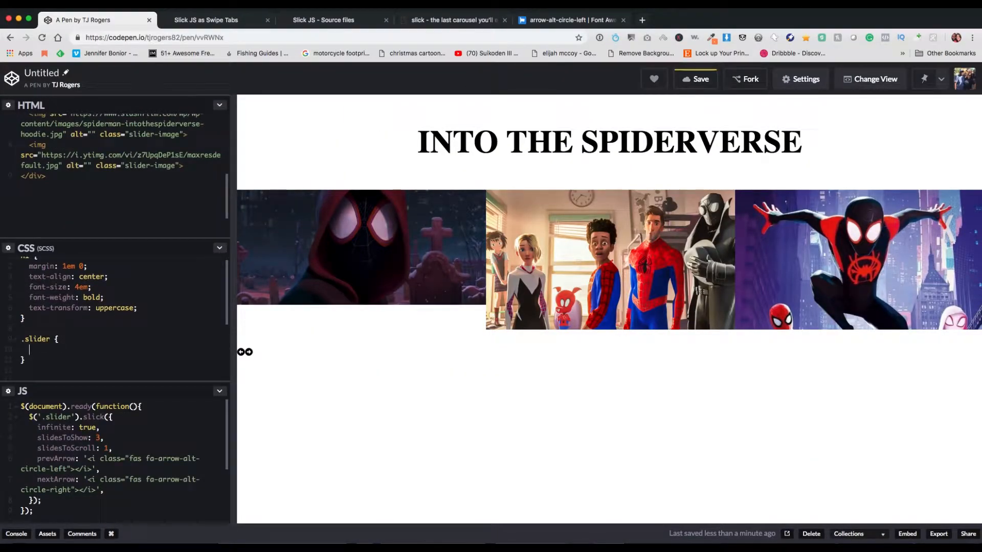
Step: Give .slider a top margin and position relative, with nested img margin 0 0.5em
type("margin-top: 2em;")
type("padding: 0 4em;")
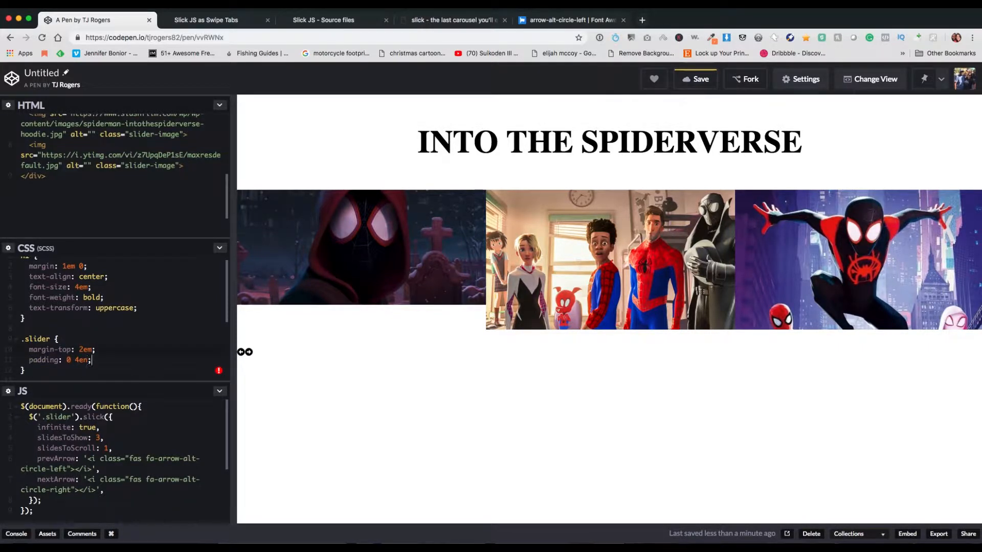
type("pos")
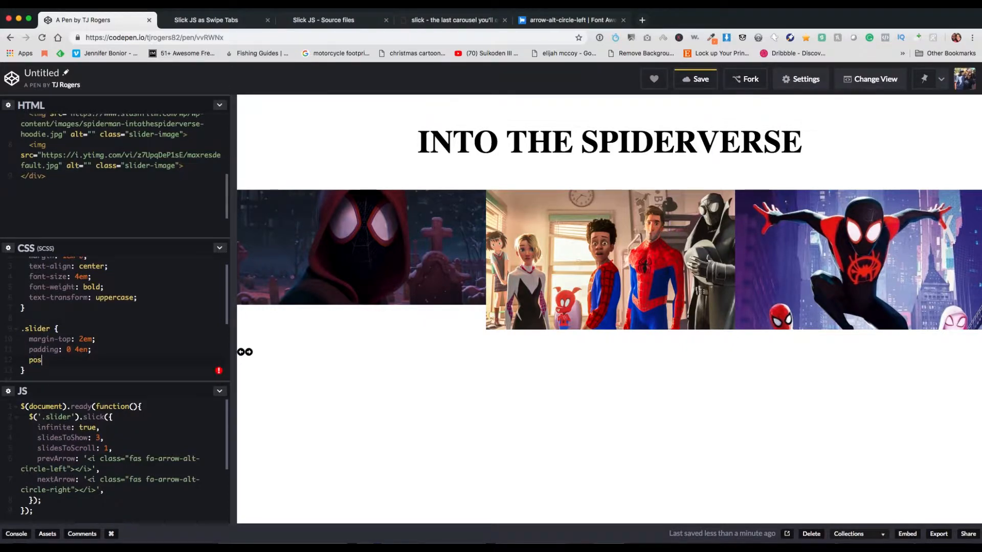
type("ition: rek;")
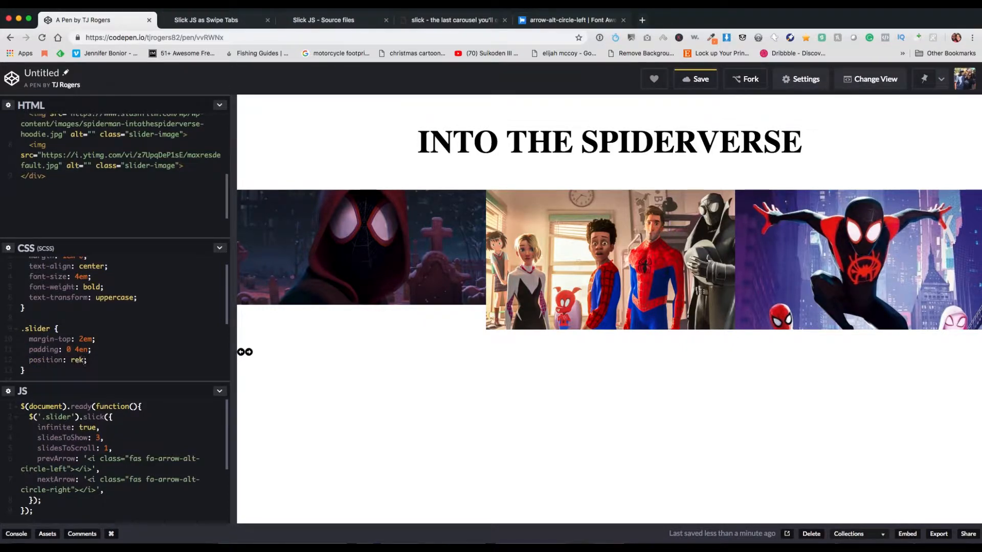
type("relative")
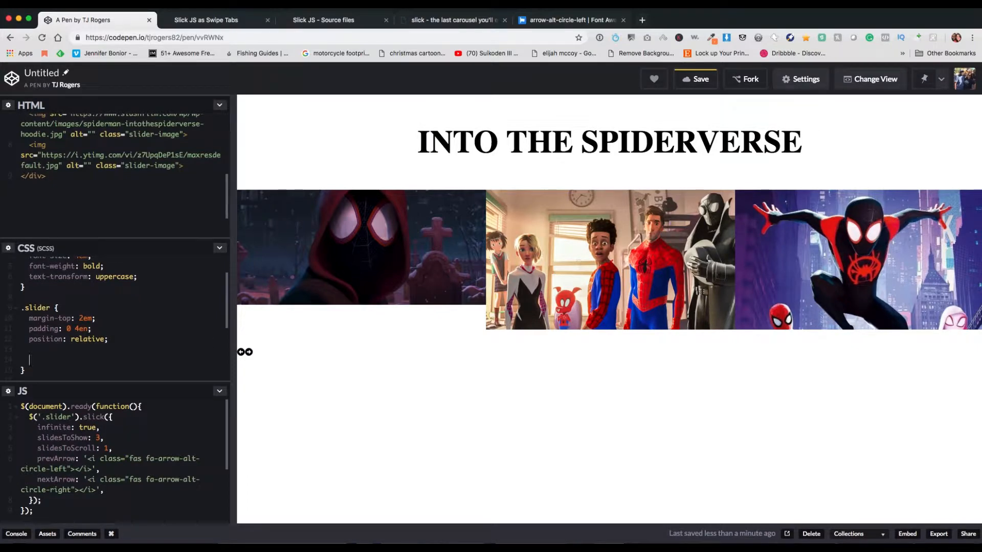
type("img {")
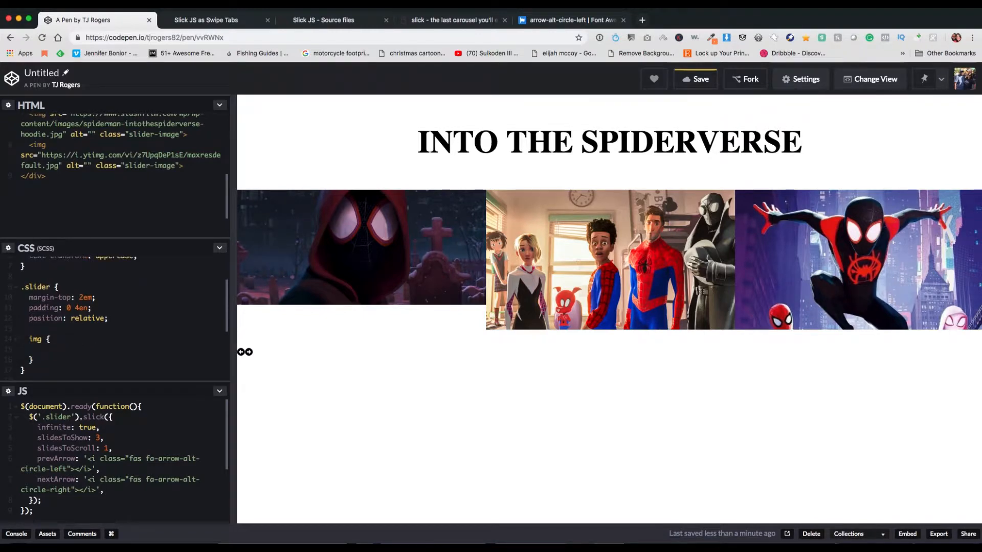
type("margin: 0 0.5em;")
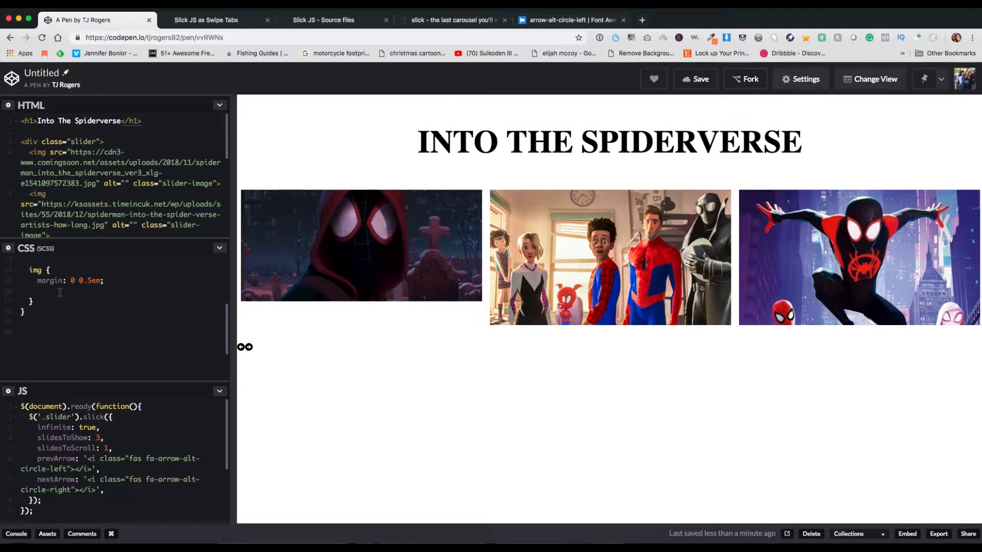
Step: Give slider images pointer cursor, a transition and a hover state that scales and lowers opacity
type("cursor: pointer;")
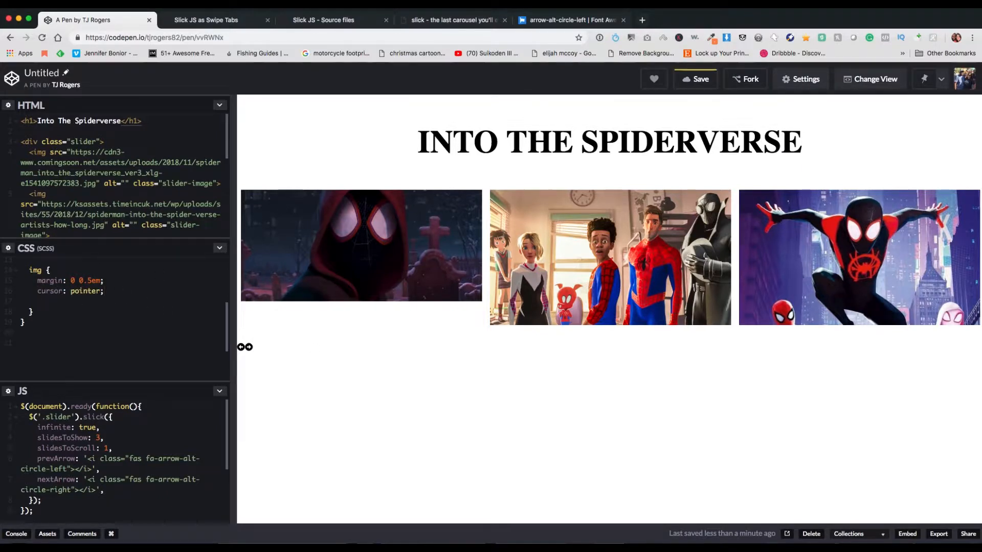
left_click(36, 301)
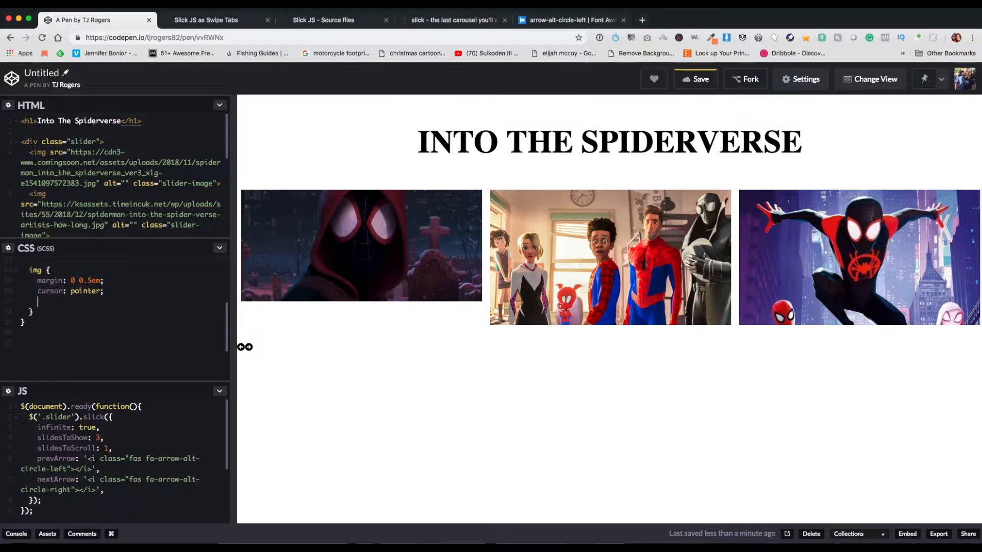
type("&:hover {")
type("transform: scale();")
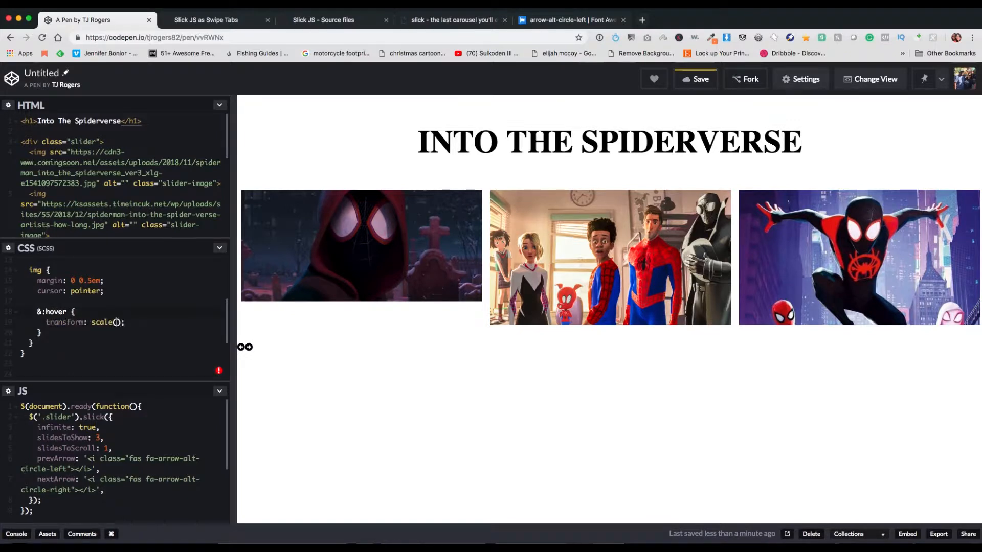
type("1.1")
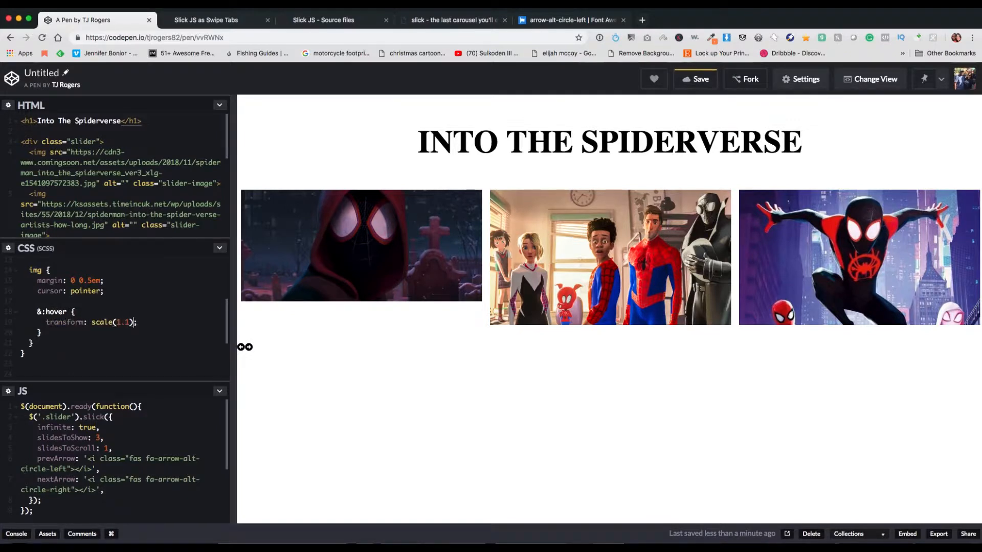
type("opacity: 0.;")
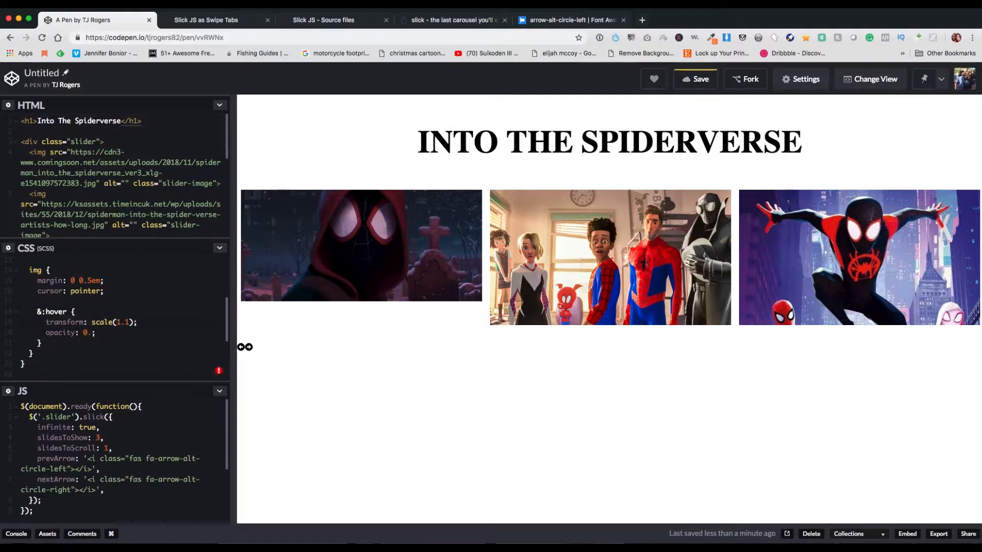
type("opacity: 1;")
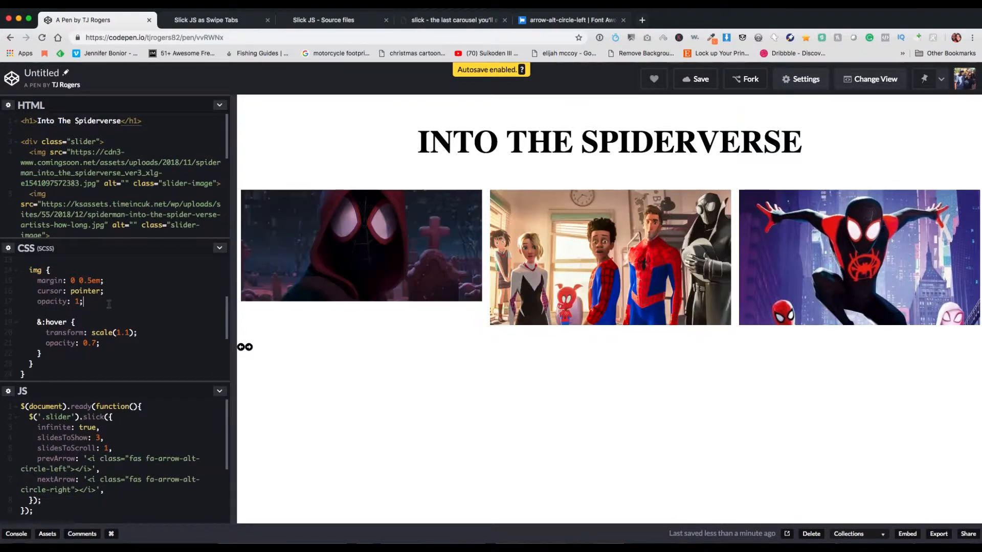
type("transition: 0.3s;")
left_click(91, 332)
type("05")
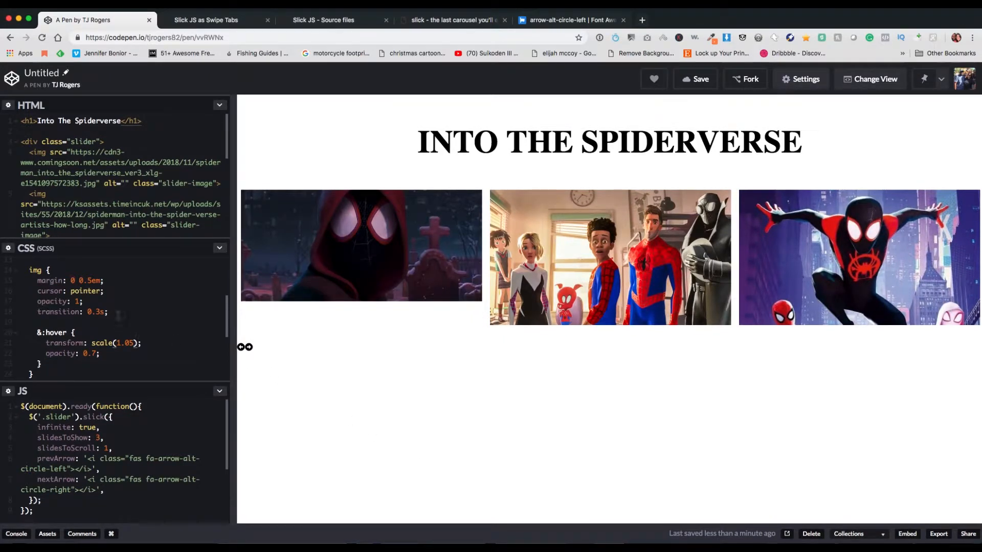
type("bd")
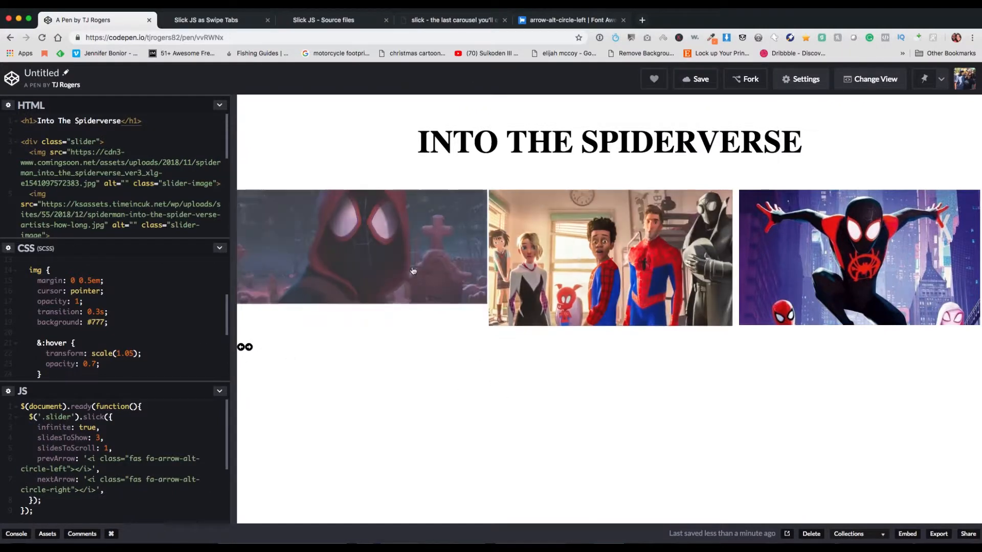
mouse_move(468, 278)
type(".fas {")
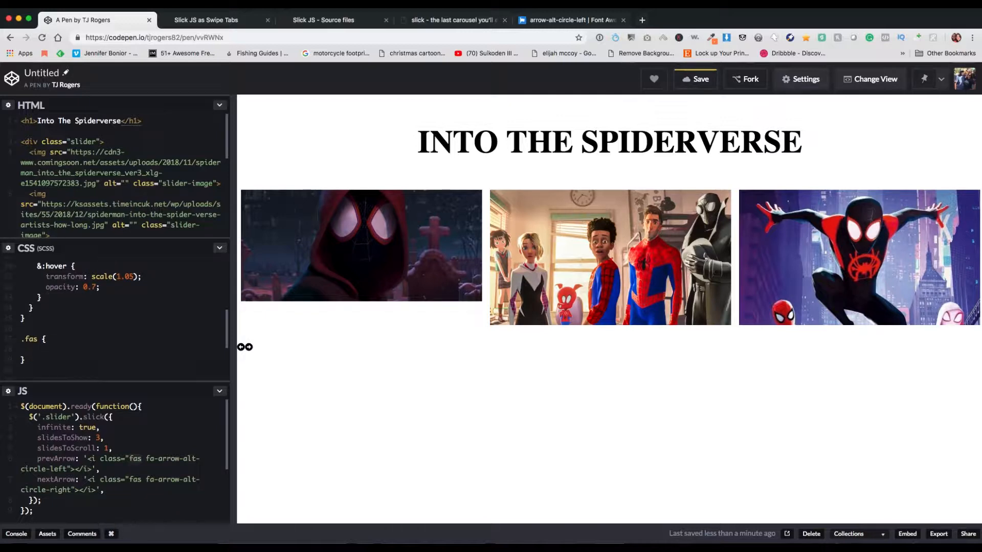
Step: Position the .fas arrows absolutely at top 50% with a 0.3s transition
type("position: a;")
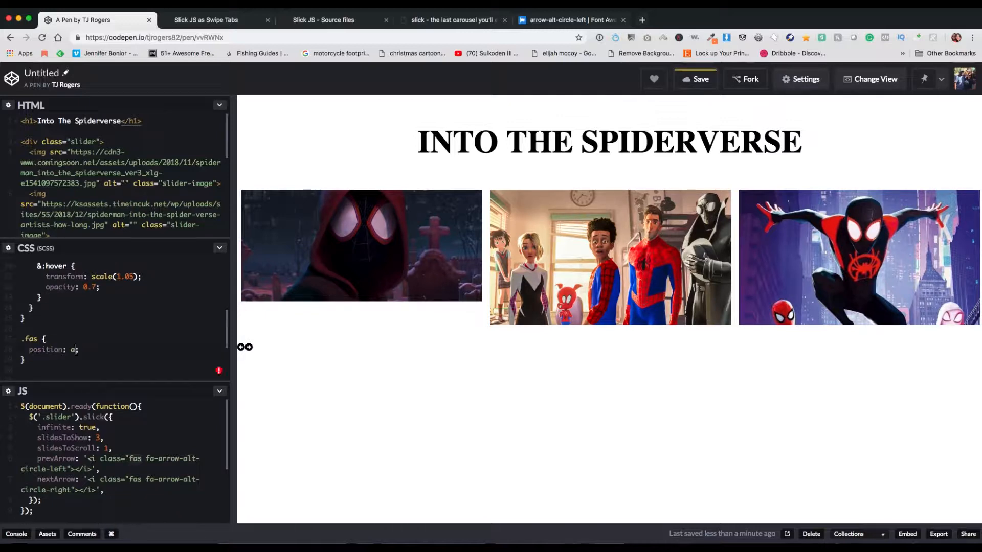
type("bsolute;")
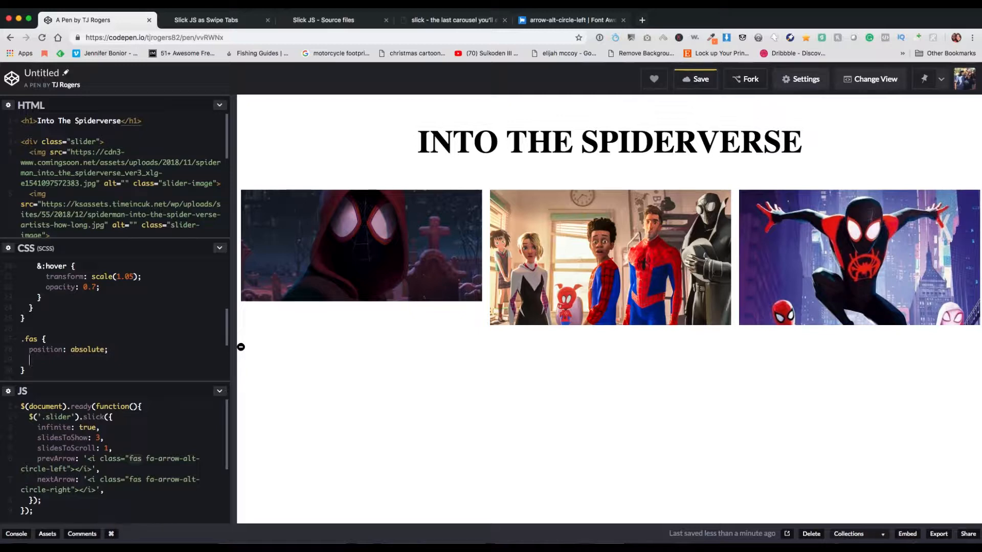
type("top: ;")
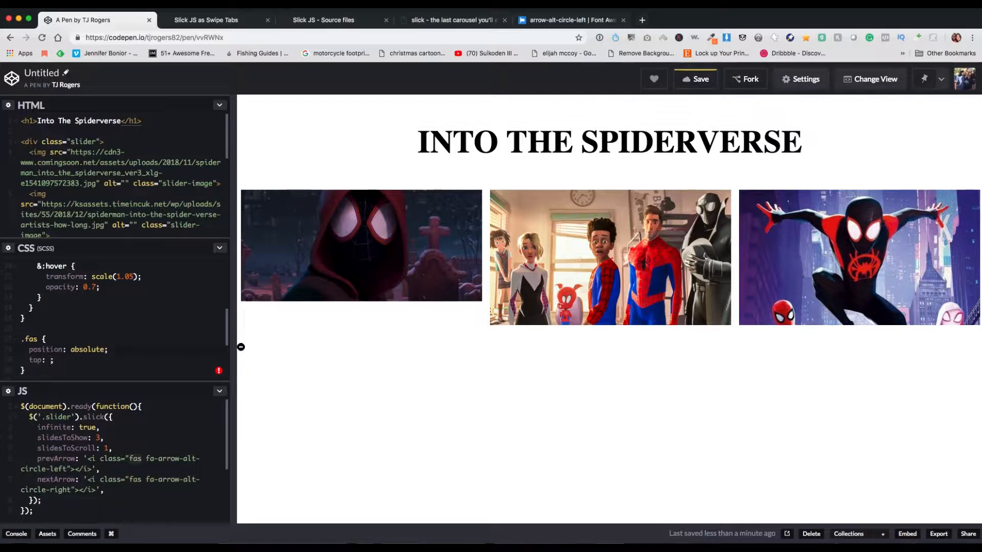
type("50%")
type("cursor: pointer;")
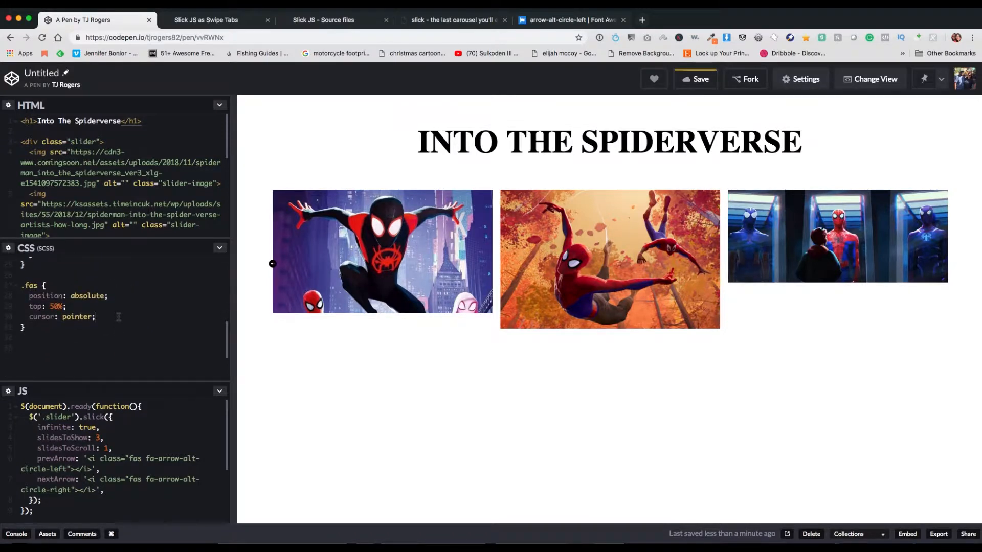
type("transition: 0.3s;")
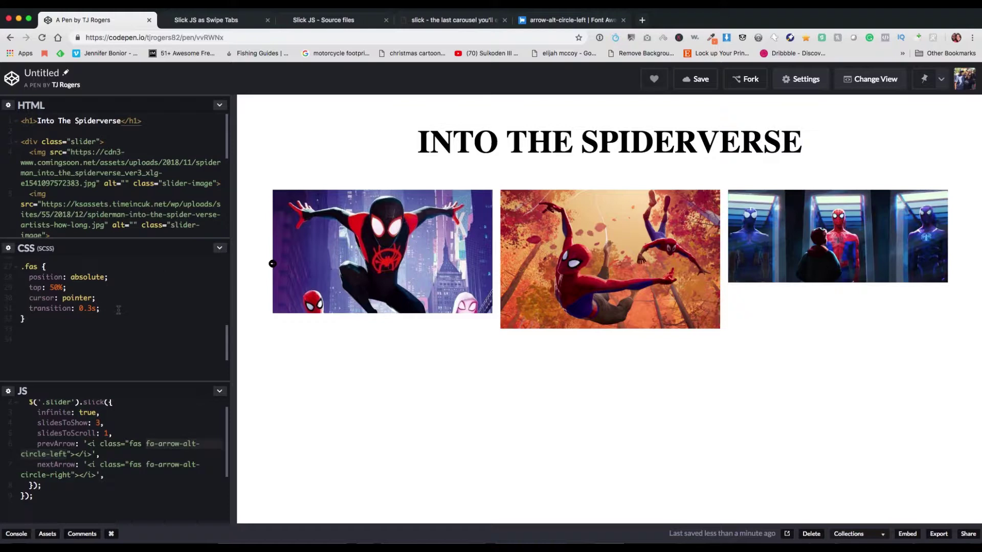
Step: Add a nested hover state colouring the arrows #aaa
type("&:hover")
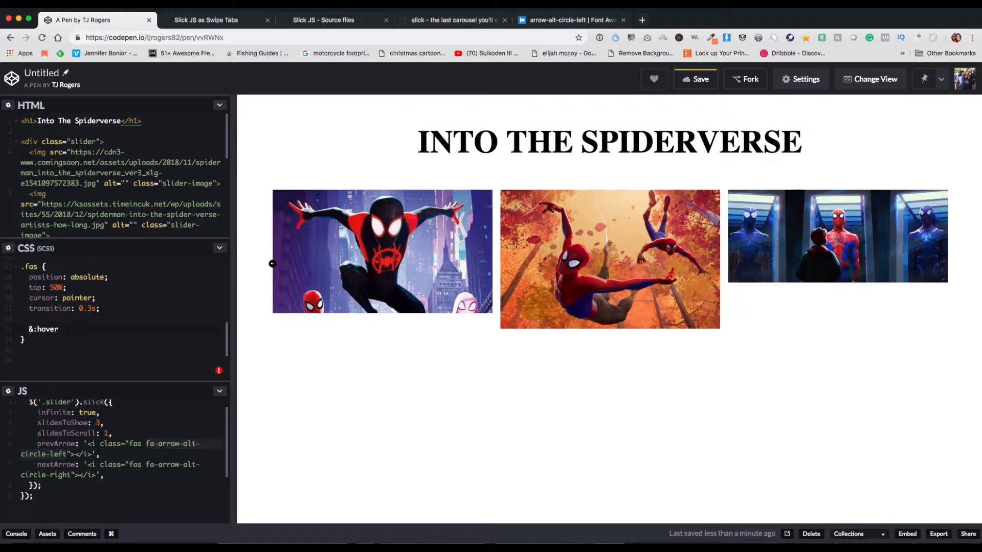
type("color: ;")
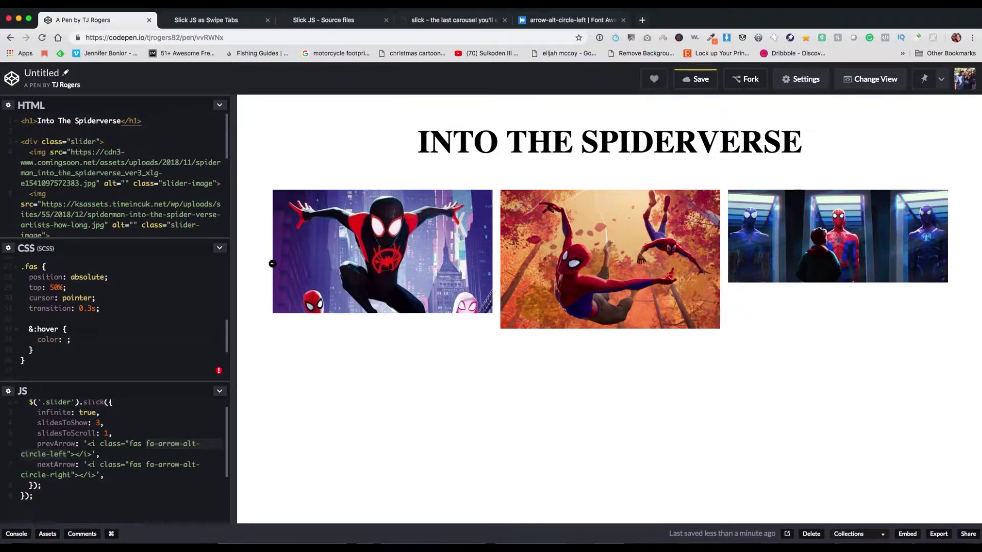
type("#aaa")
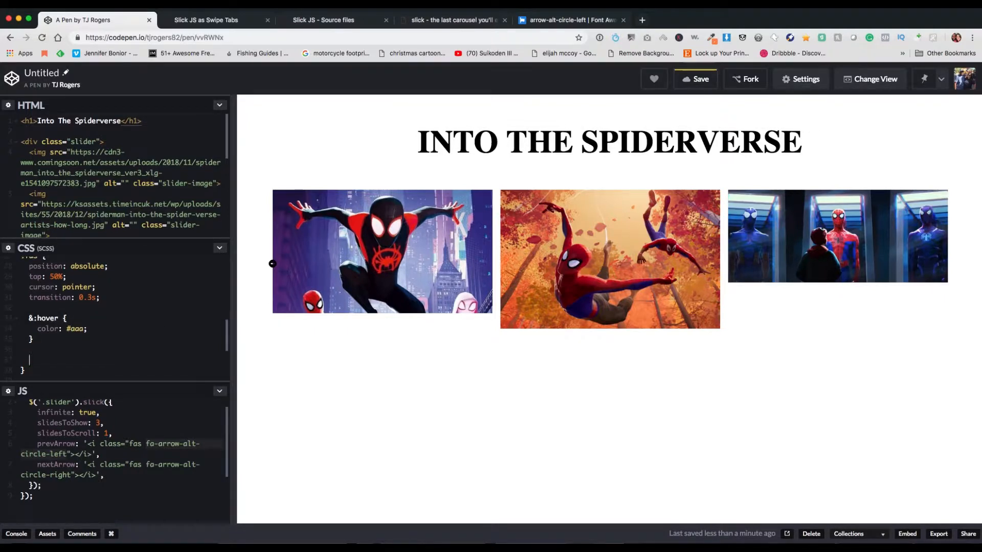
Step: Place the left arrow 0.5em from the edge and add a translate transform to the arrows
type("&.fa-arrow-alt-circle-left {")
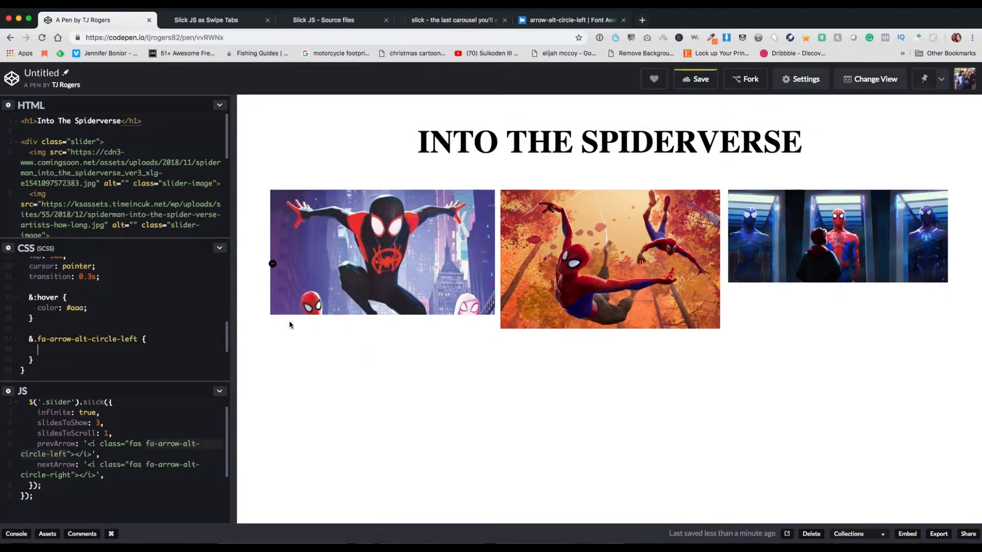
type("left: 0;")
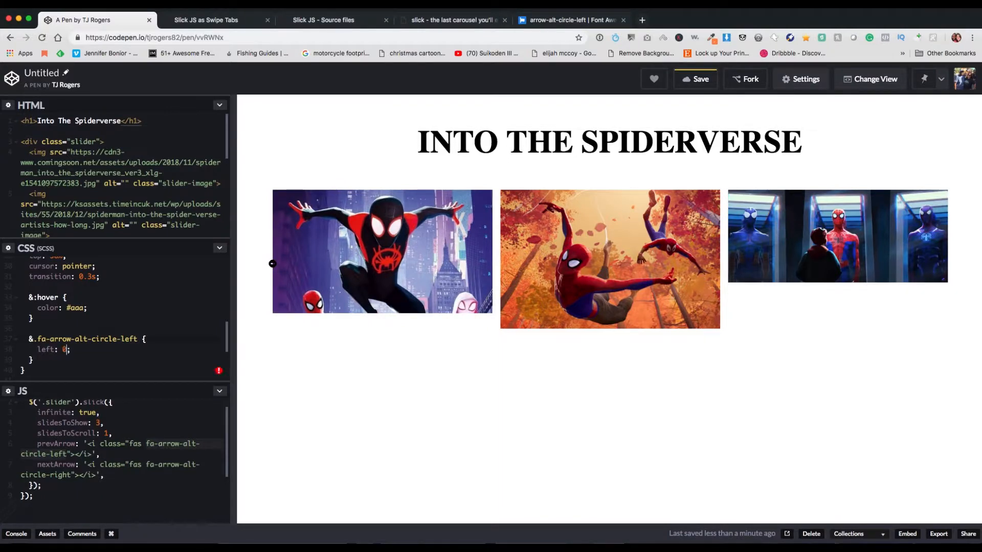
type("0.5em")
type("tr")
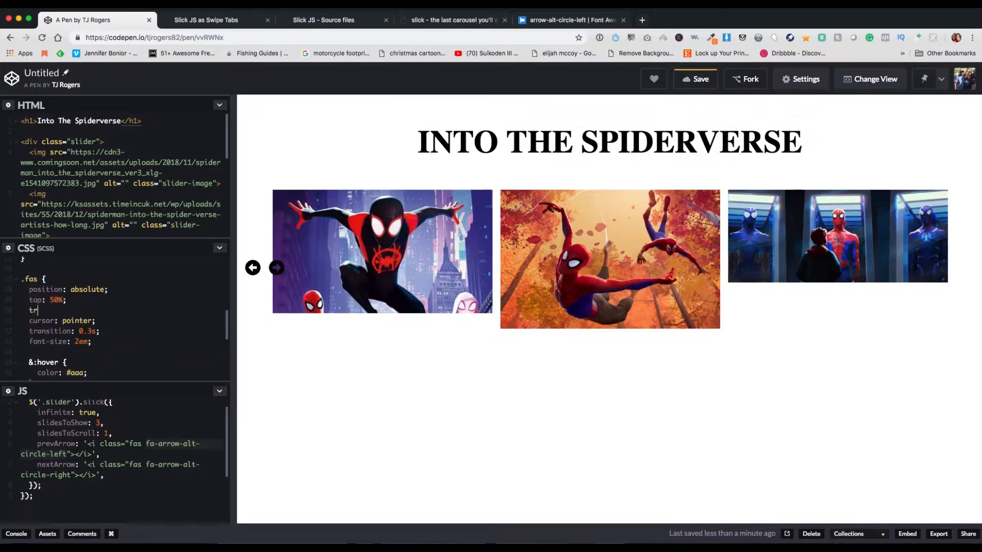
type("ansform: translateY(-100%);")
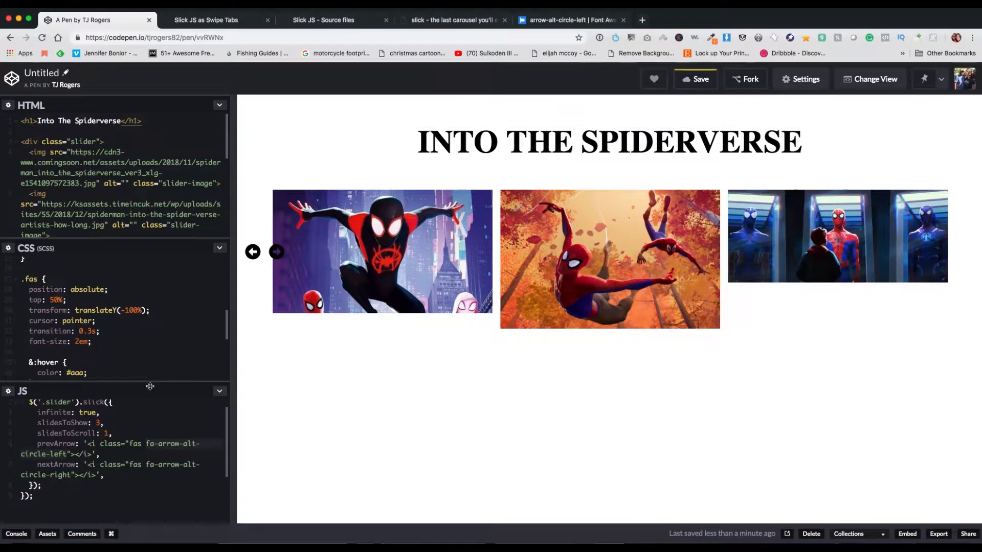
mouse_move(149, 387)
type("&.fa-arrow-alt-circle-right {")
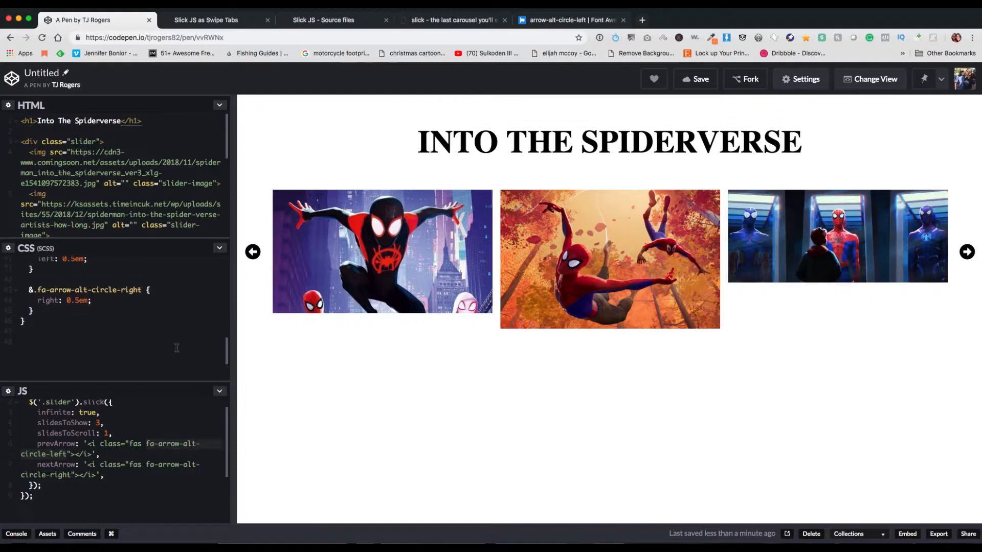
scroll("down", 3)
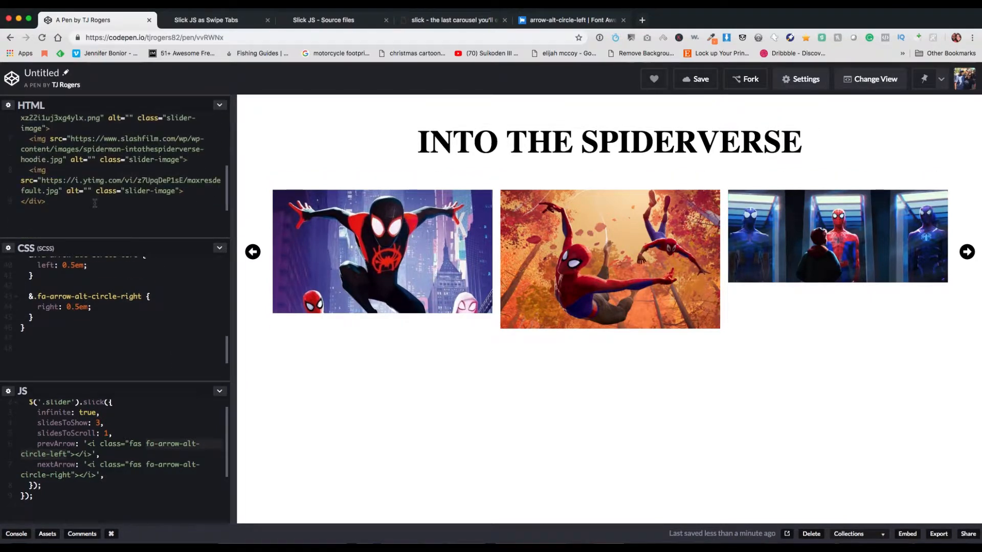
Step: Add a paragraph with an <a href="#">Get Tickets</a> link below the slider, then go to Font Awesome
type("p>")
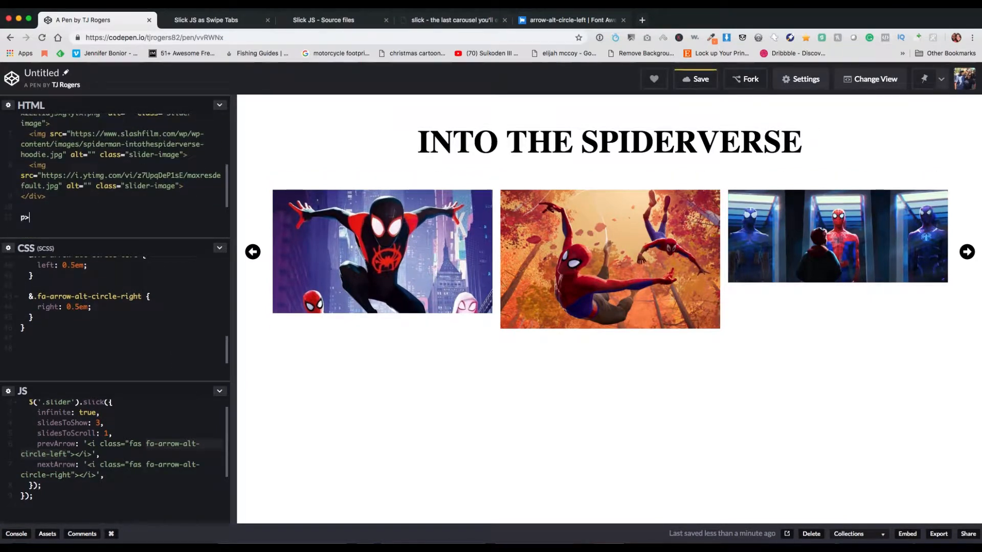
type("a")
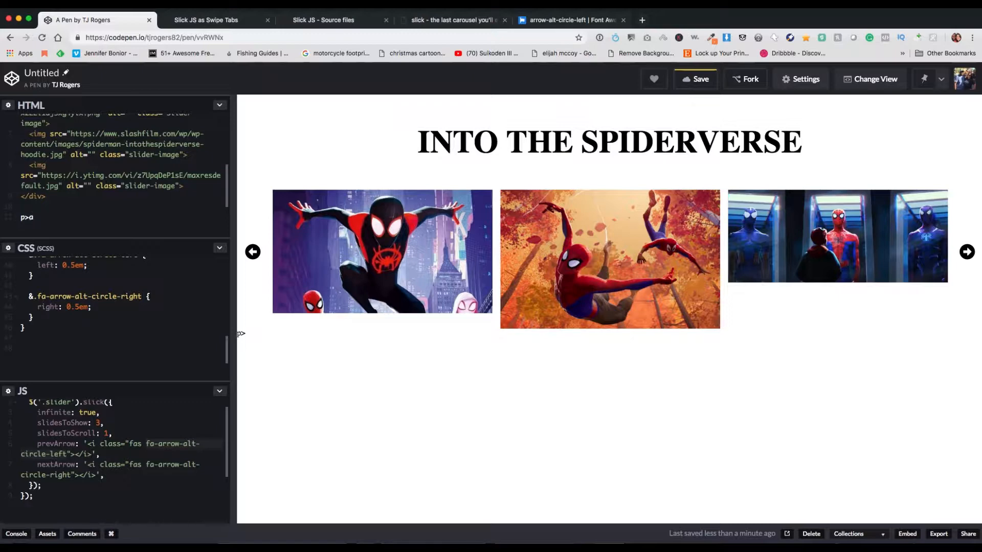
type("<a href=\"#\"></a></p>")
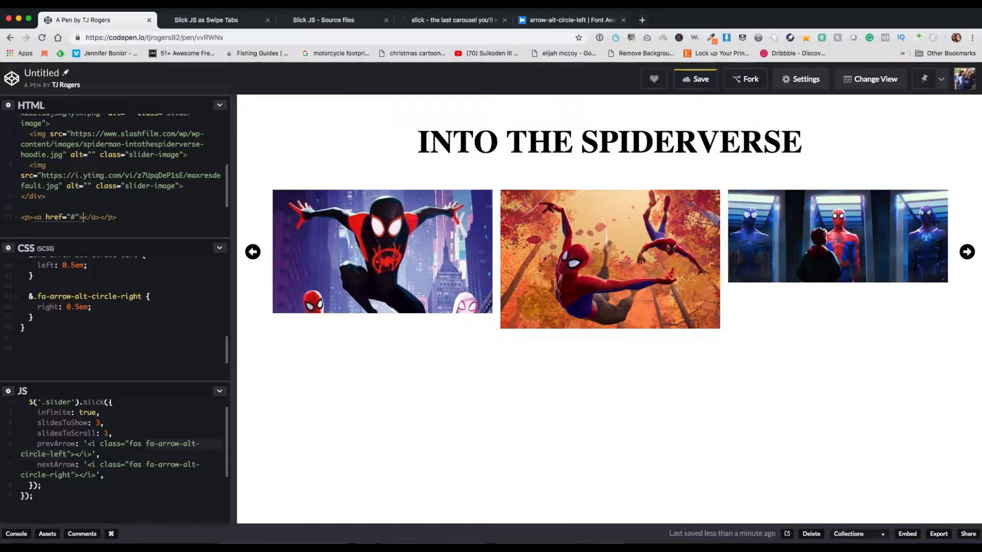
type("Get Tickets")
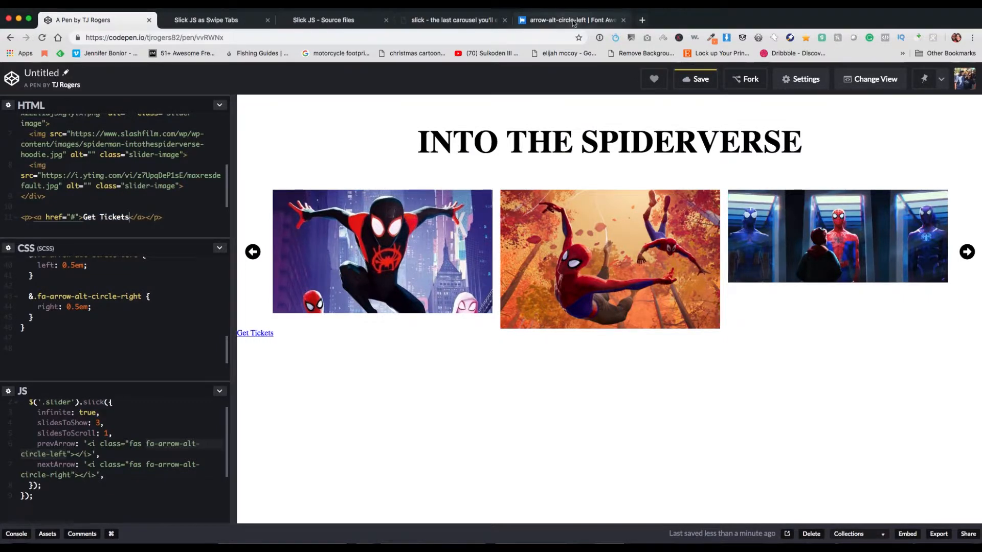
left_click(569, 20)
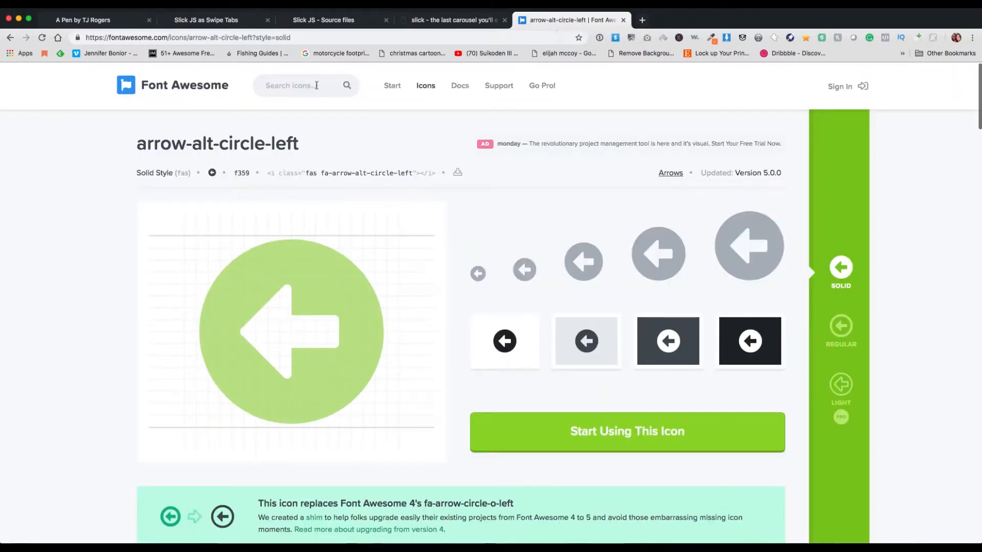
Step: Search Font Awesome for 'ticket' and copy the ticket-alt icon markup
type("ticket")
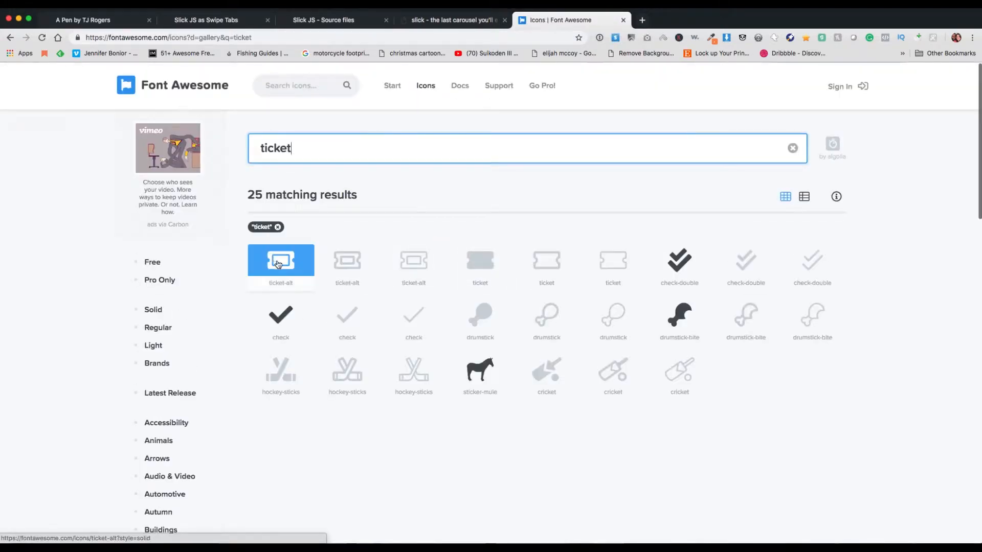
left_click(280, 261)
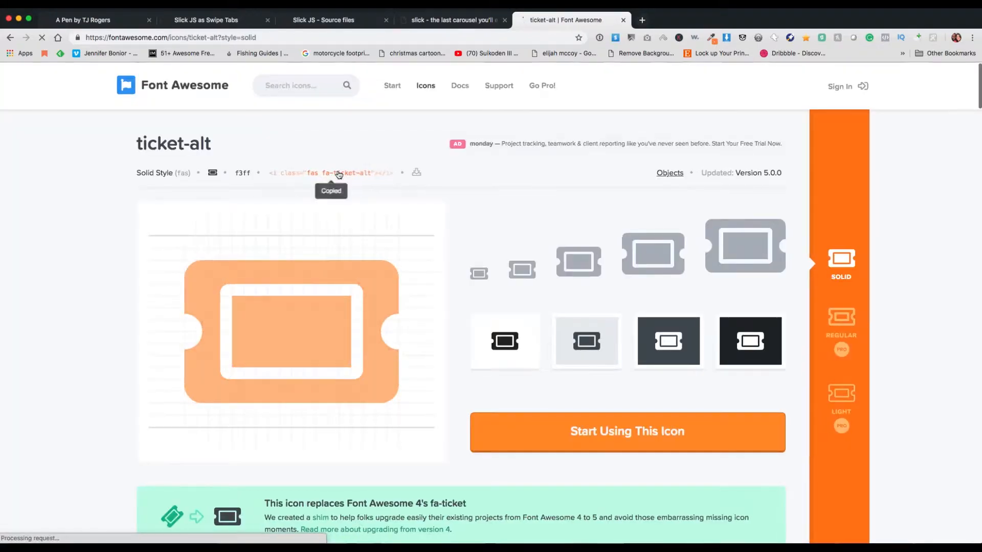
left_click(97, 20)
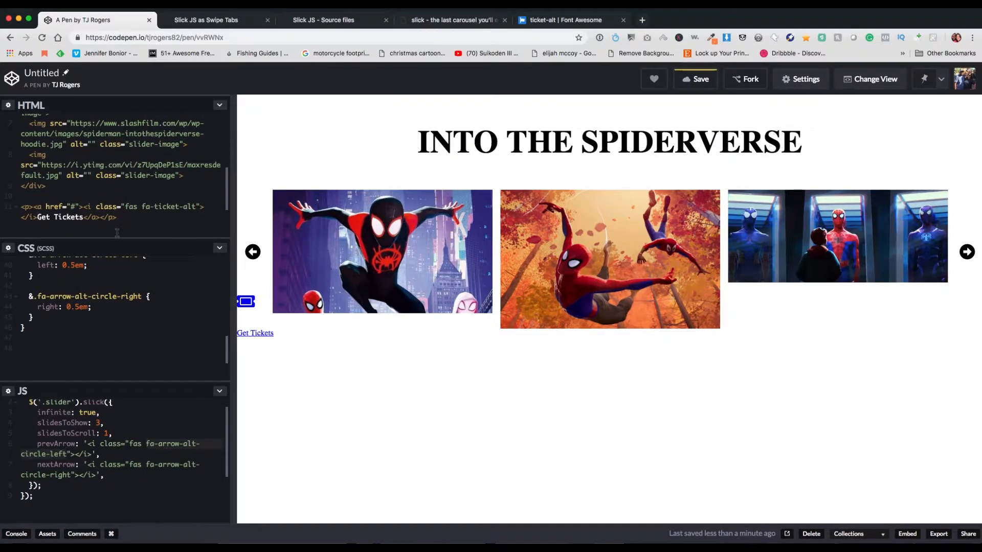
mouse_move(247, 315)
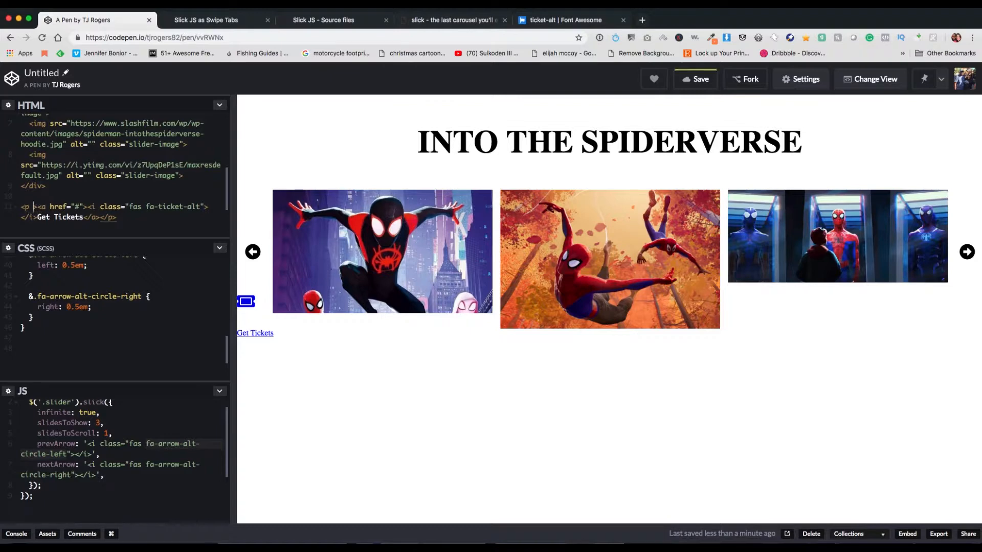
Step: Give the paragraph a tickets-link class styled with margin-top 3em and text-align center
type("class=\"\"")
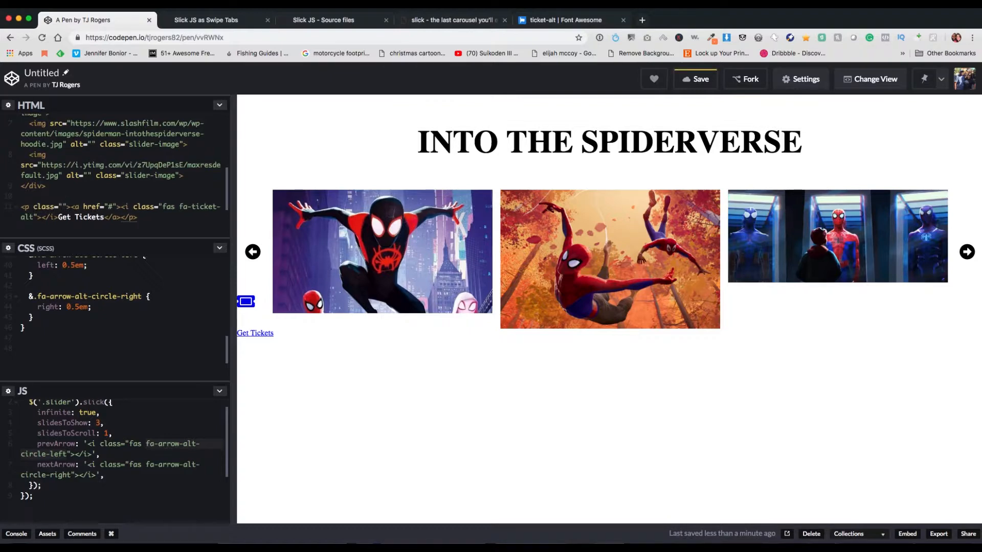
type("ticket-link")
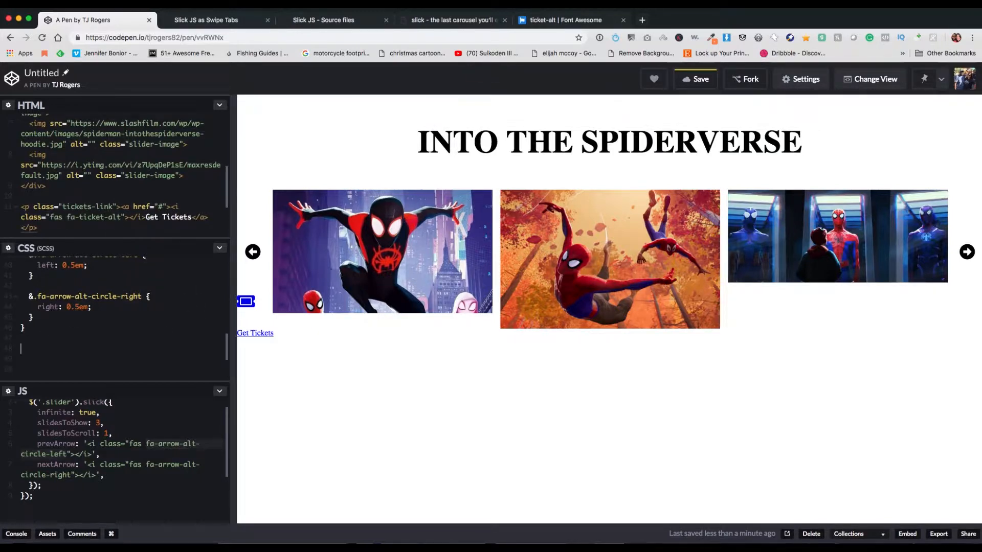
type(".tickets-link {")
type("margin-t")
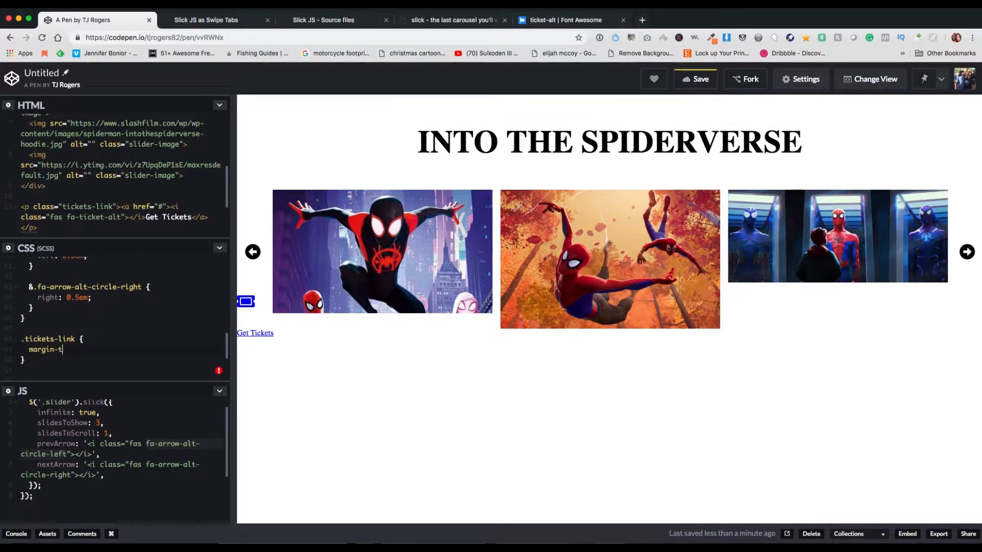
type("op: 3em;")
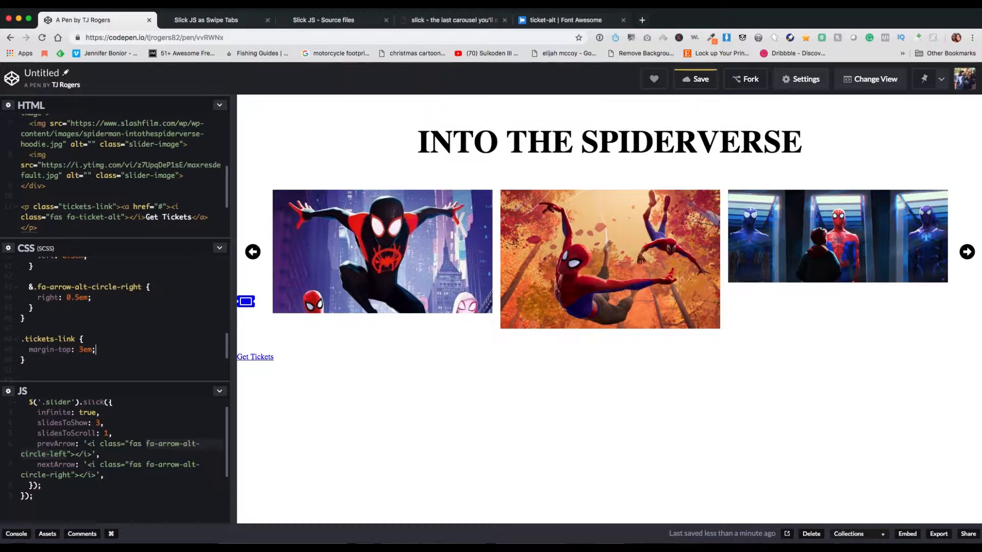
type("text")
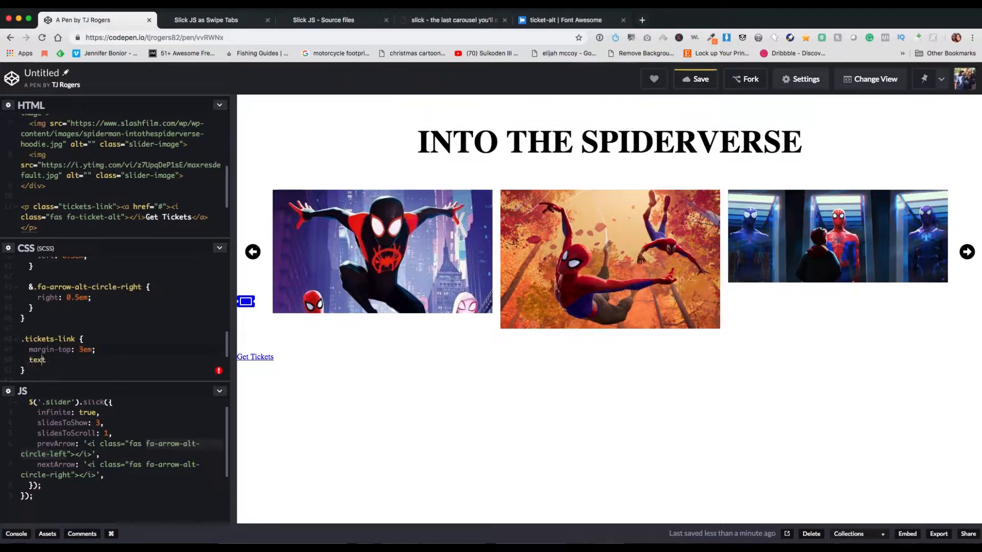
type("-align: center;")
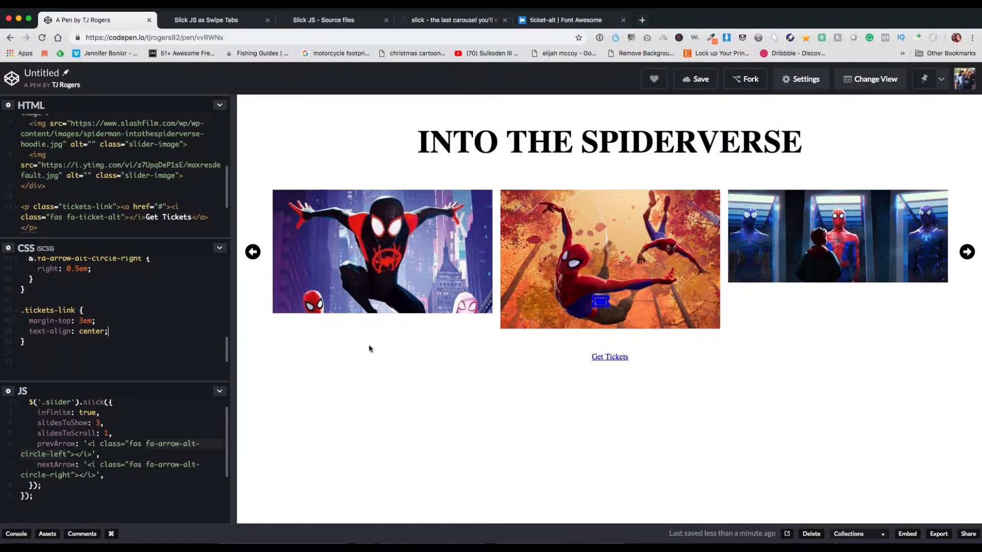
key("F12")
type("&nbsp;")
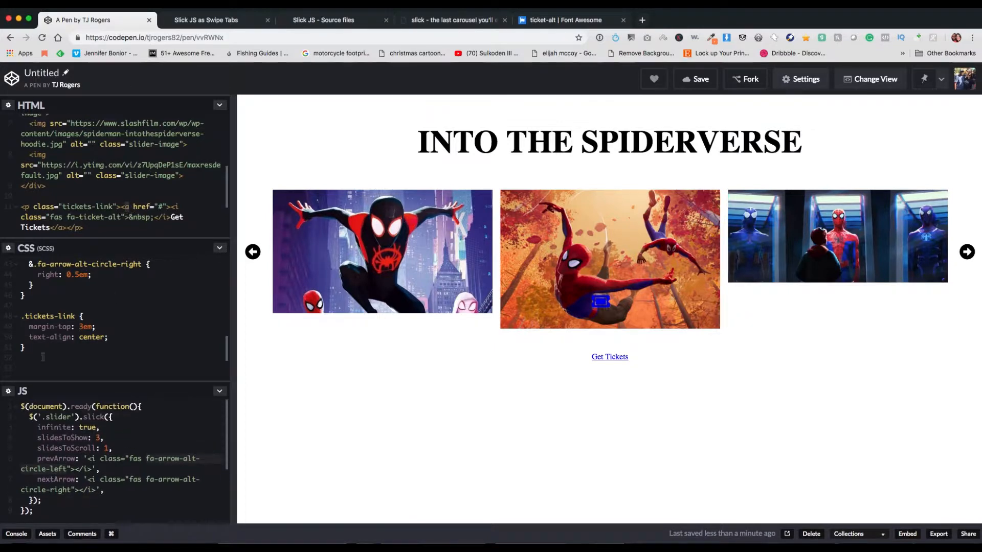
Step: Nest an a { display: inline-block } rule with an inline icon rule inside .tickets-link
type("a")
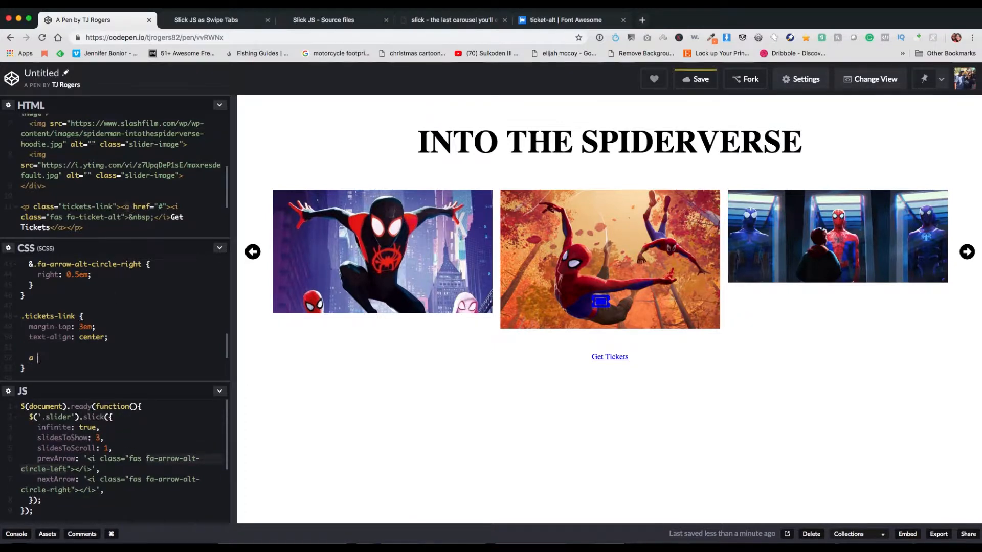
type("display: inline-;")
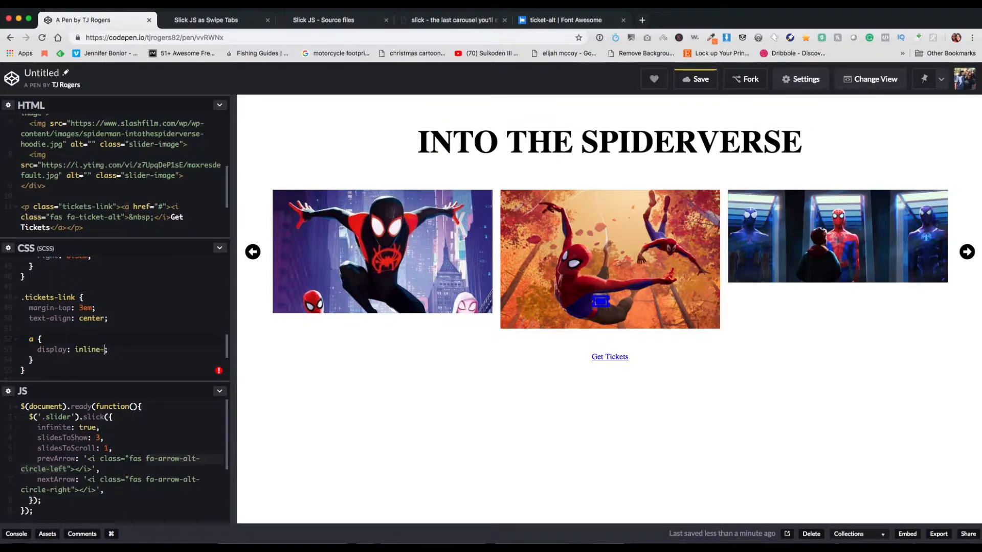
type("block")
type("display")
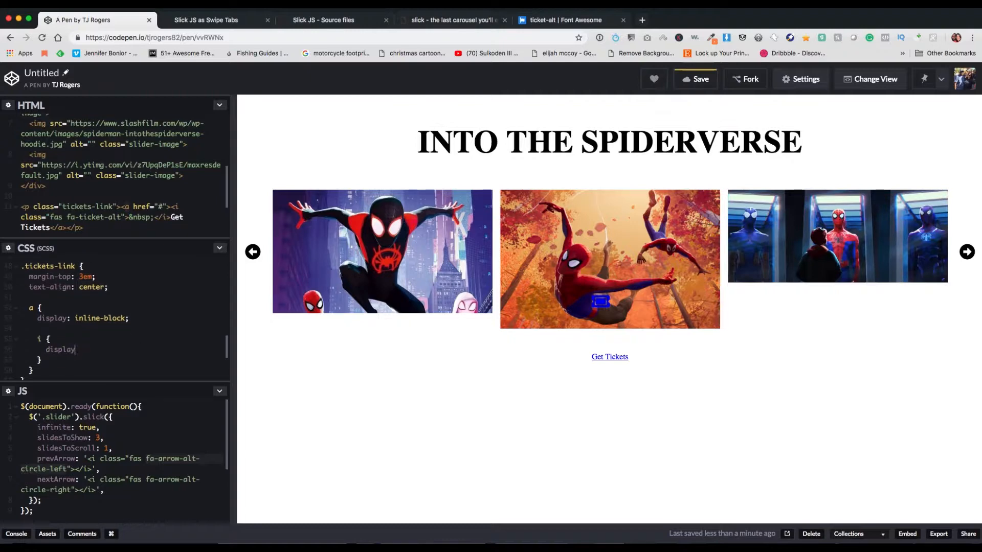
type("inline;")
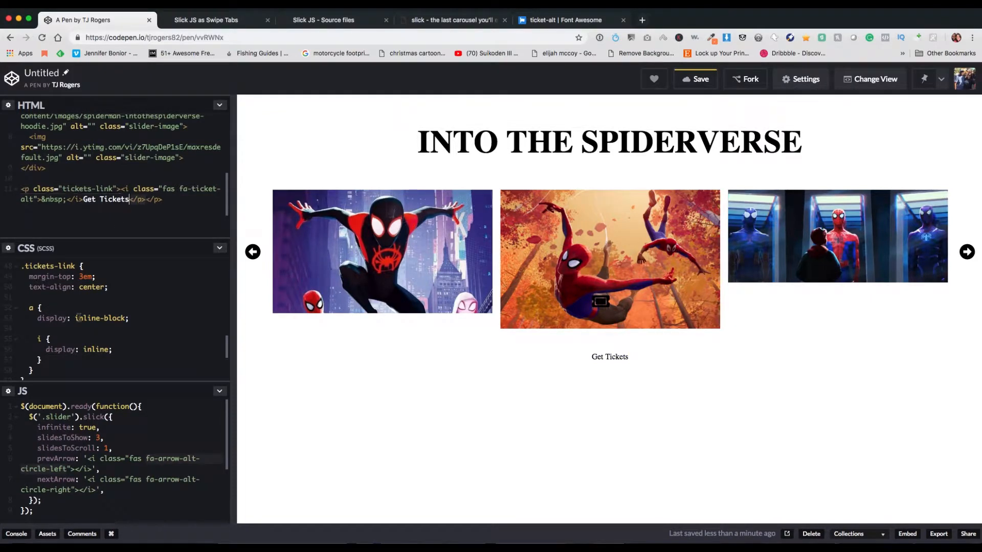
Step: Inspect the Get Tickets link's applied styles from the preview
right_click(608, 356)
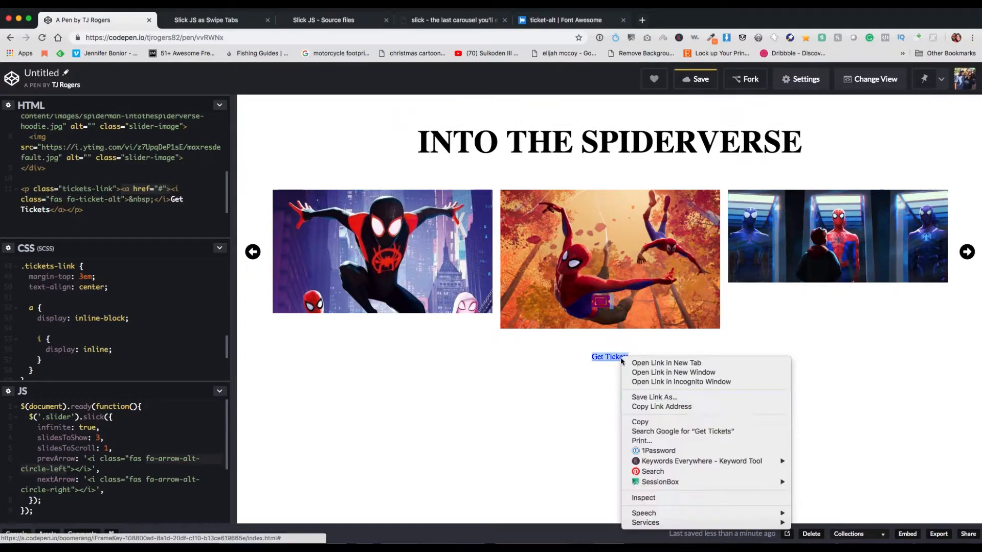
left_click(642, 497)
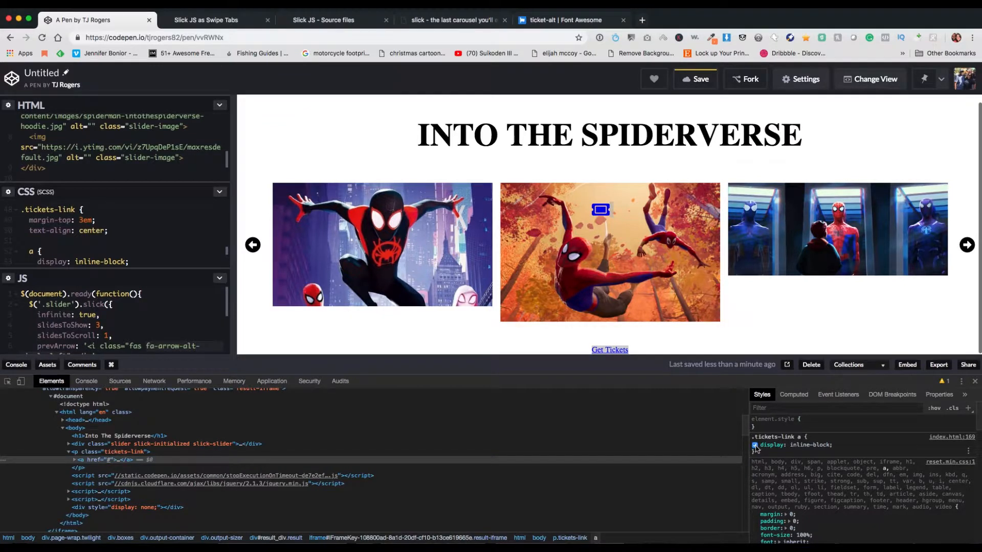
mouse_move(82, 444)
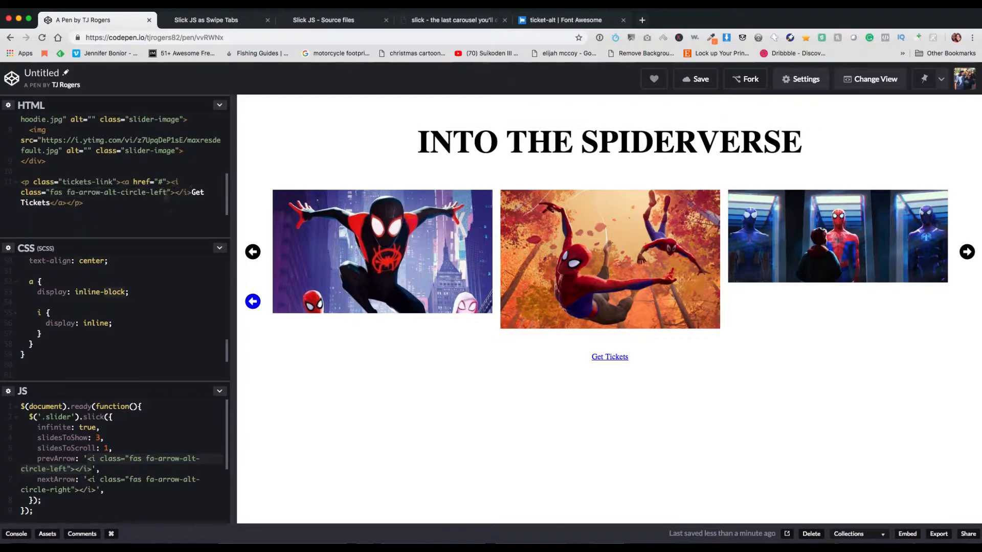
Step: Give the icon position: static and remove the link's underline with text-decoration: none
left_click(110, 324)
type("position: ;")
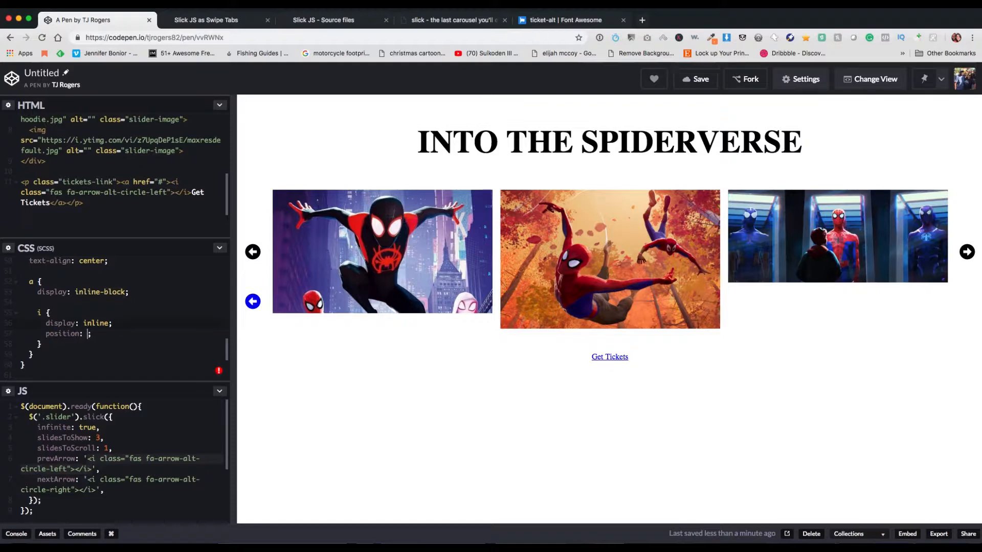
type("static")
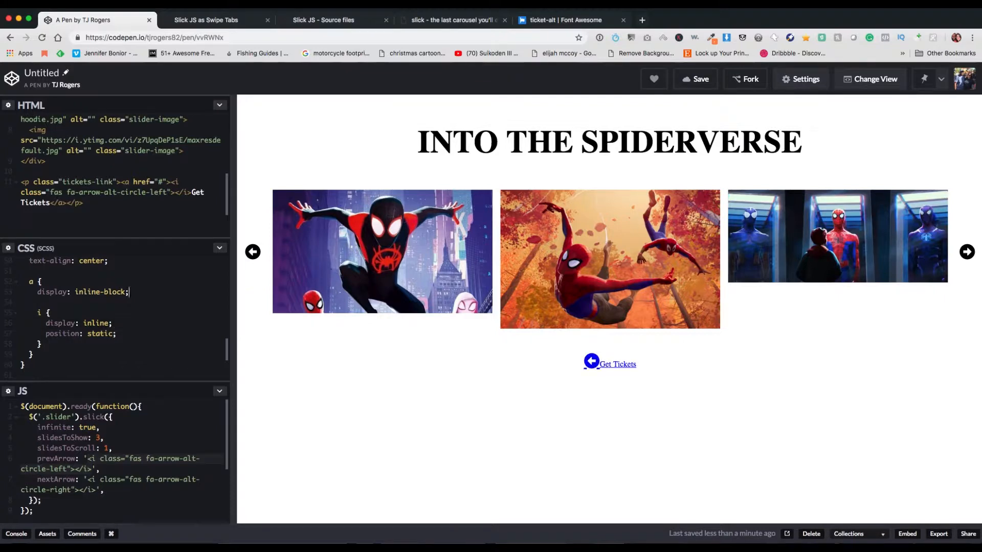
type("text-decoration")
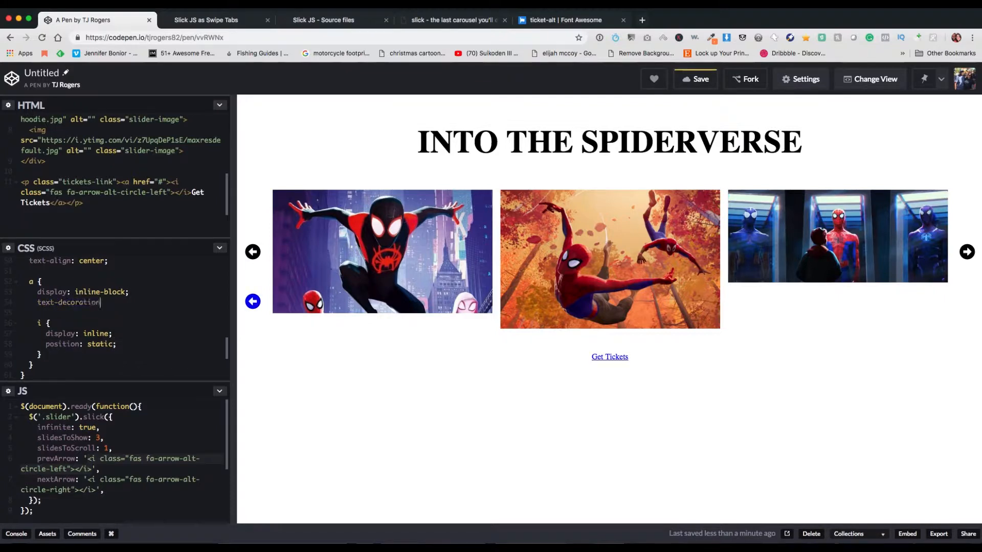
type("none;")
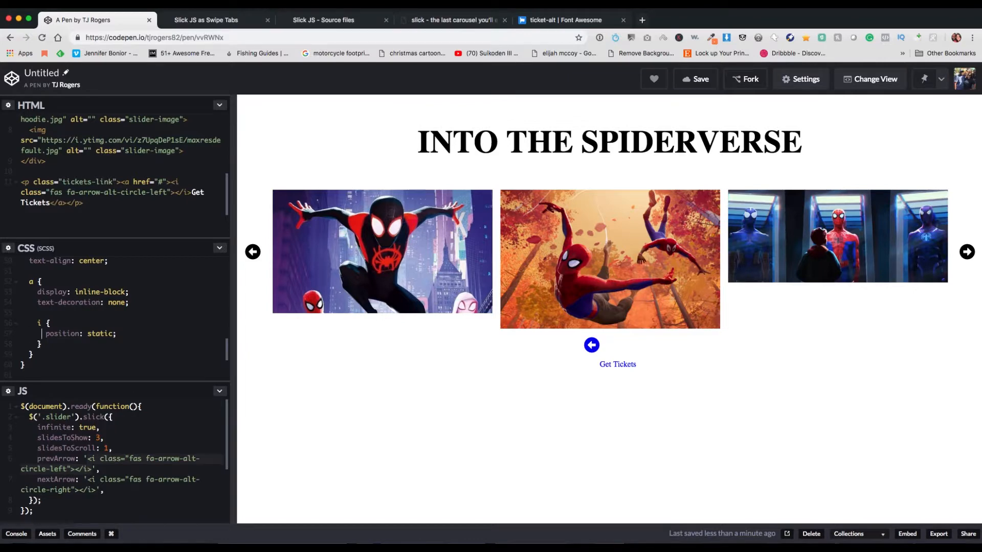
Step: Set the icon to display inline, vertical-align: middle and margin-right: 0
type("display: inline;")
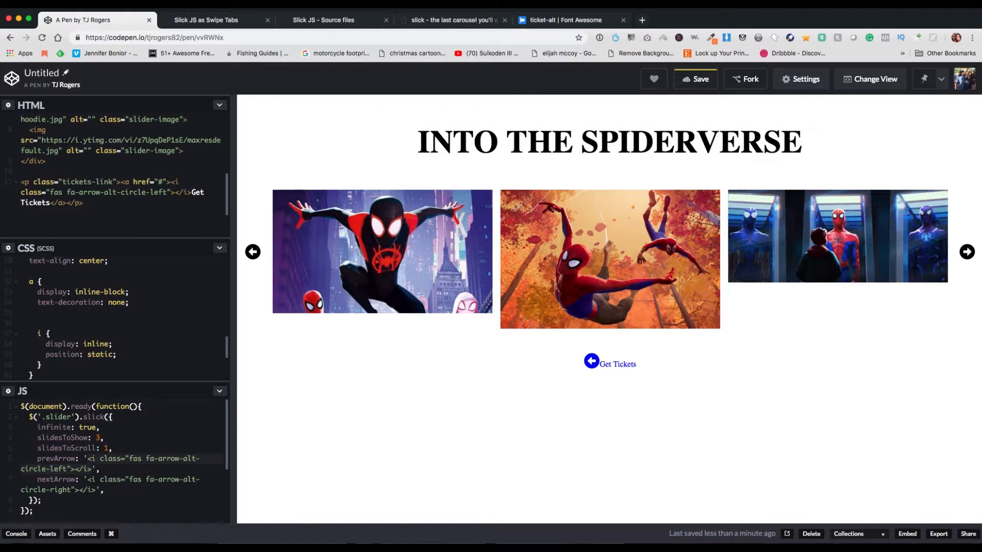
type("vertical-align")
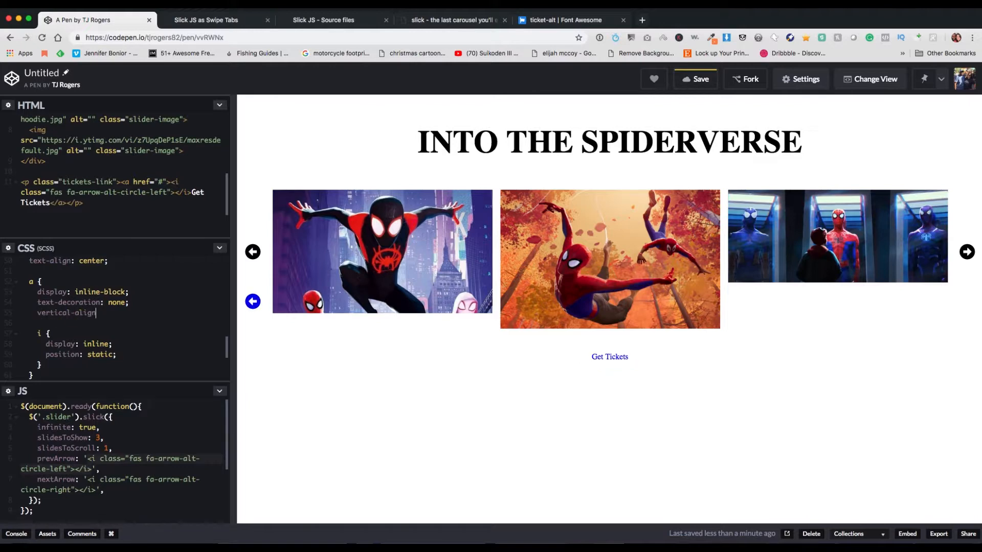
type("middle;")
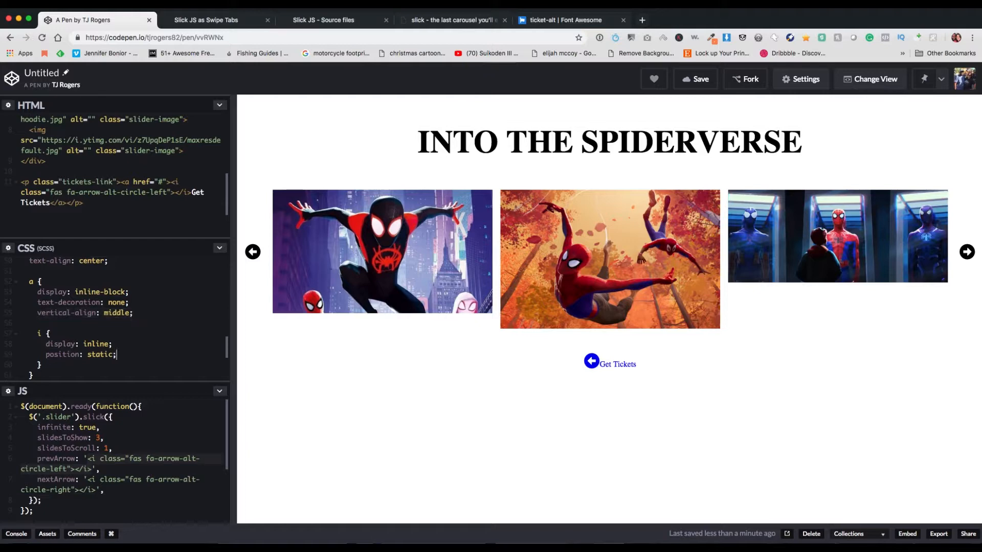
type("vertical-align: middle;")
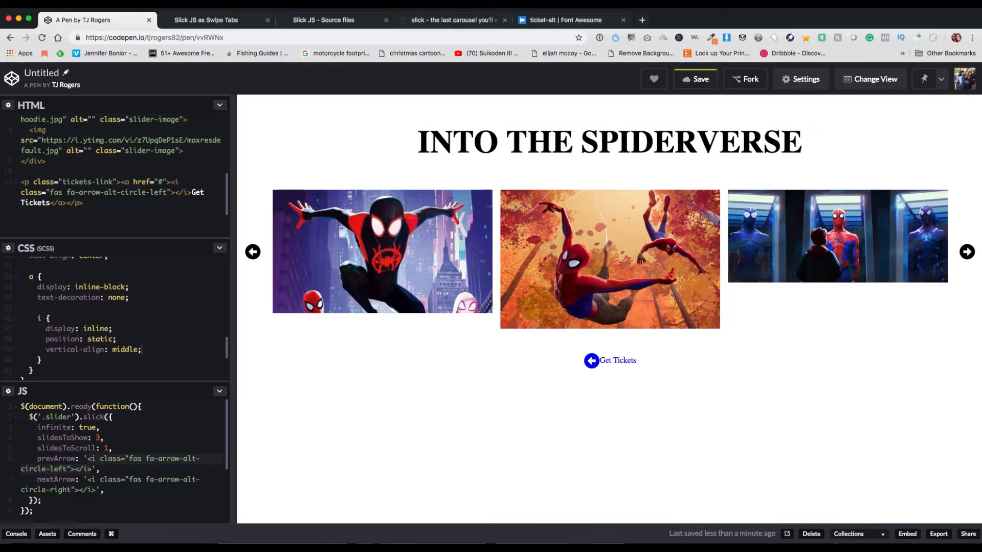
type("margin-right: 0;")
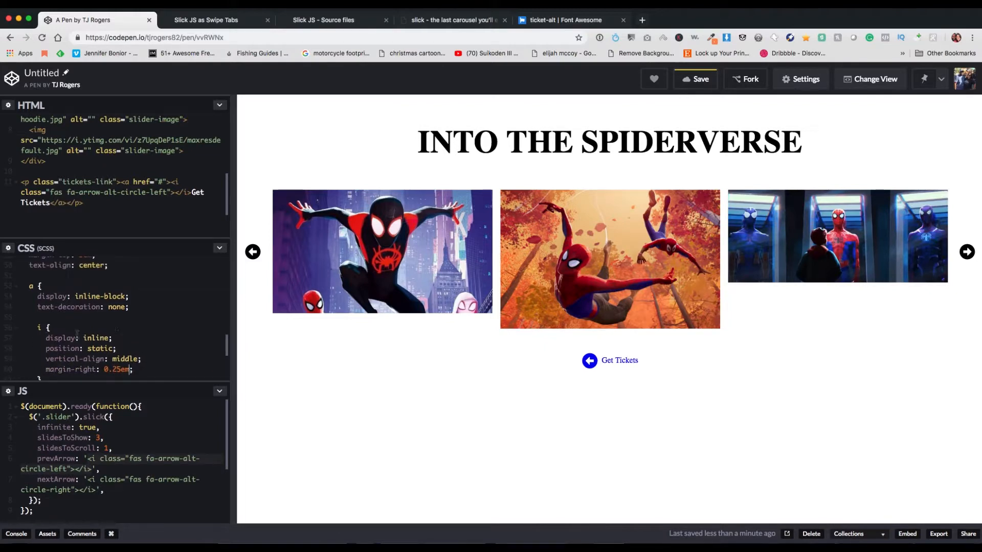
Step: Give the Get Tickets link a red #c50202 background
type("background: ;")
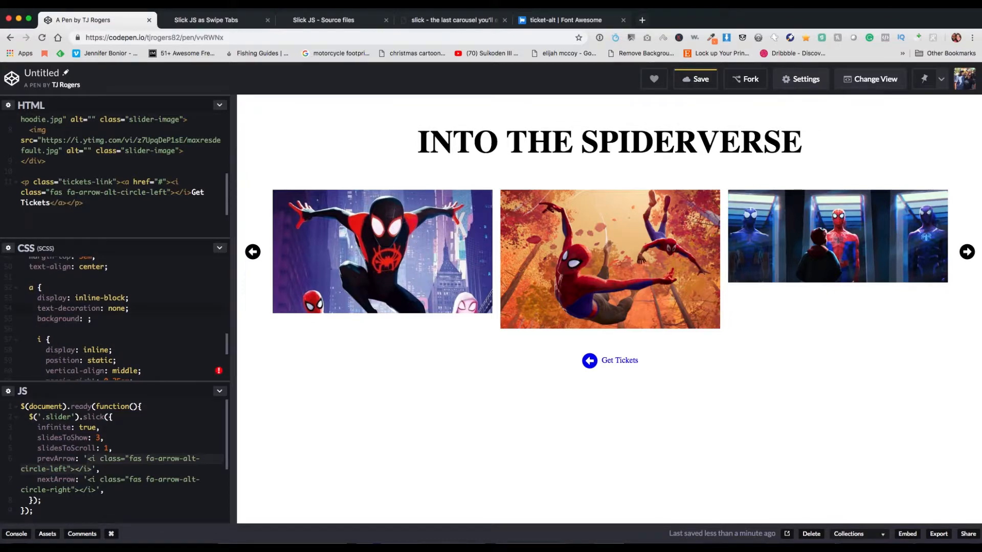
type("#")
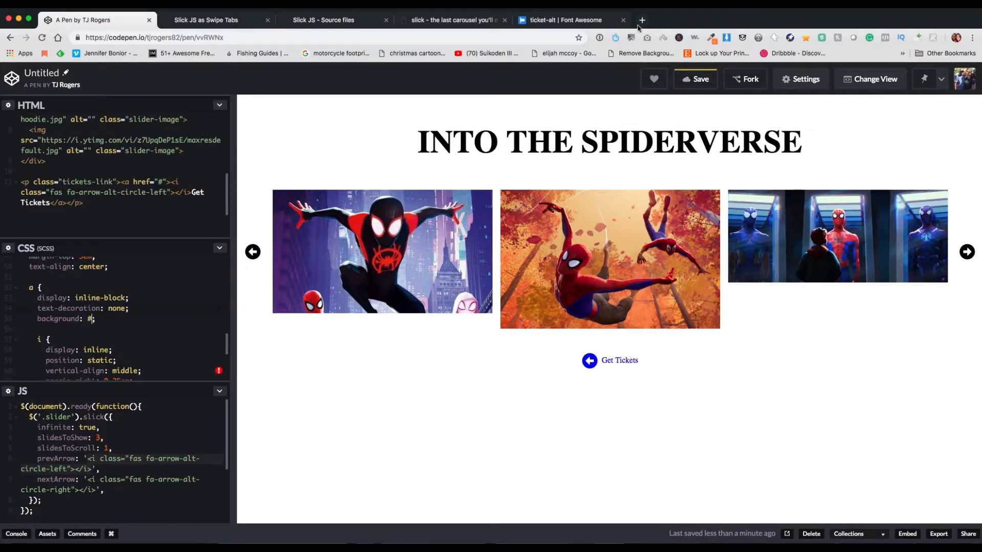
mouse_move(642, 19)
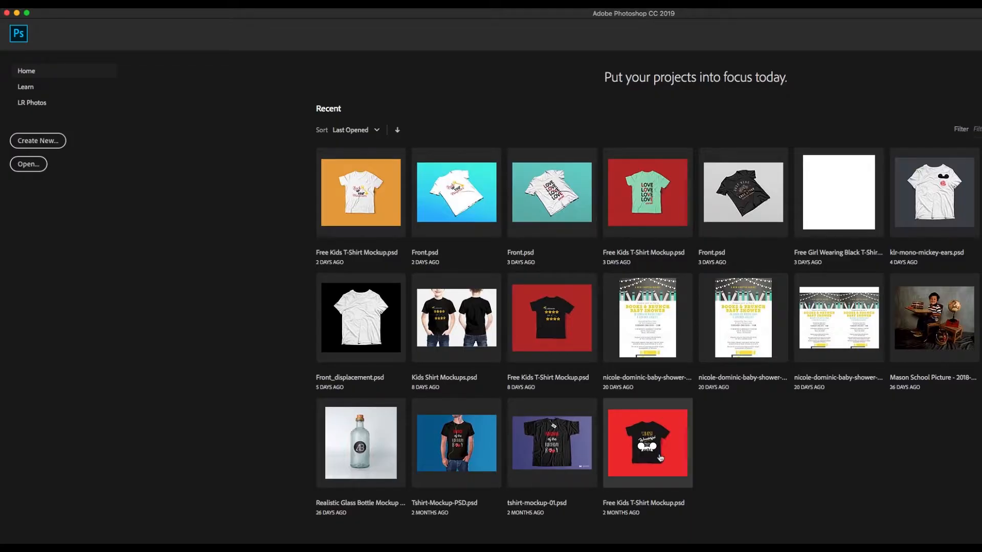
double_click(647, 442)
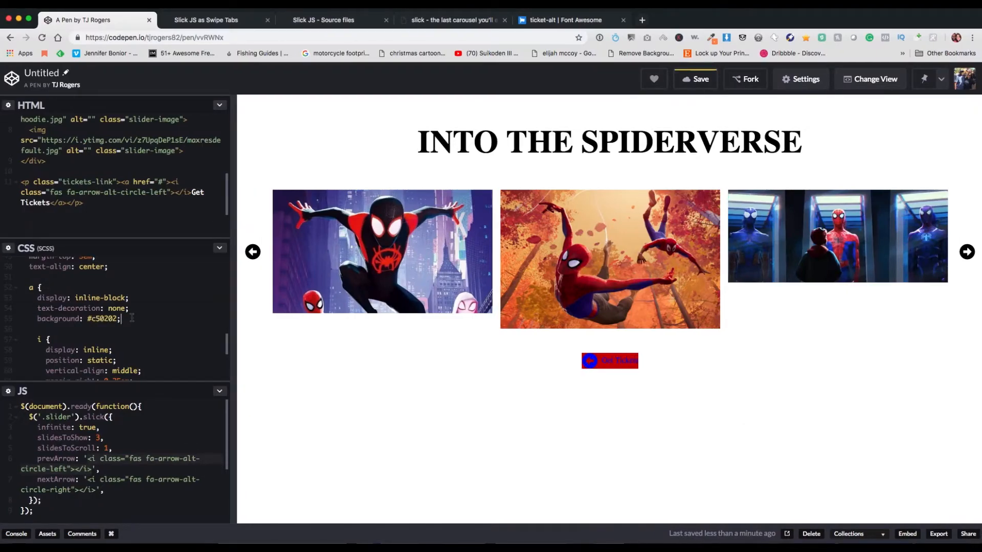
Step: Give the link white text, 0.75em 2.5em padding and an 80px border-radius, fixing the typo
type("color: #fff;")
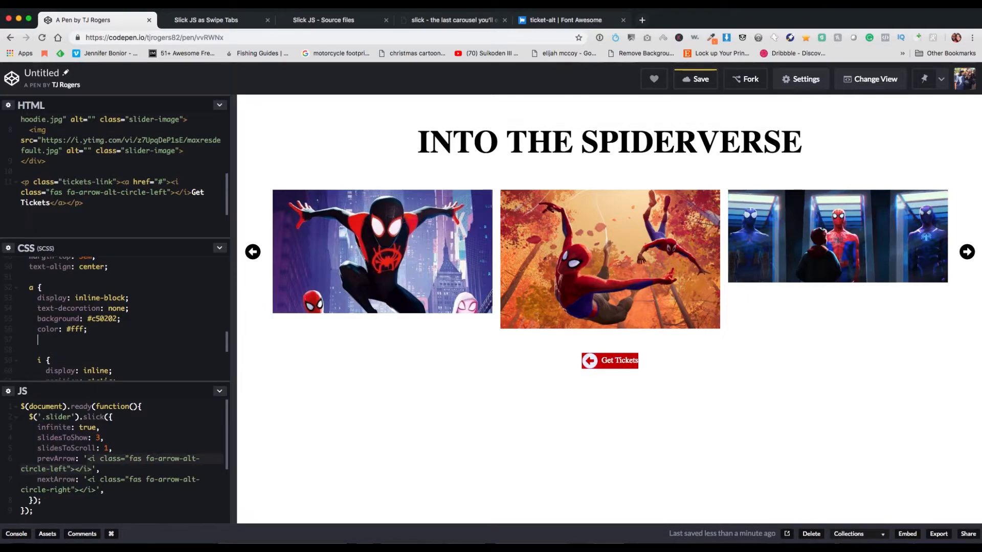
type("padding: 1em ;")
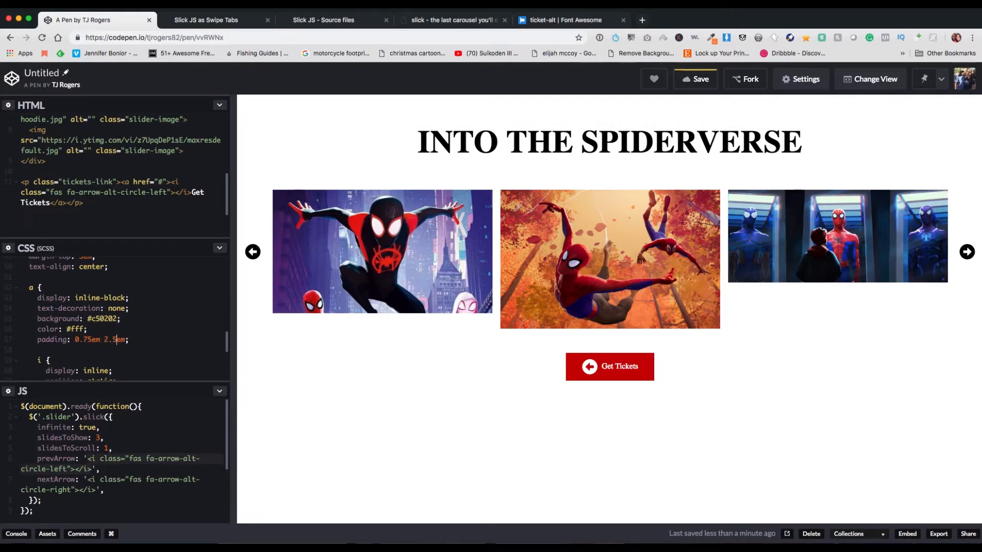
type("bordfer-")
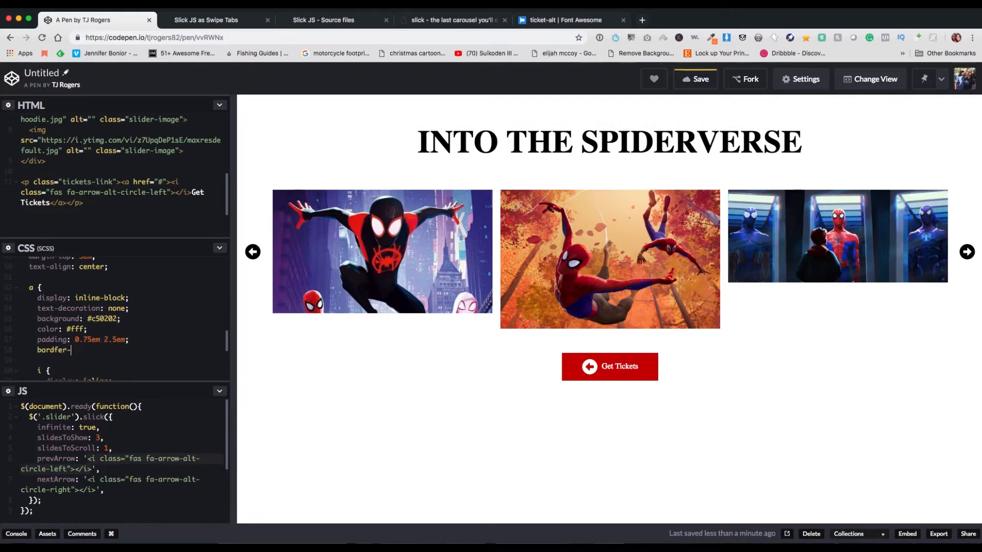
type("radius: ;")
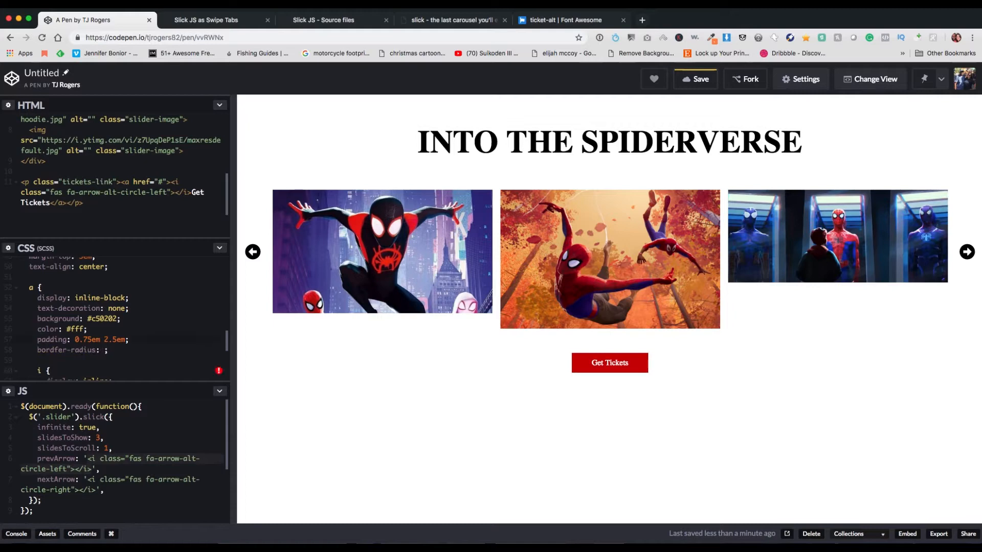
type("50px")
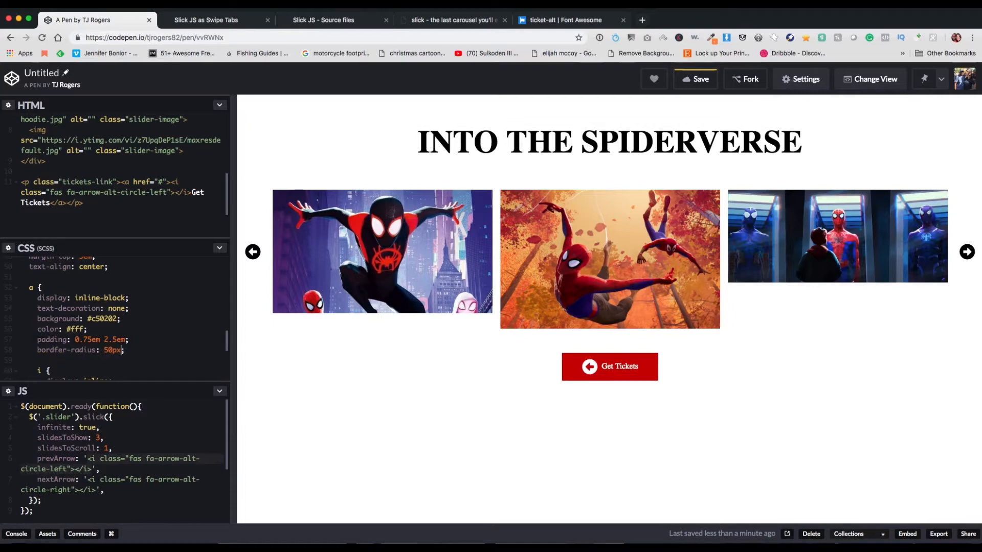
left_click(696, 79)
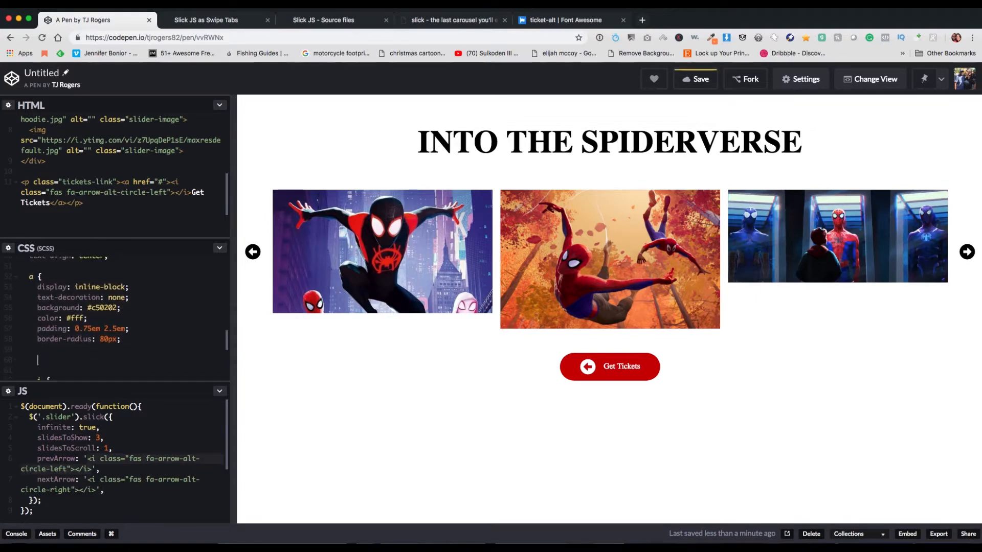
Step: Add a &:hover rule giving the link a dark blue #094597 background
type("&:hover {")
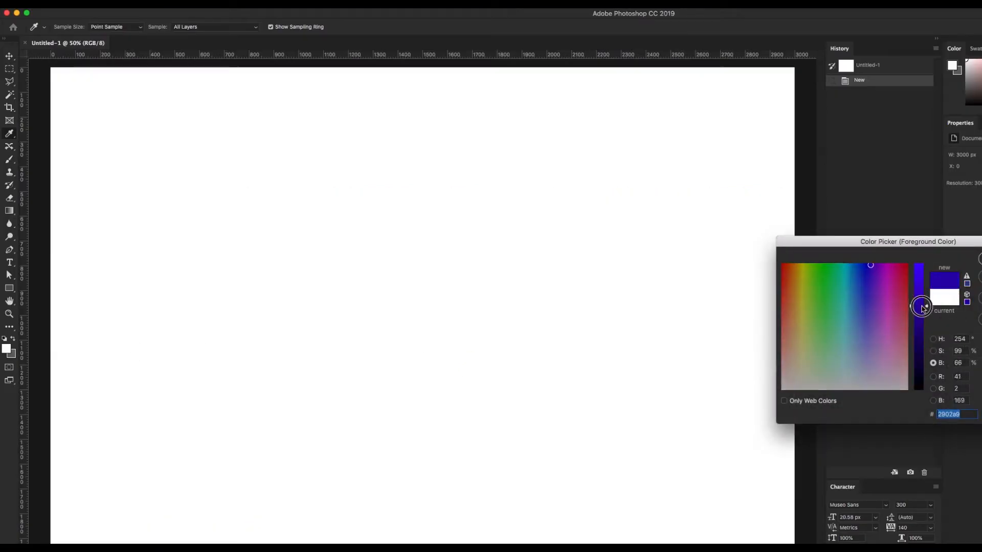
left_click(861, 268)
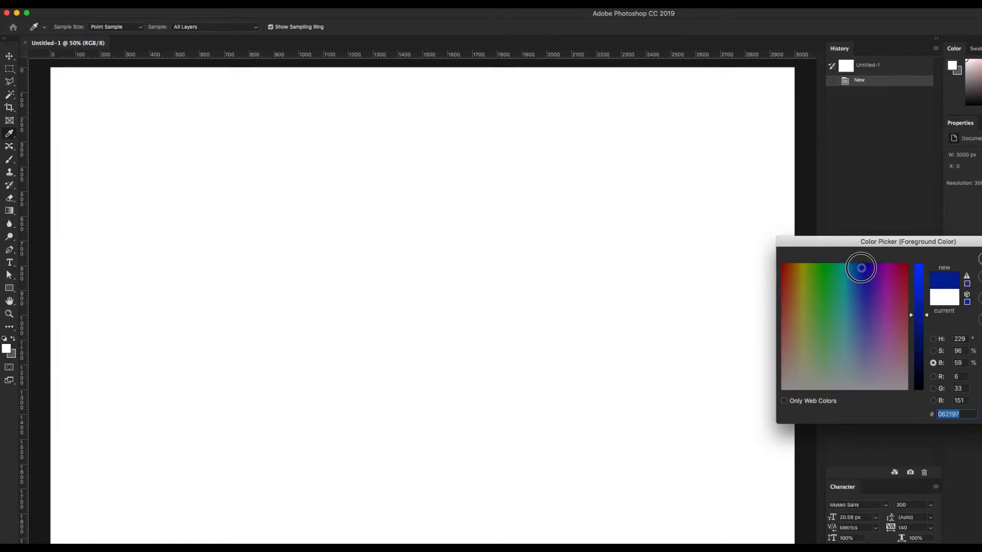
left_click(857, 285)
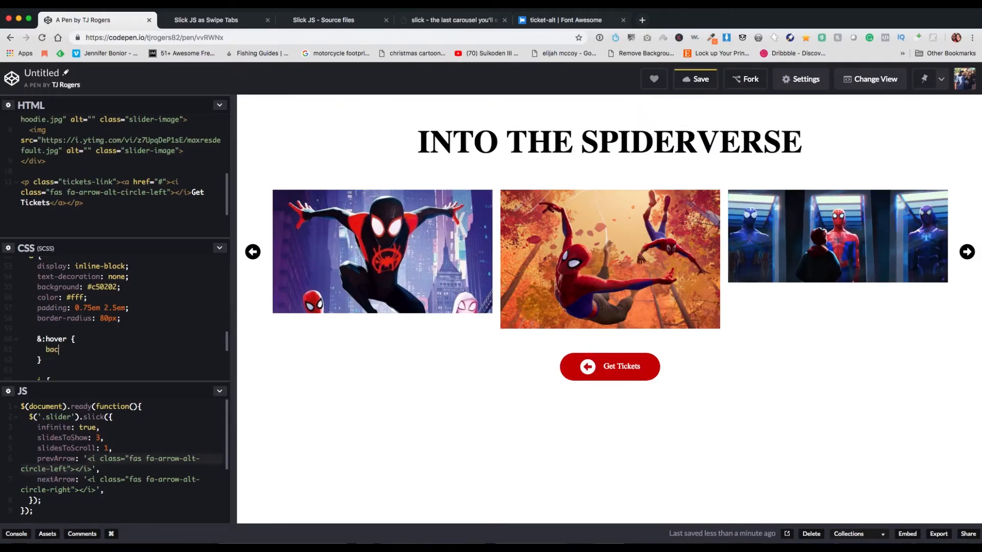
type("kground: #094597;")
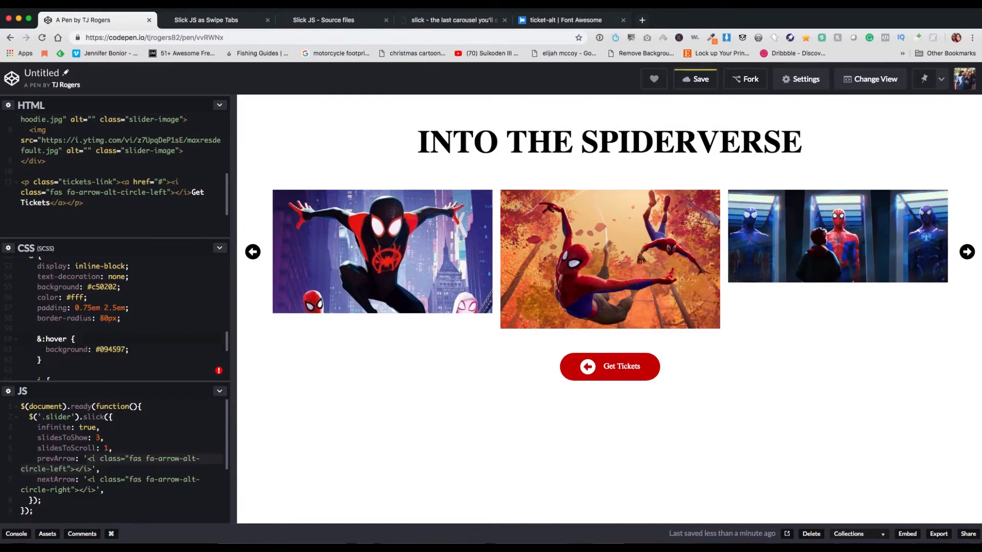
mouse_move(632, 370)
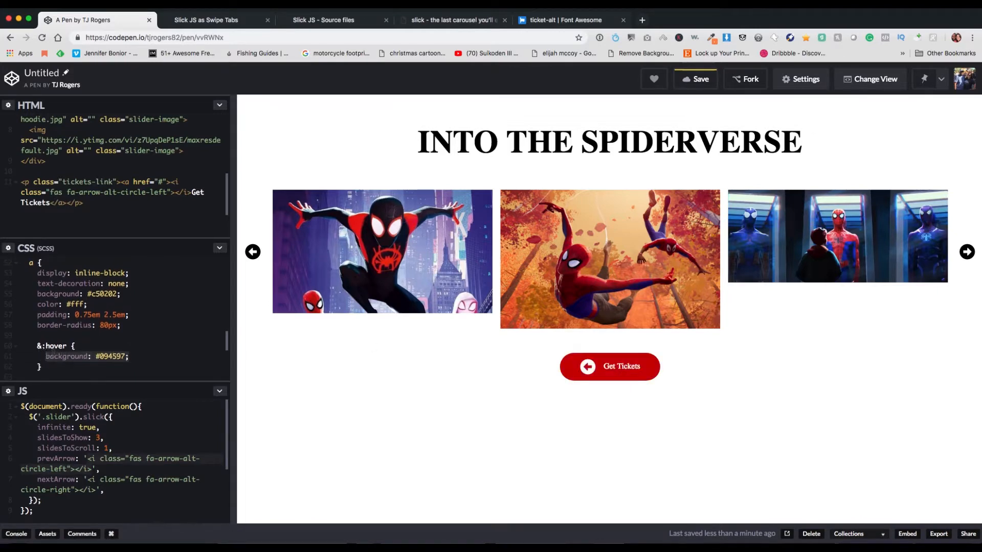
scroll("down", 3)
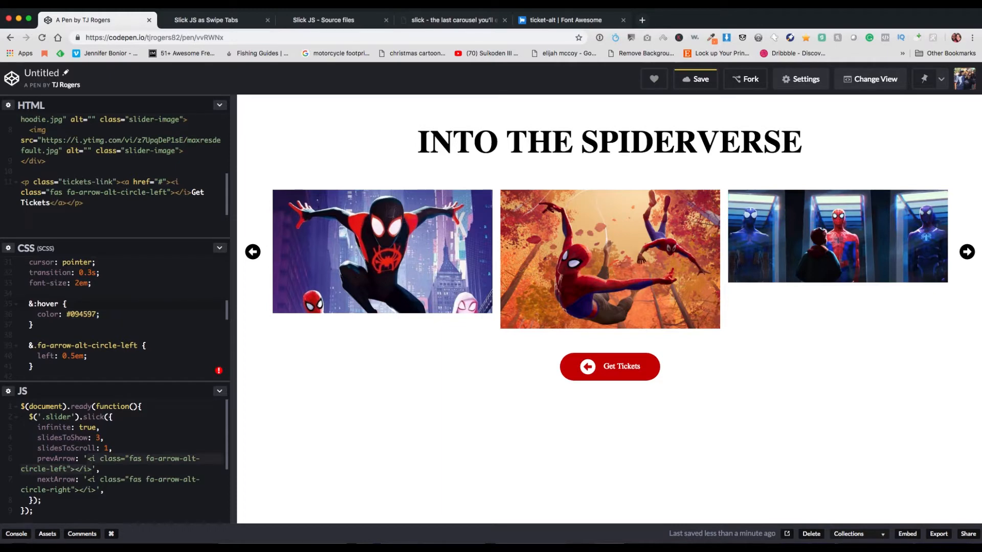
mouse_move(251, 260)
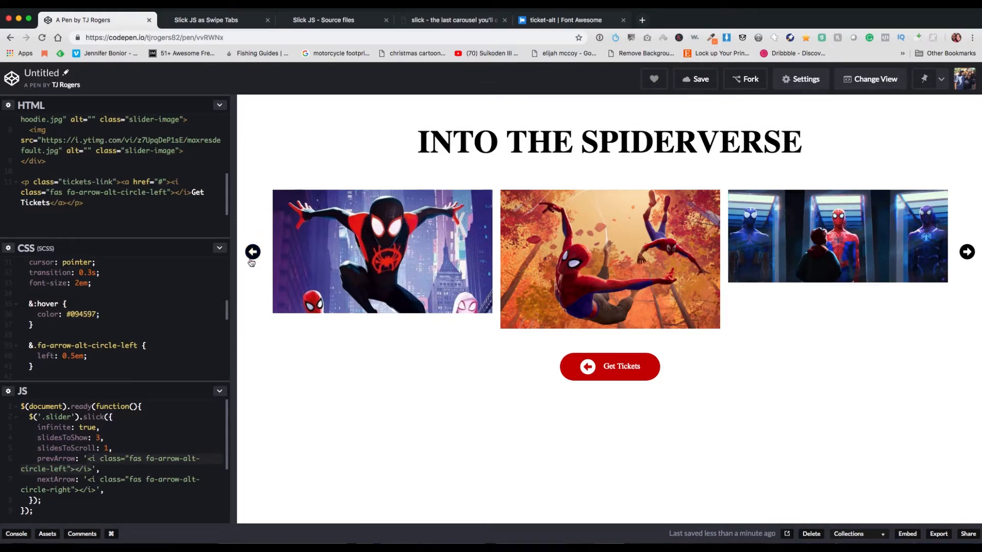
Step: Test the carousel arrows and give the body a light gray #f7f7f7 background
left_click(253, 252)
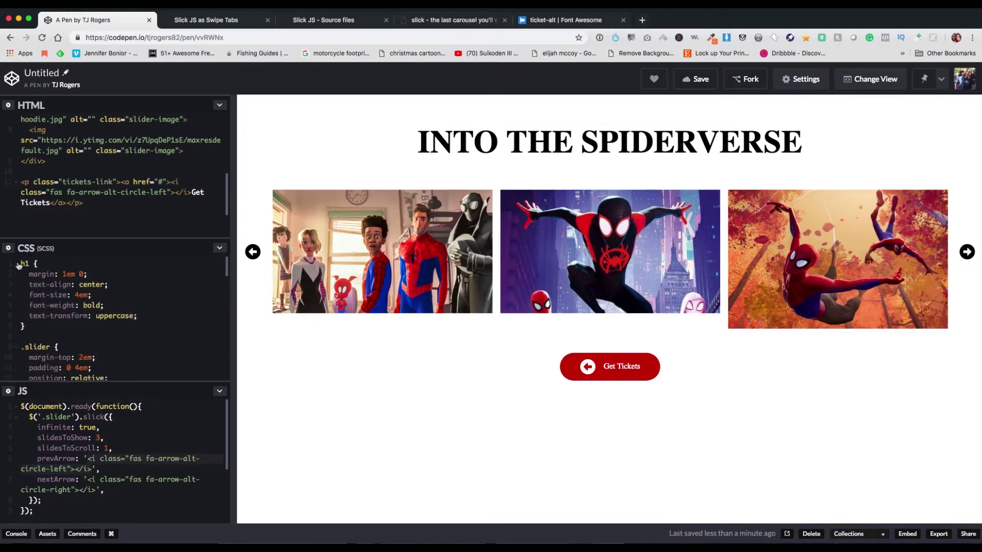
type("body {")
type("background: ;")
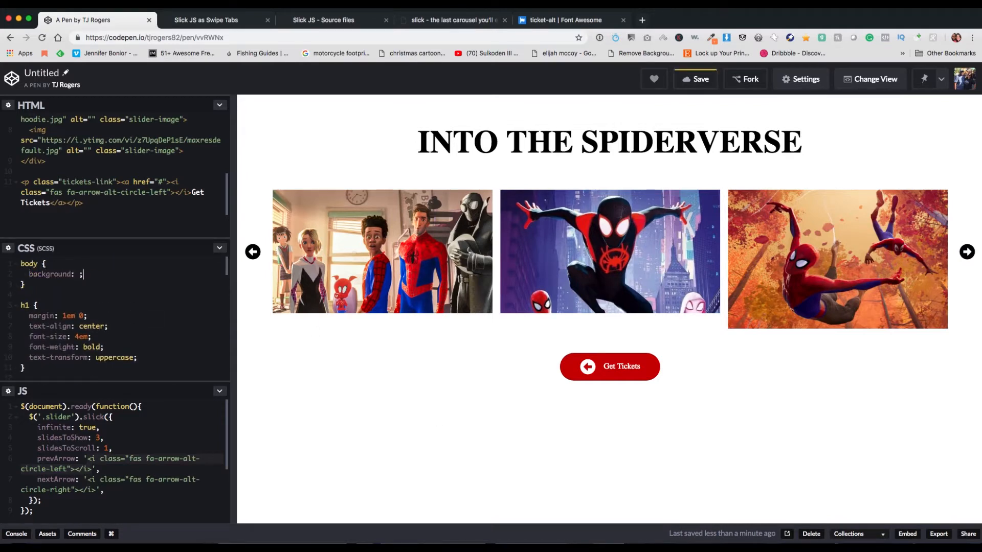
type("#f7f7f7")
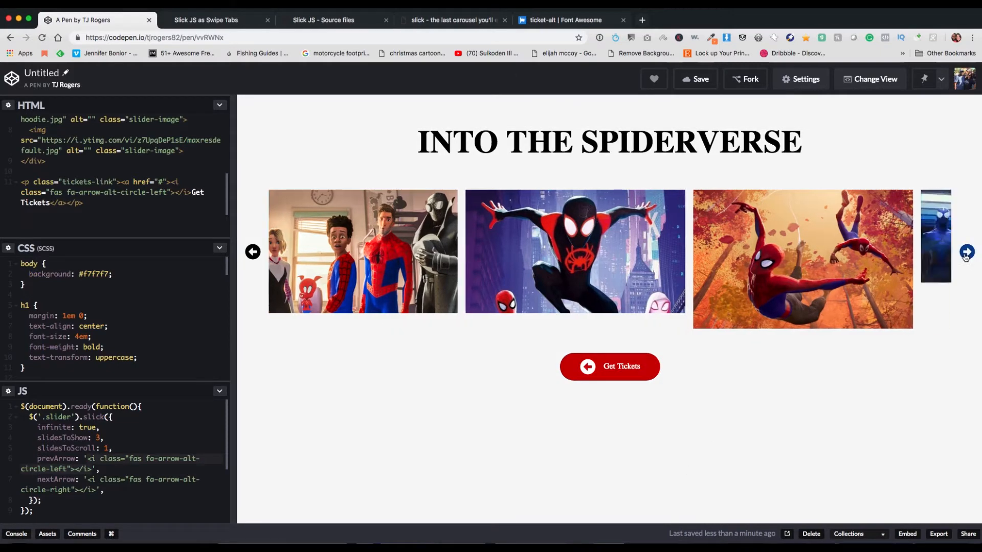
left_click(965, 252)
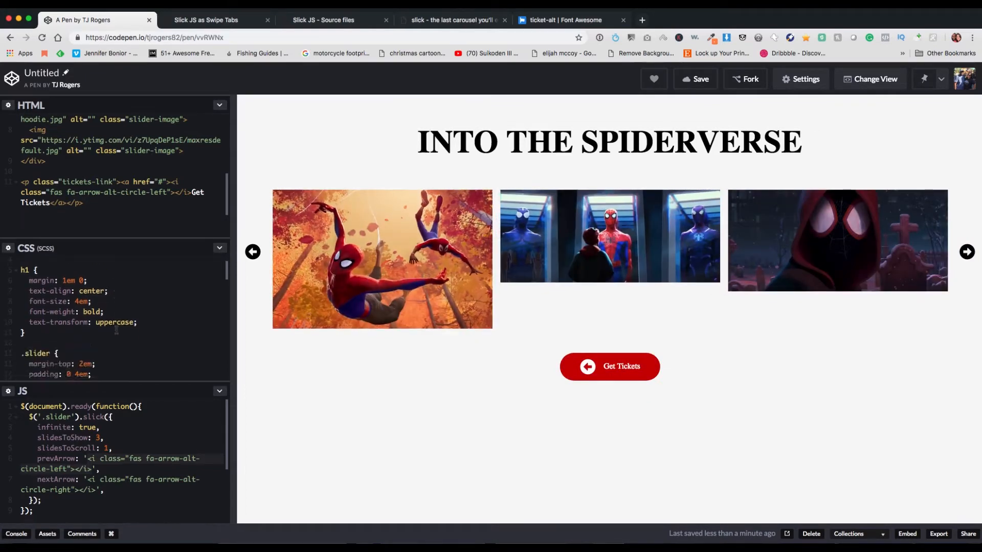
scroll("down", 3)
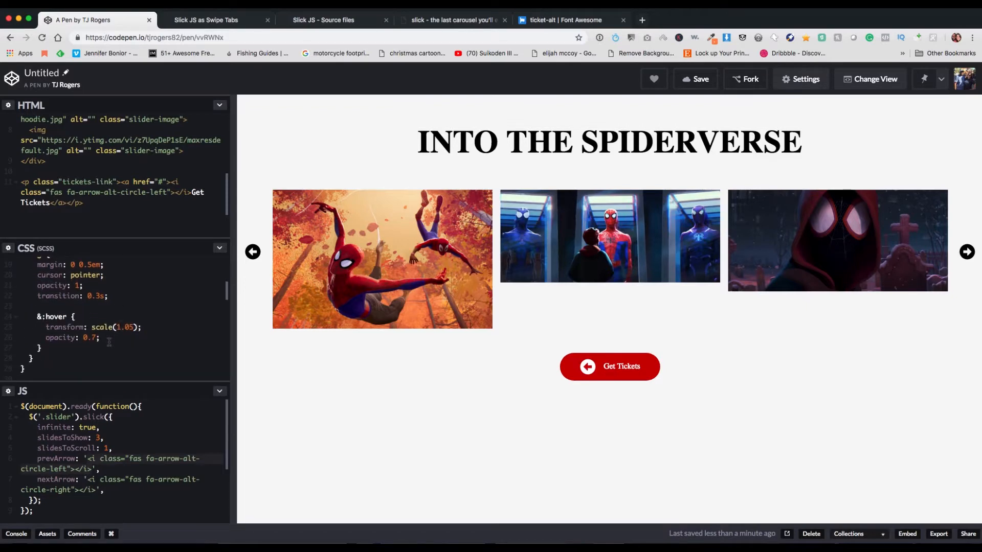
left_click(101, 337)
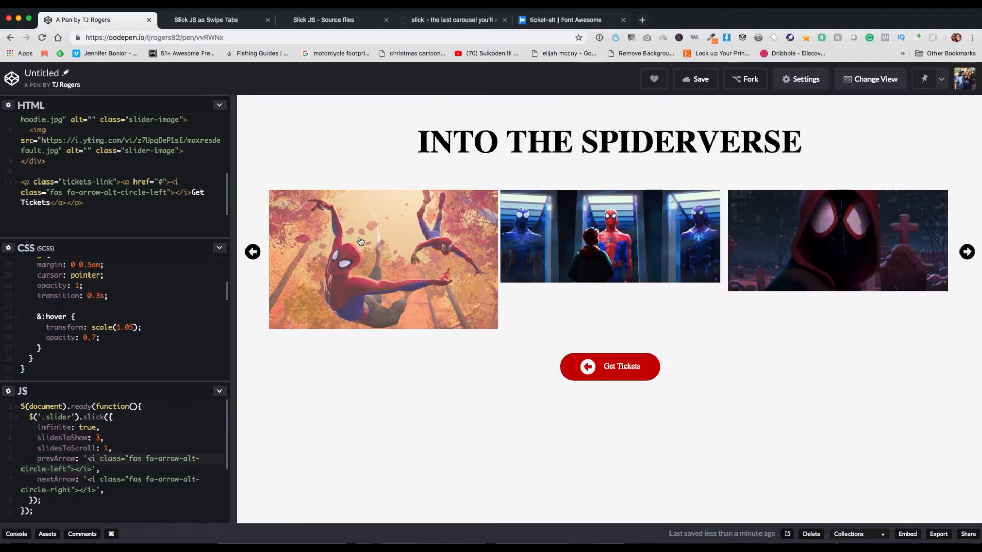
Step: Search Font Awesome for 'movie' and view the film icon's details
left_click(570, 19)
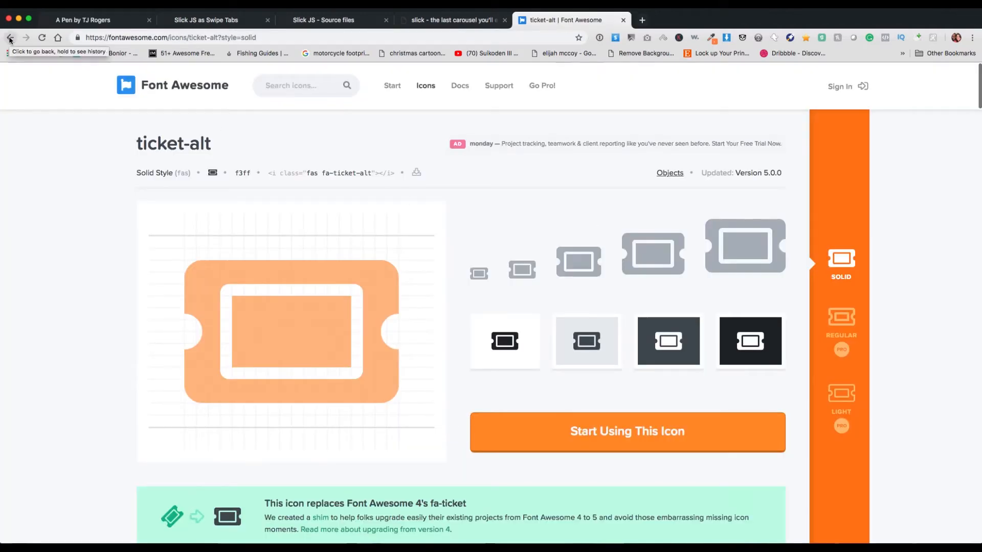
left_click(10, 38)
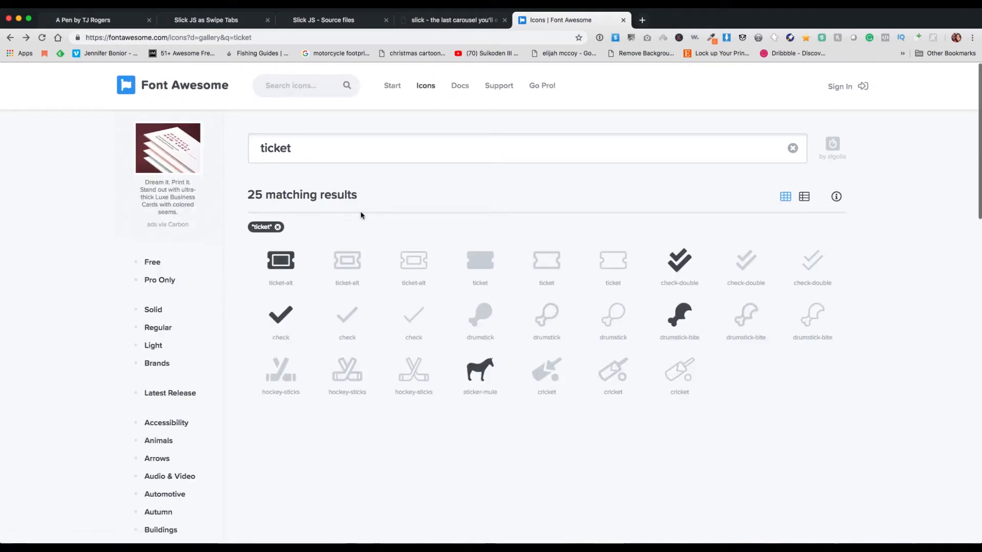
type("movie")
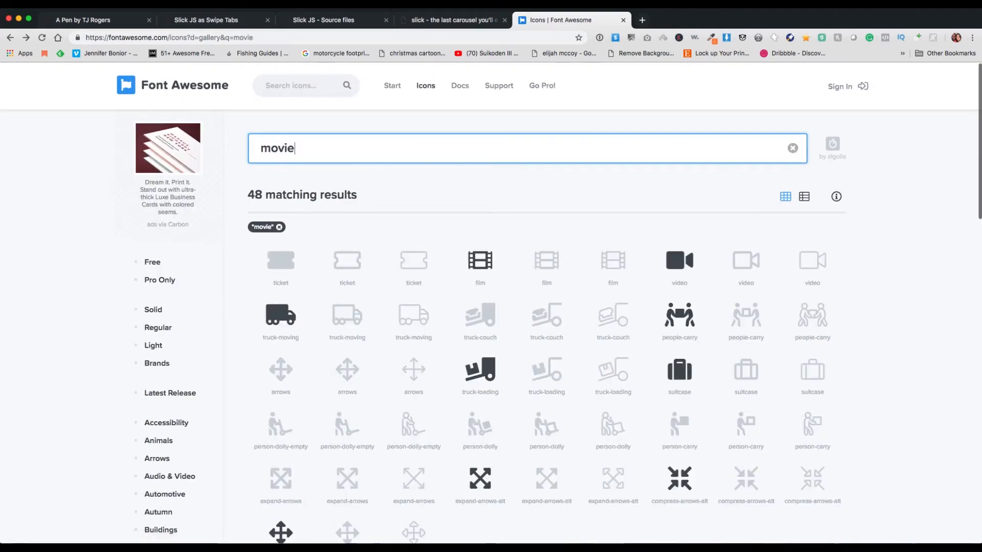
left_click(480, 264)
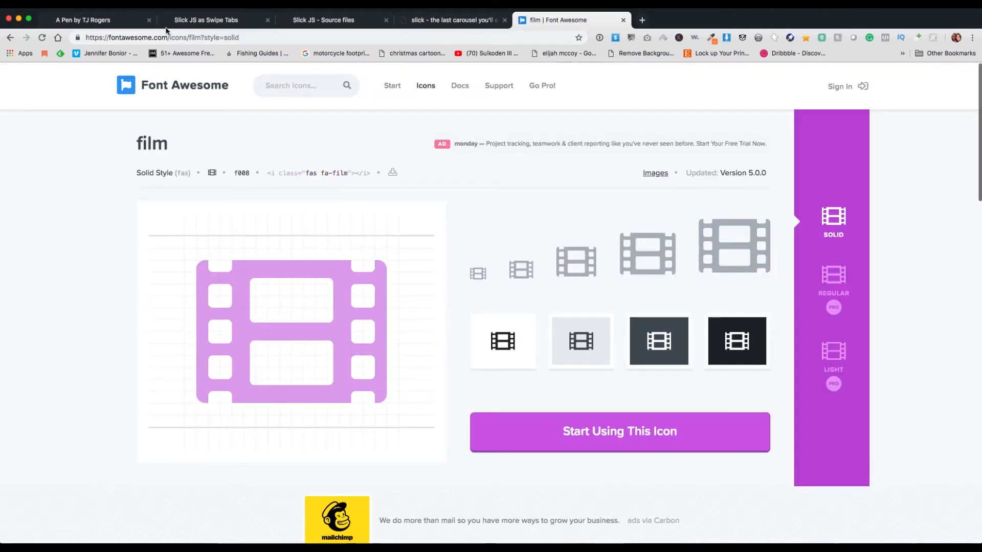
left_click(91, 20)
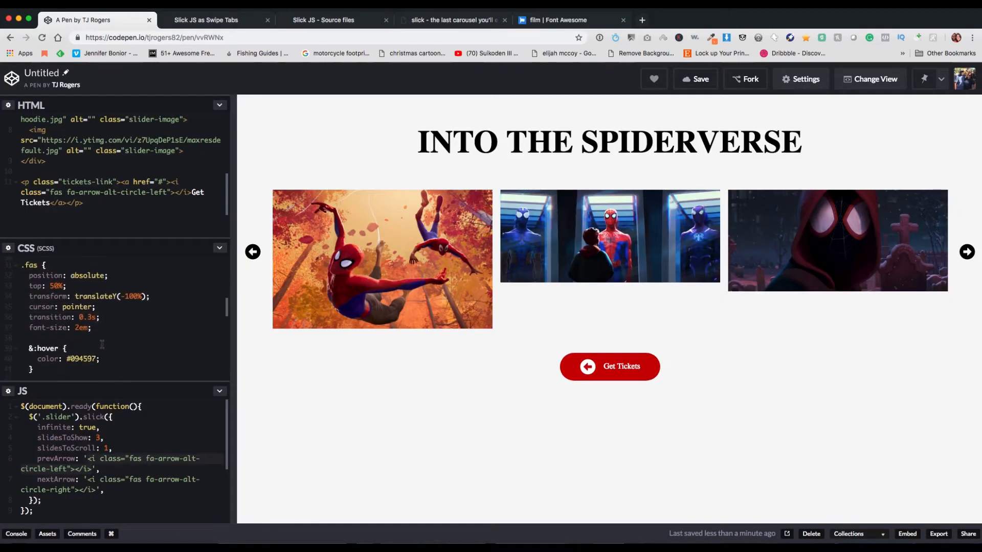
scroll("down", 3)
type("film")
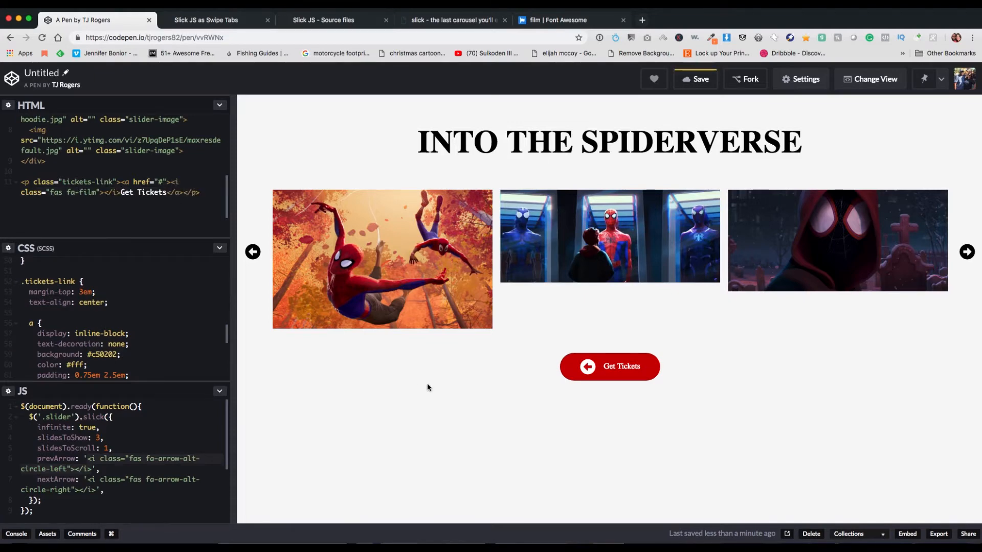
Step: Search Font Awesome for 'ticket' and view the ticket-alt icon's fas fa-ticket-alt class
left_click(561, 20)
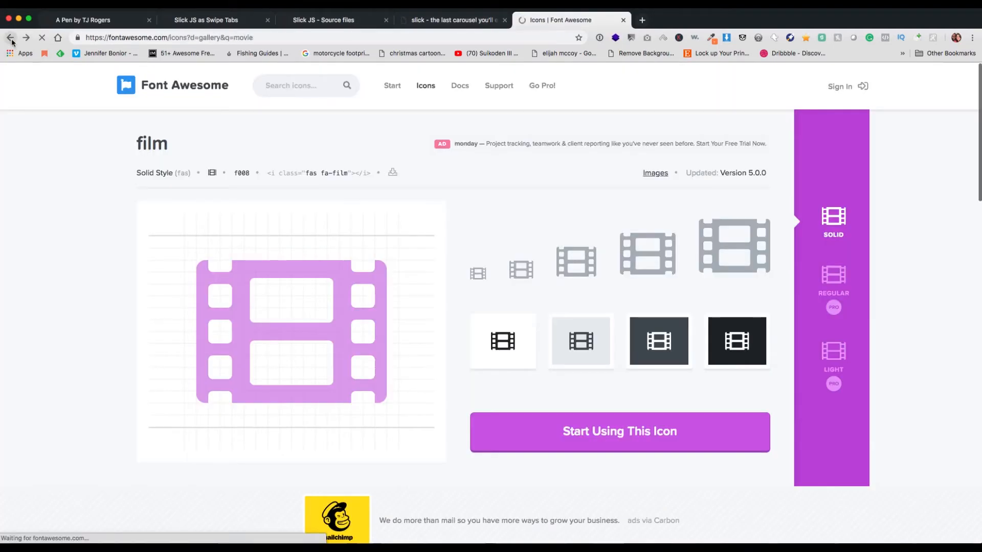
left_click(10, 37)
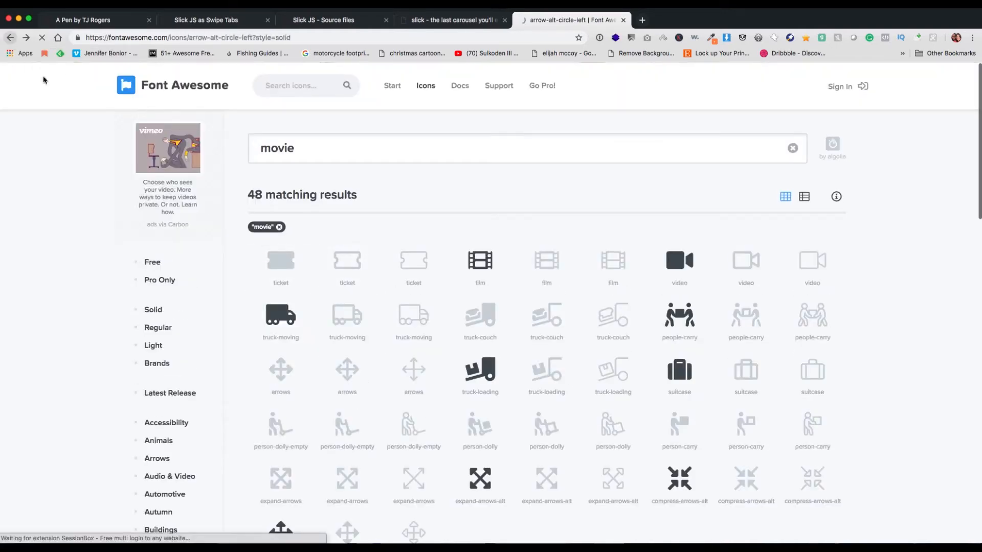
left_click(26, 38)
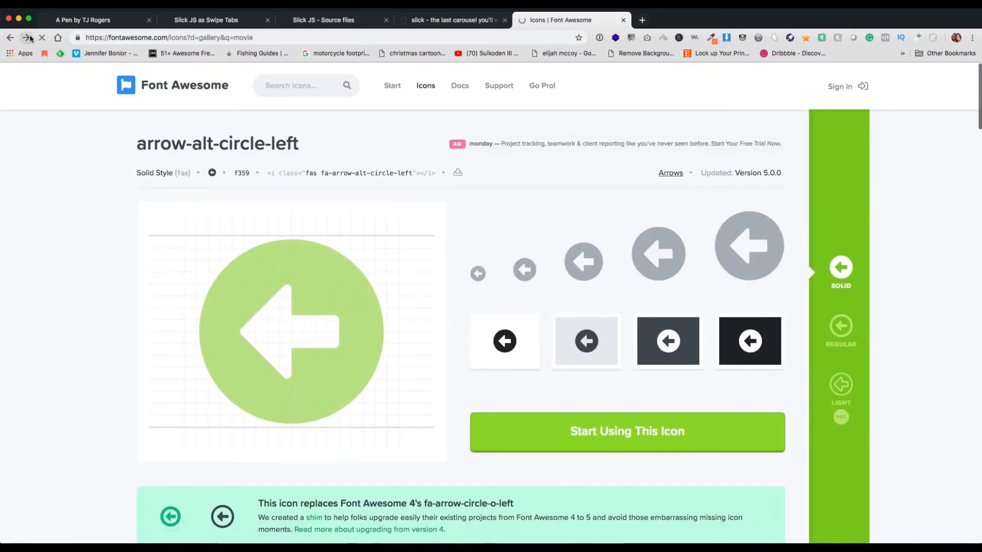
left_click(23, 38)
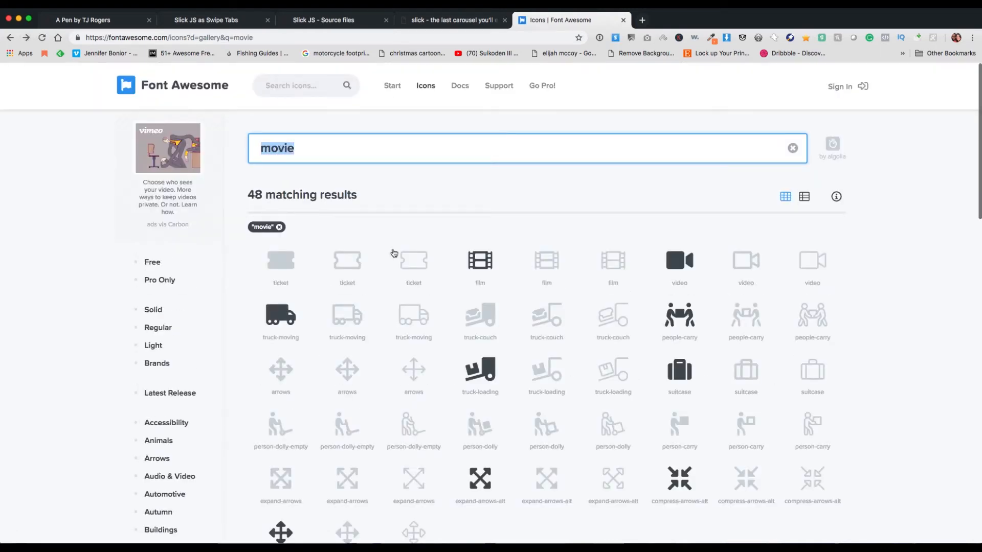
type("ticket")
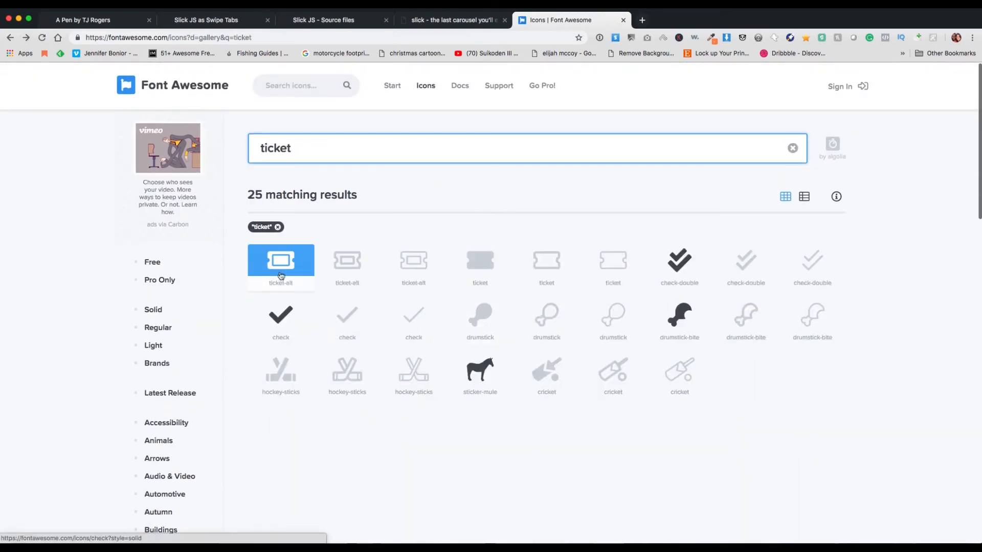
left_click(280, 268)
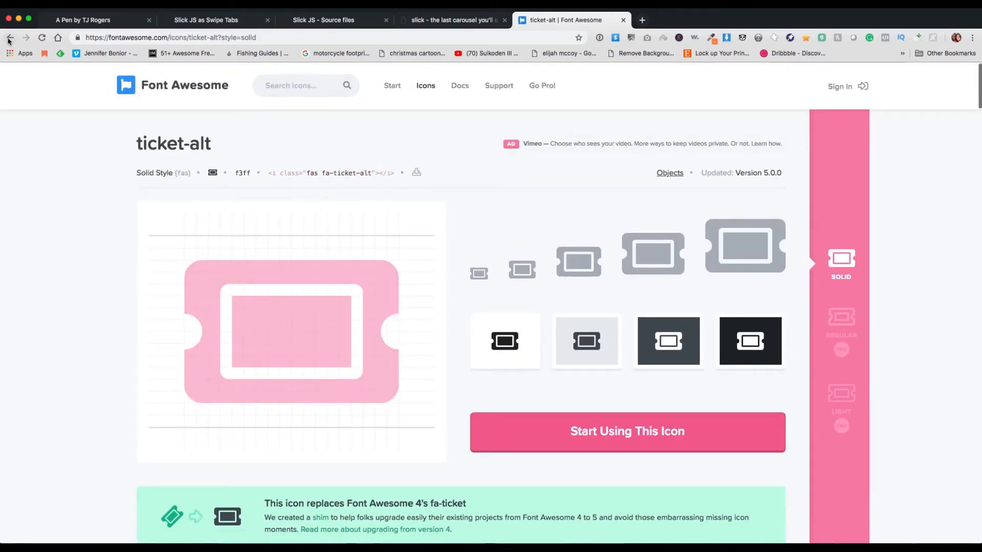
left_click(92, 19)
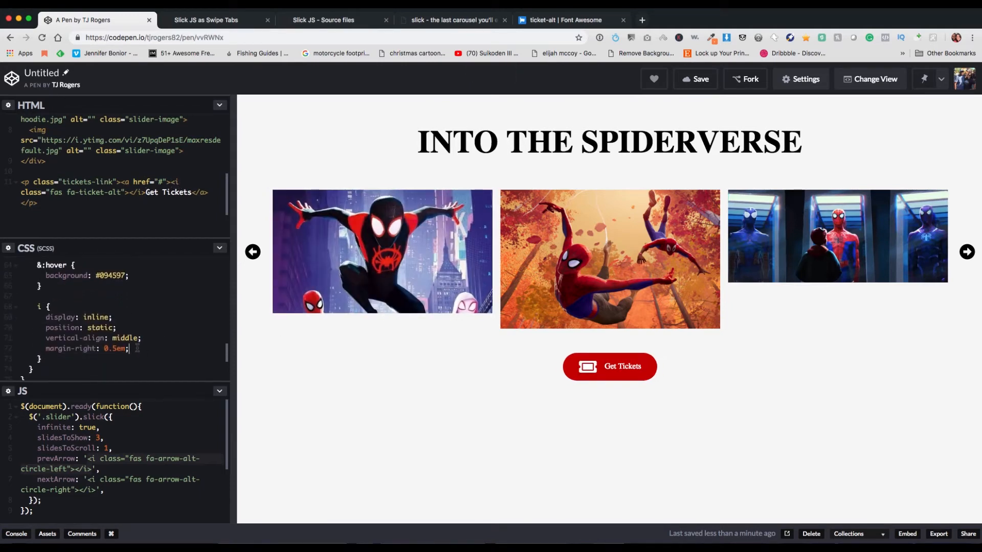
Step: Set the ticket icon's font-size to 1em and line-height to 1 in the nested i rule
type("font-size: 0.;")
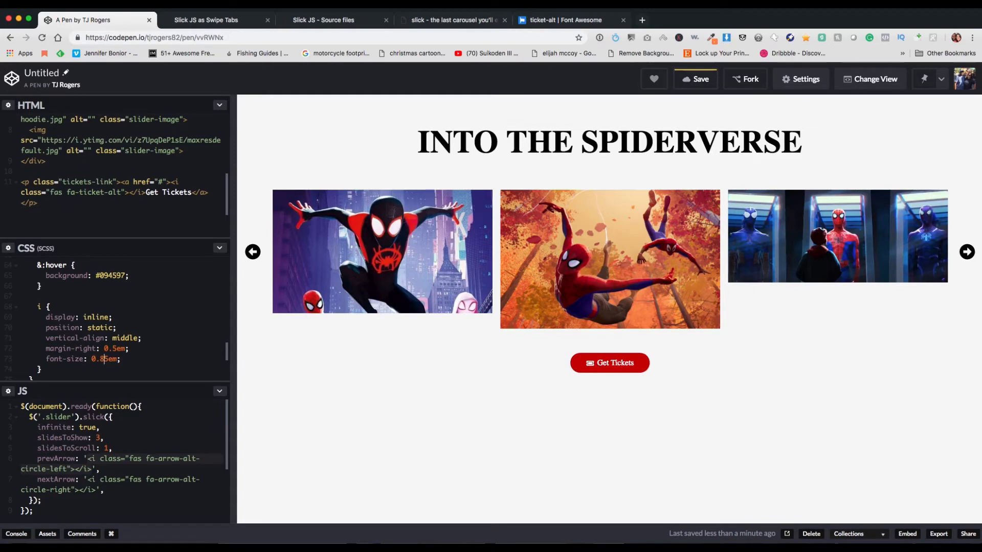
left_click(695, 79)
type("9")
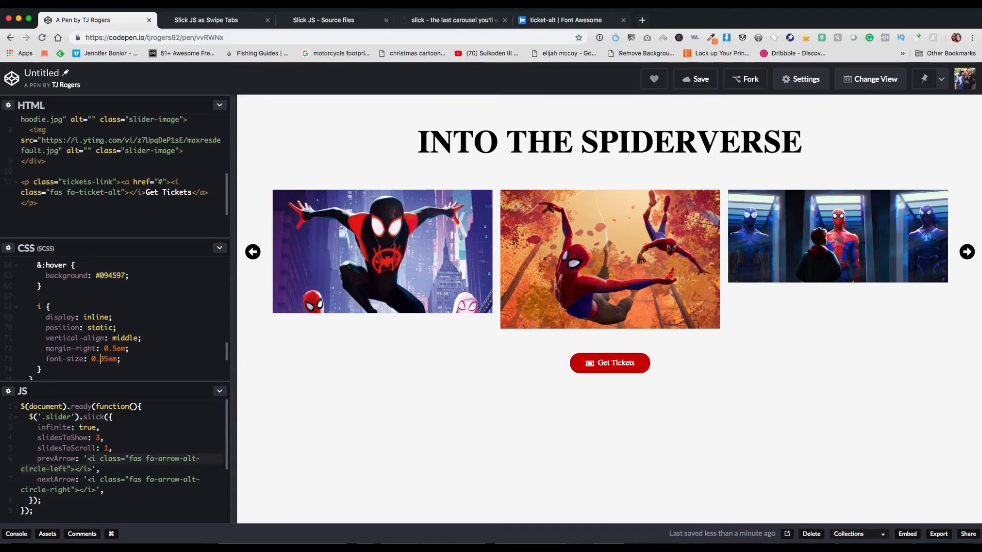
type("1em")
left_click(88, 348)
type("7")
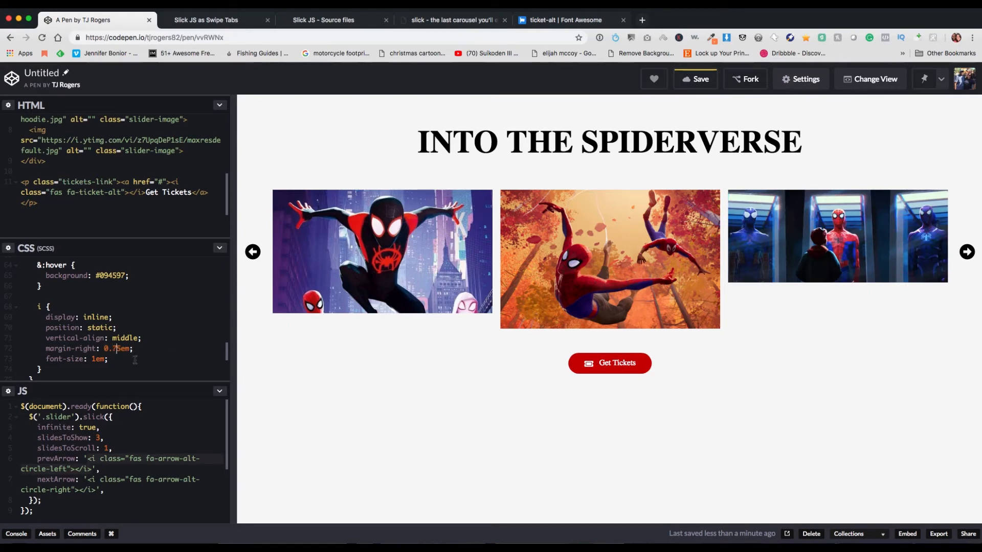
type("line-heigh")
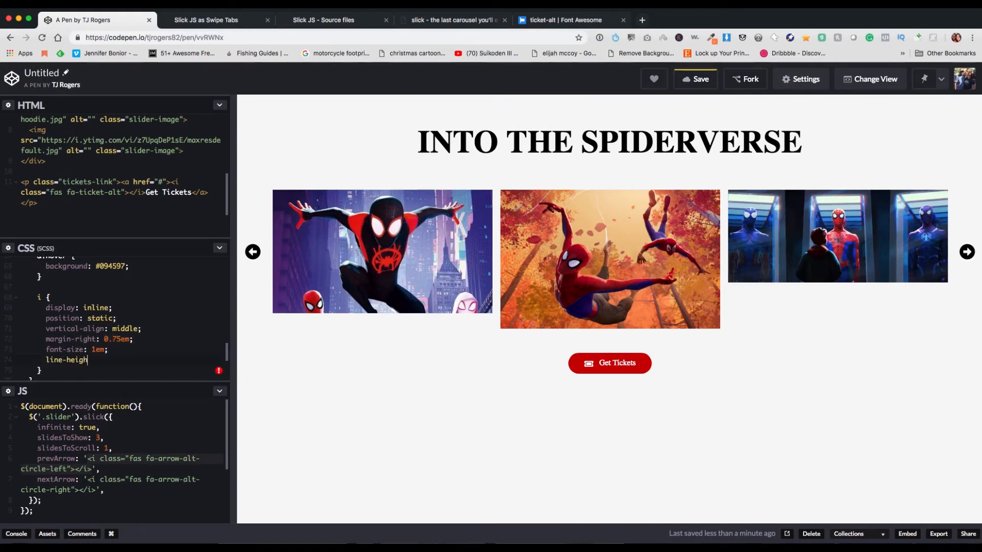
type(": 1;")
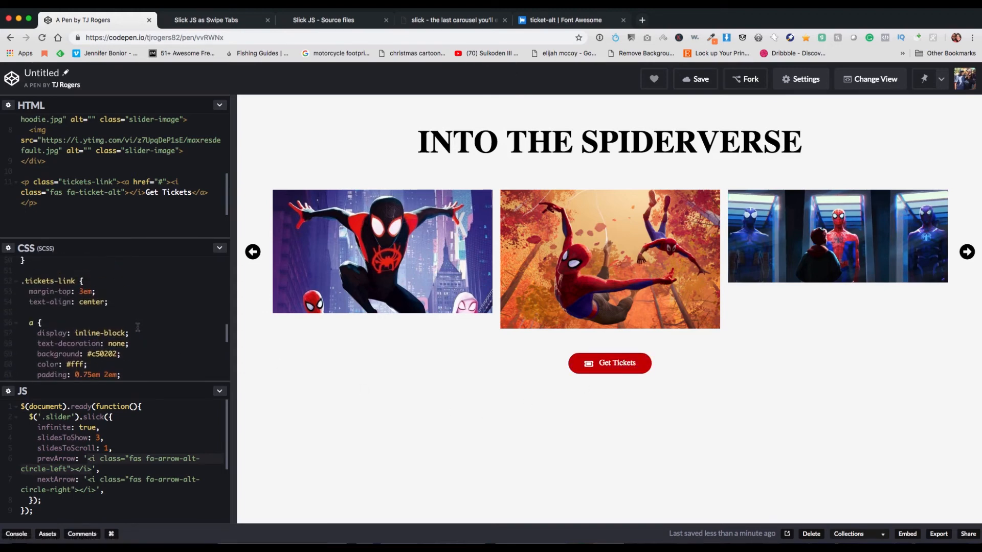
scroll("down", 3)
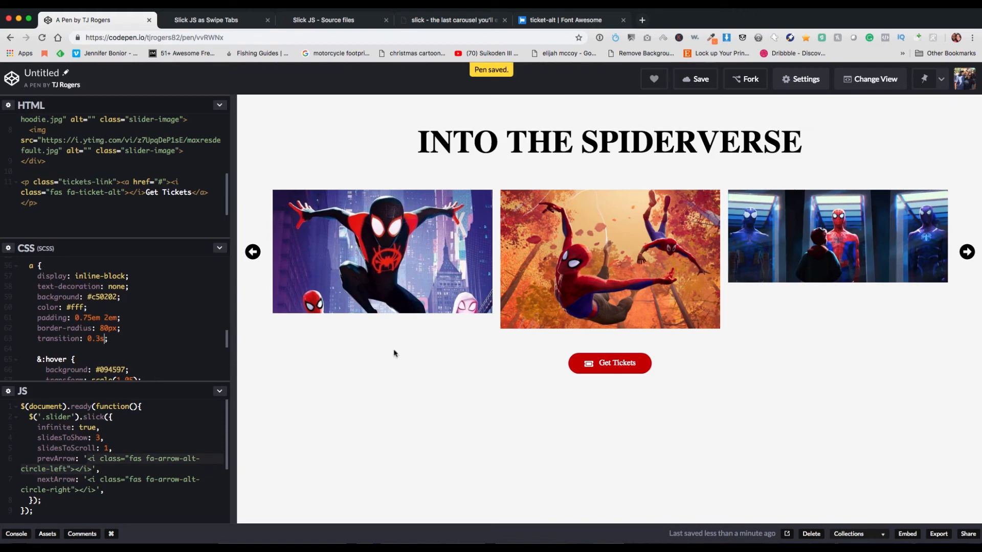
mouse_move(590, 367)
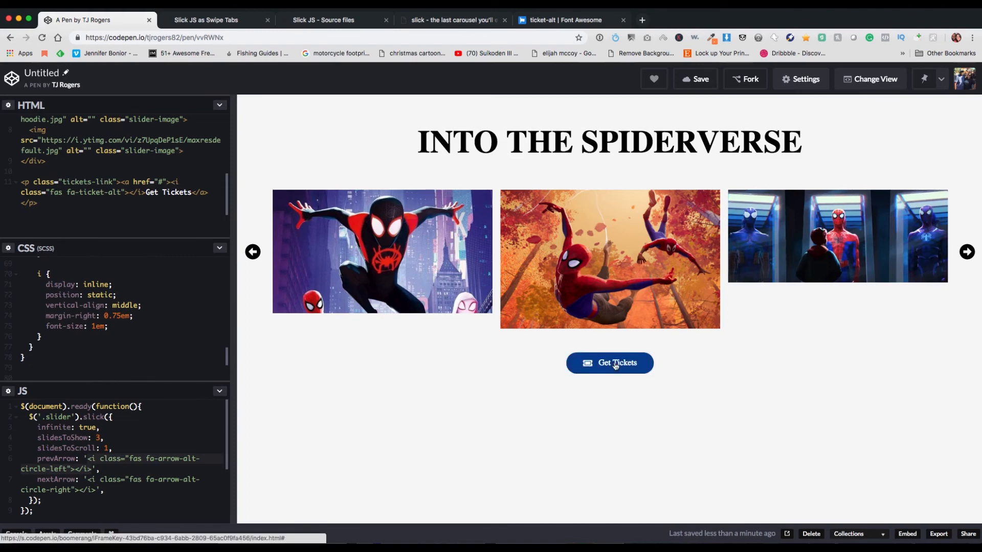
mouse_move(836, 377)
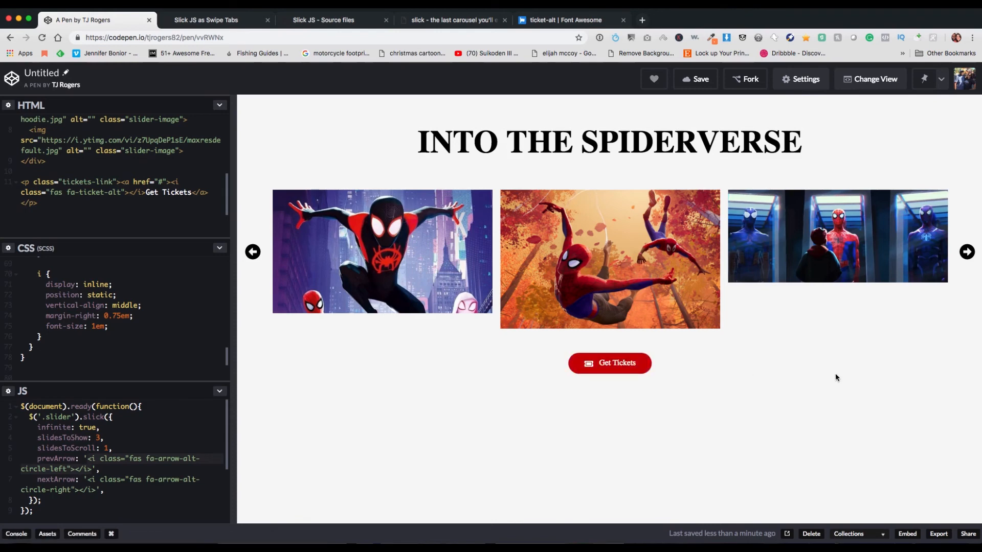
mouse_move(967, 252)
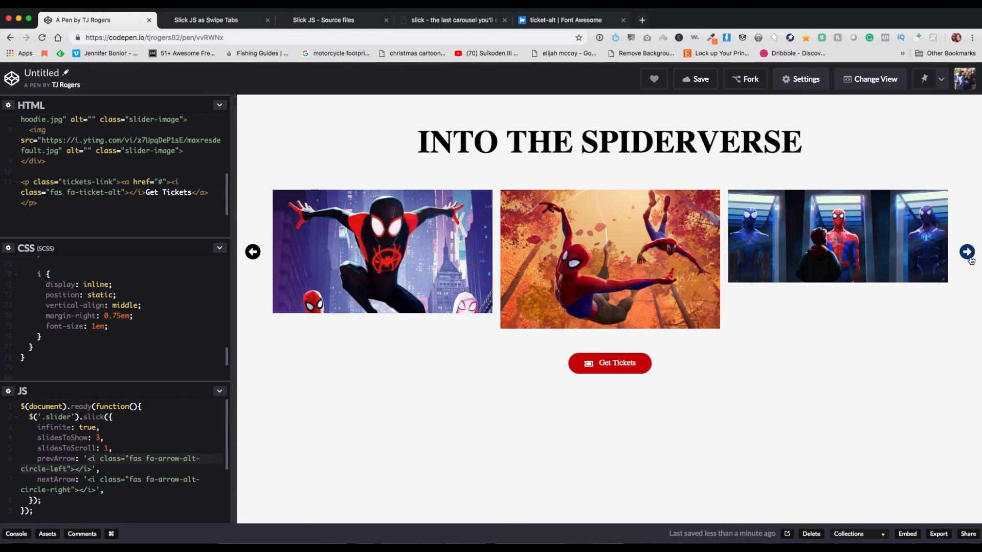